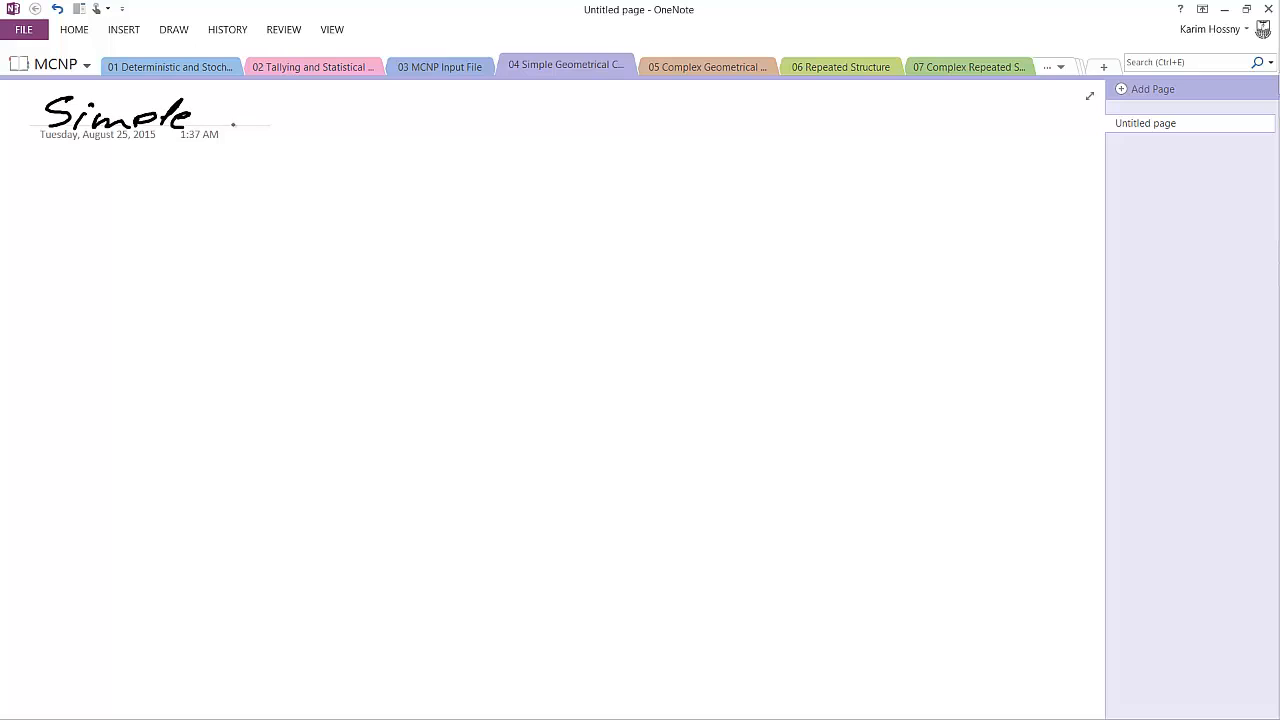
- Handwrite the page heading 'Simple geometry' and underline it
drag(225, 125, 350, 125)
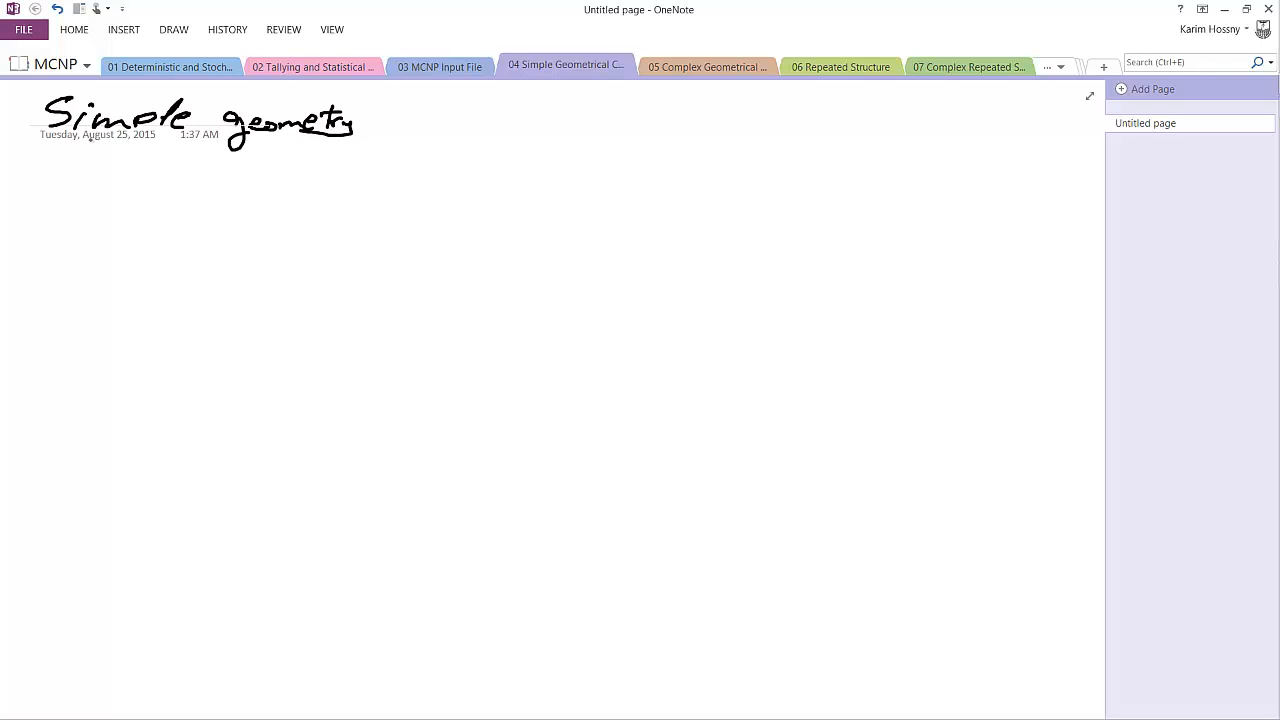
drag(52, 147, 308, 161)
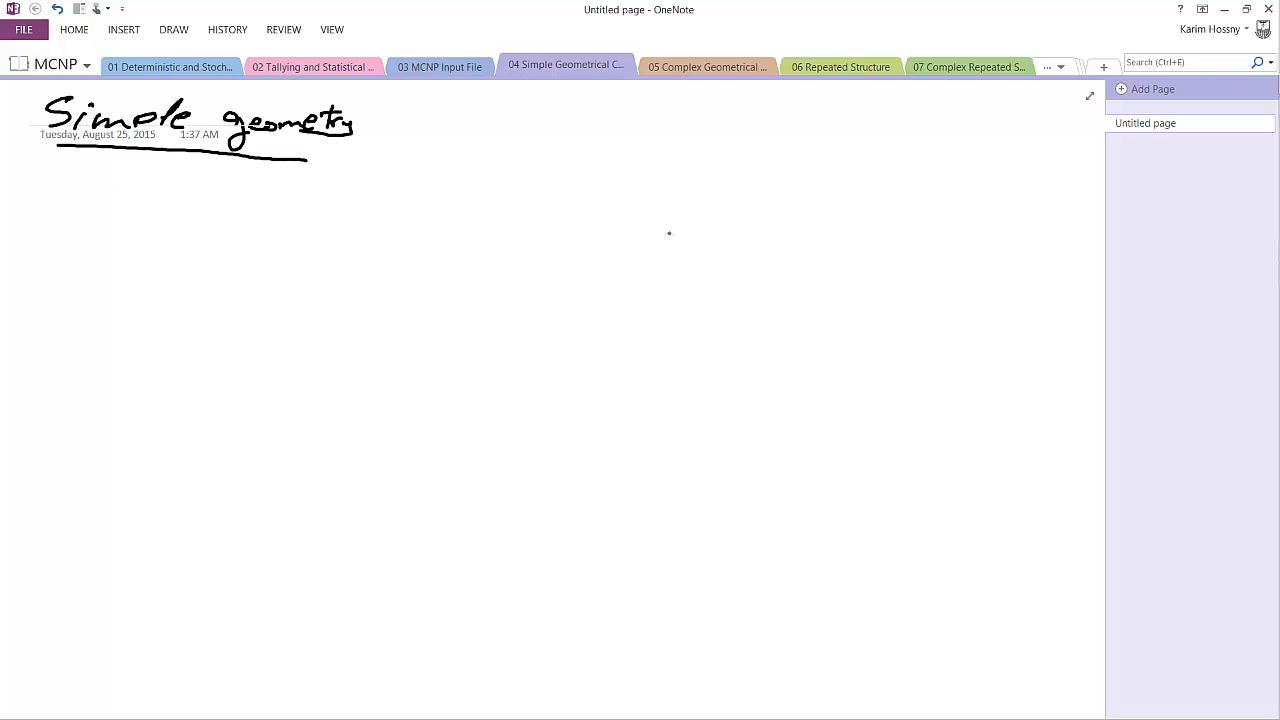
drag(700, 210, 868, 222)
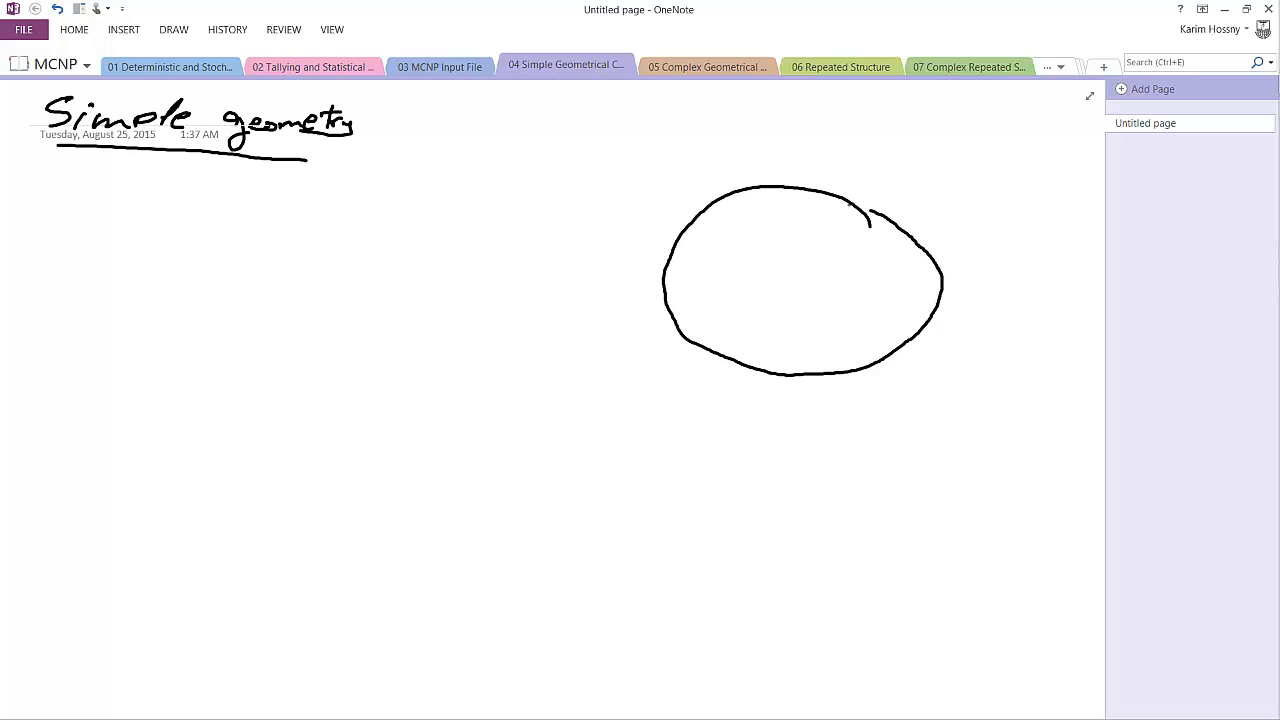
- Sketch the sphere as a large circle containing a small square and a slab band
drag(765, 245, 835, 268)
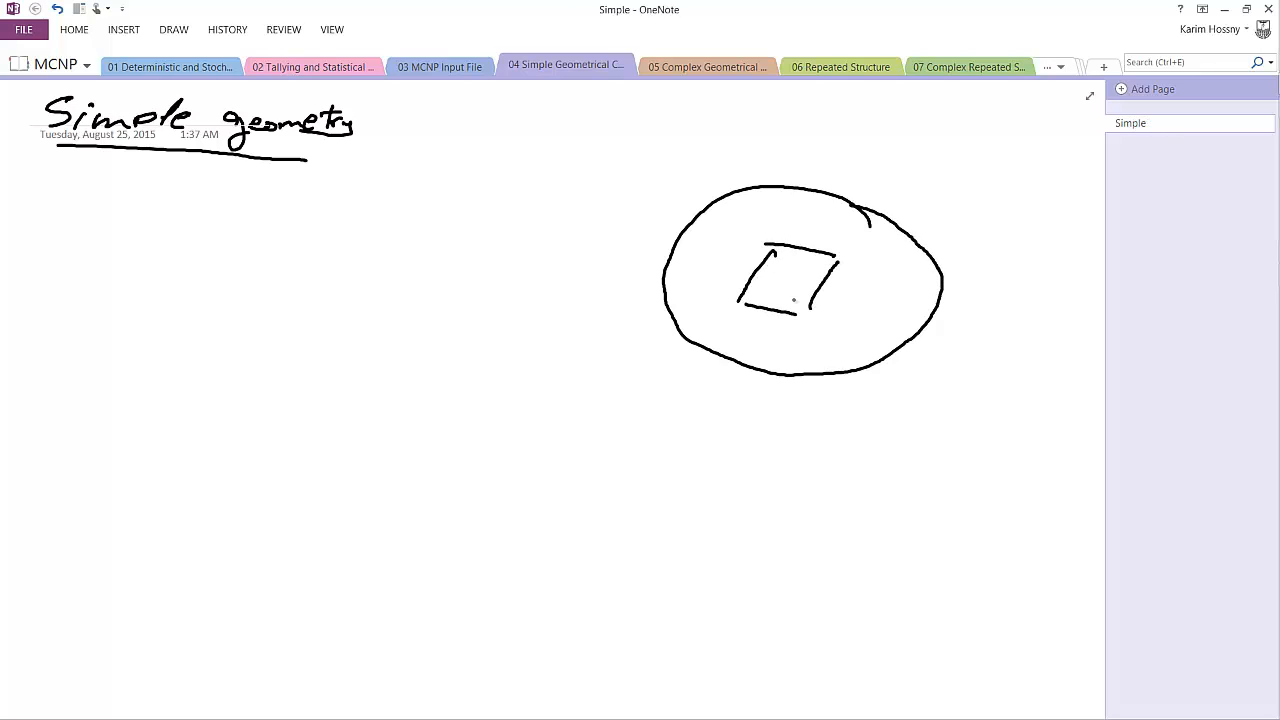
drag(780, 270, 800, 290)
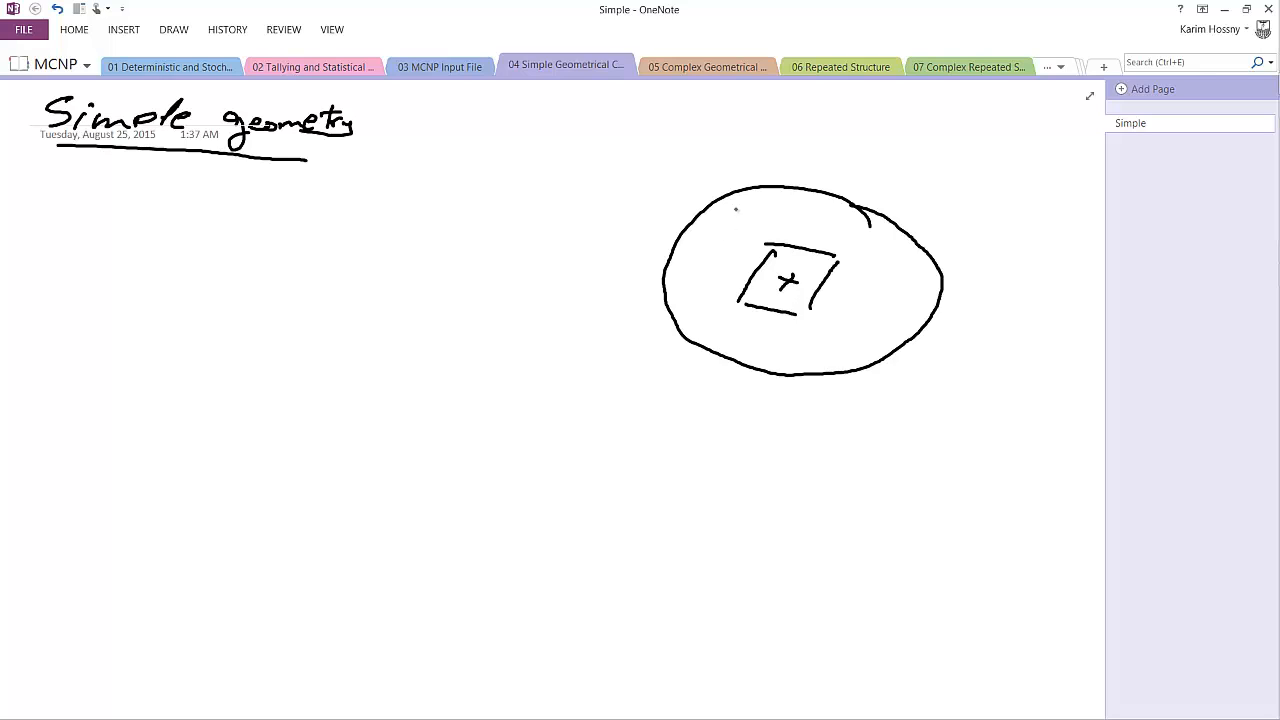
drag(672, 315, 742, 192)
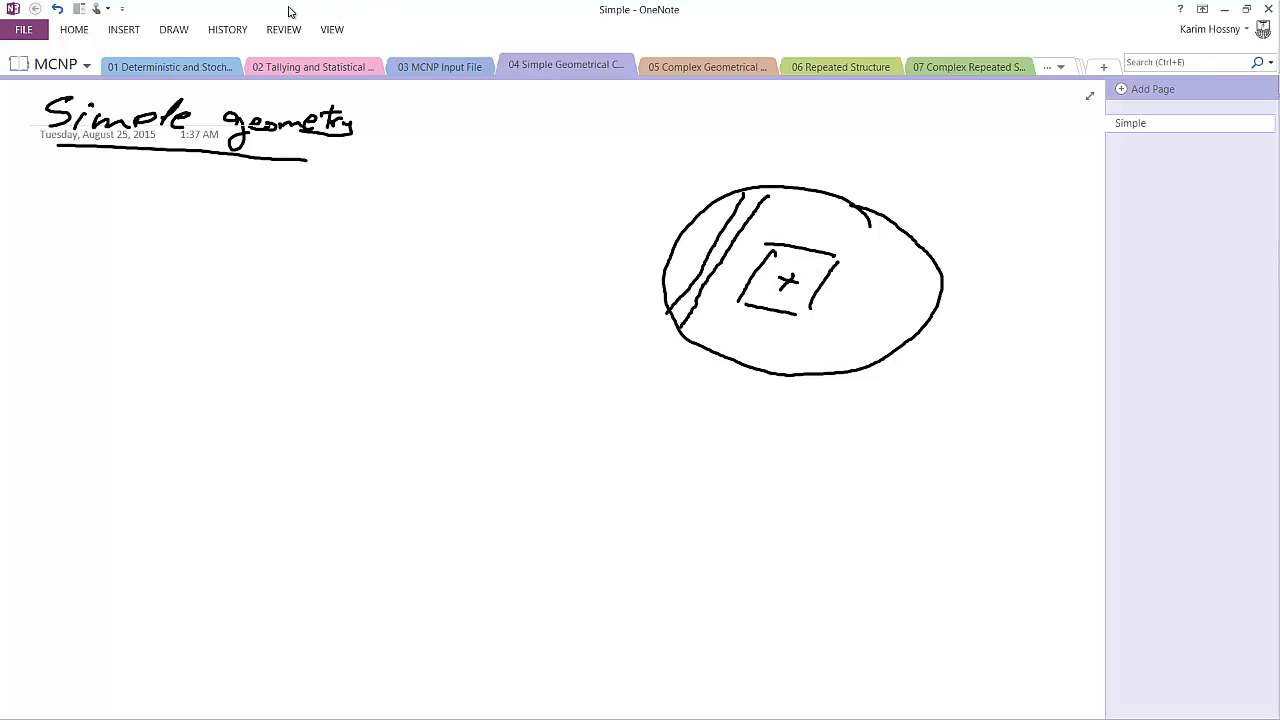
- Hatch the small square inside the circle with a red pen
click(173, 29)
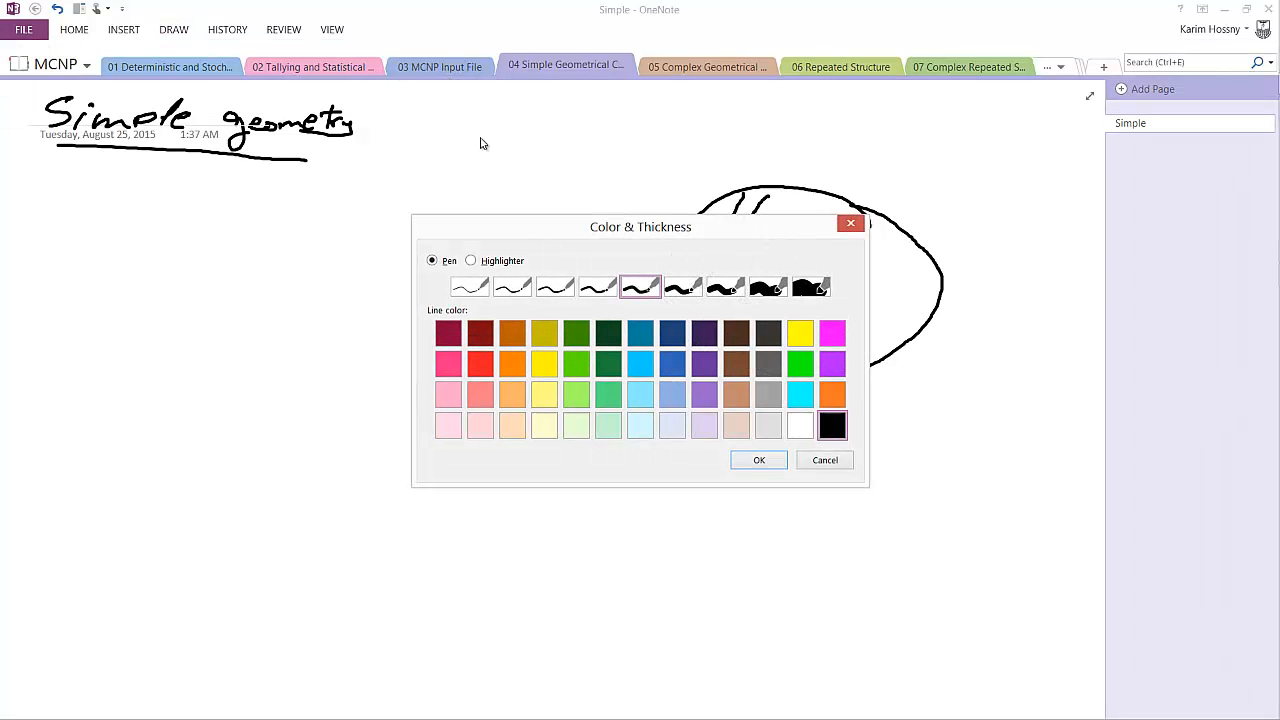
click(479, 362)
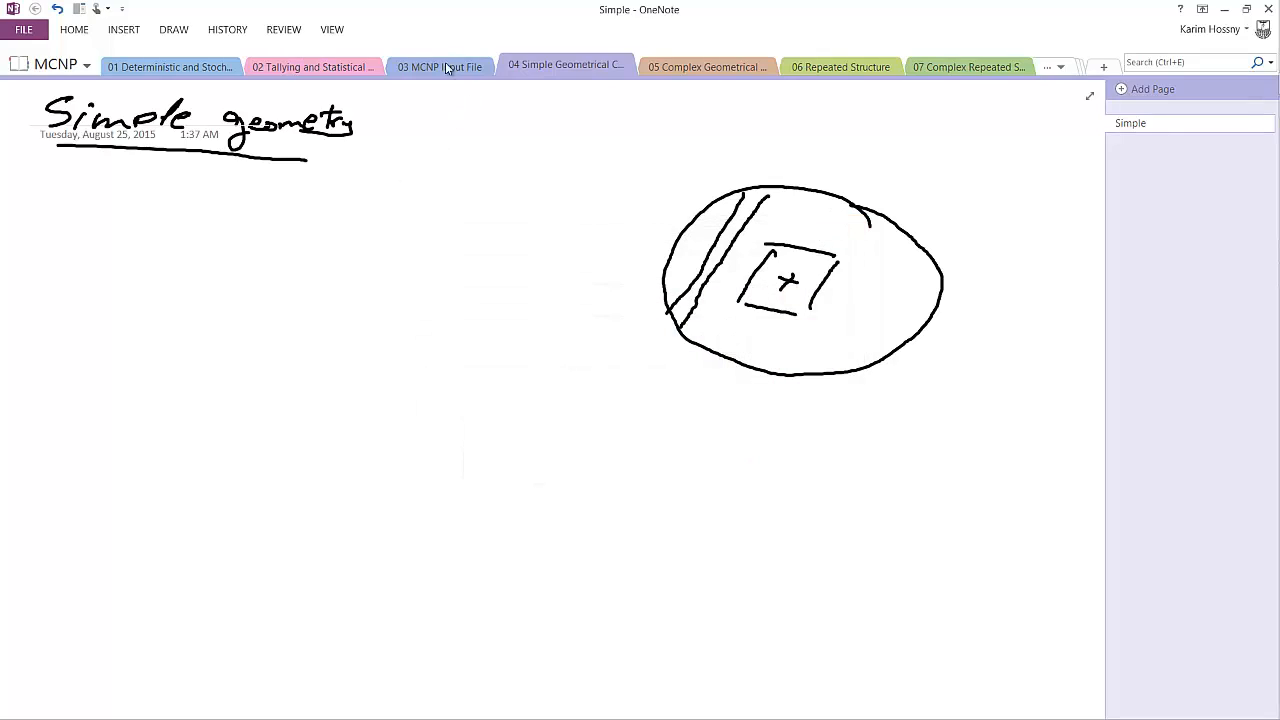
drag(783, 307, 817, 303)
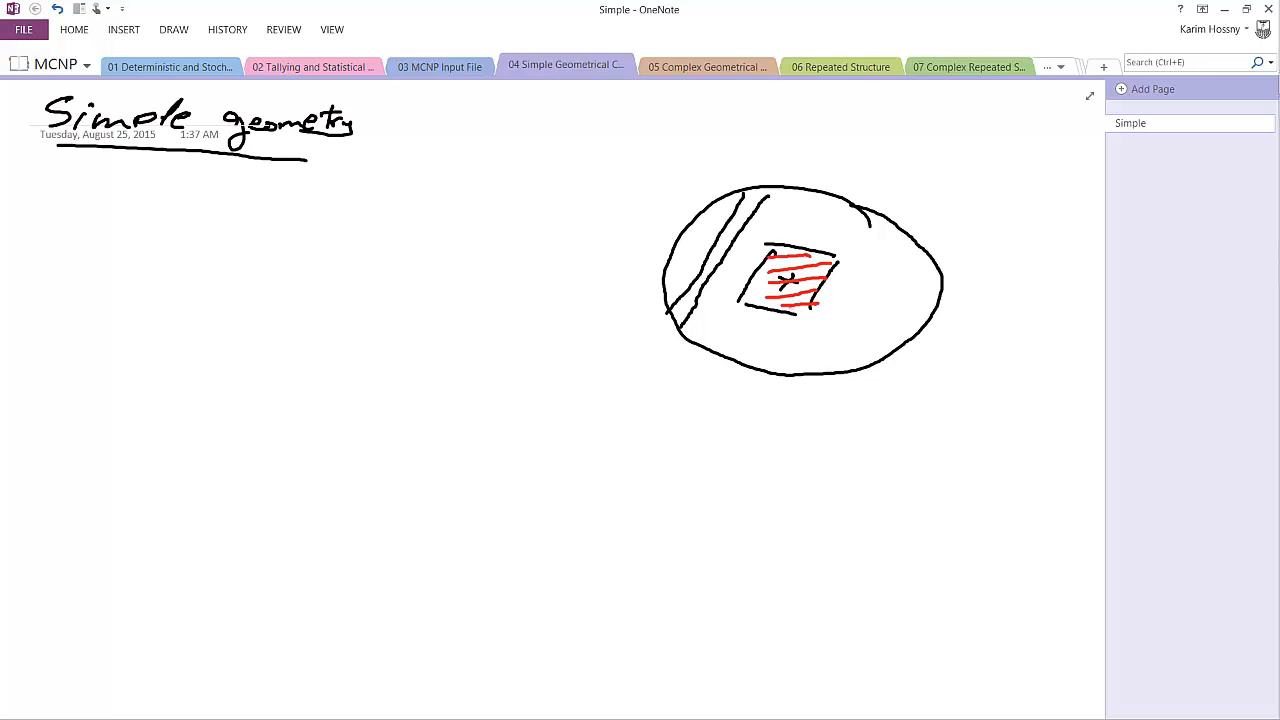
- Switch the pen to dark green and hatch the rest of the circle around the square
click(173, 29)
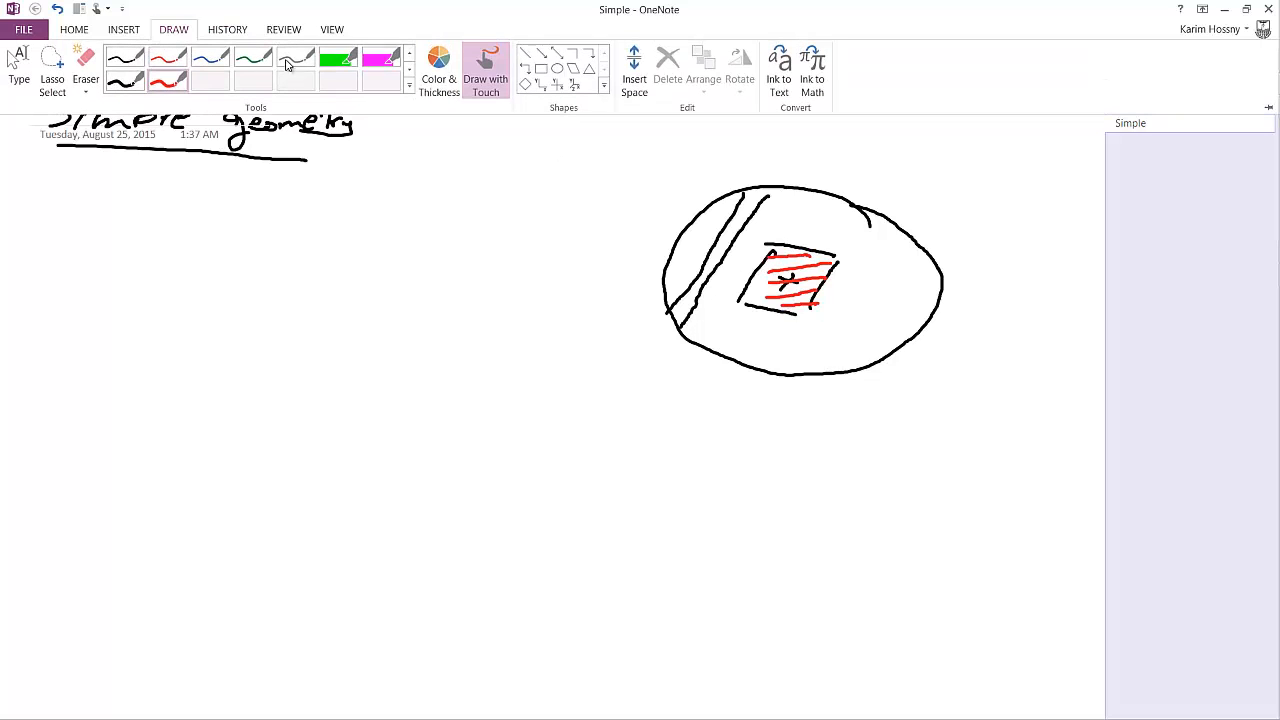
click(439, 70)
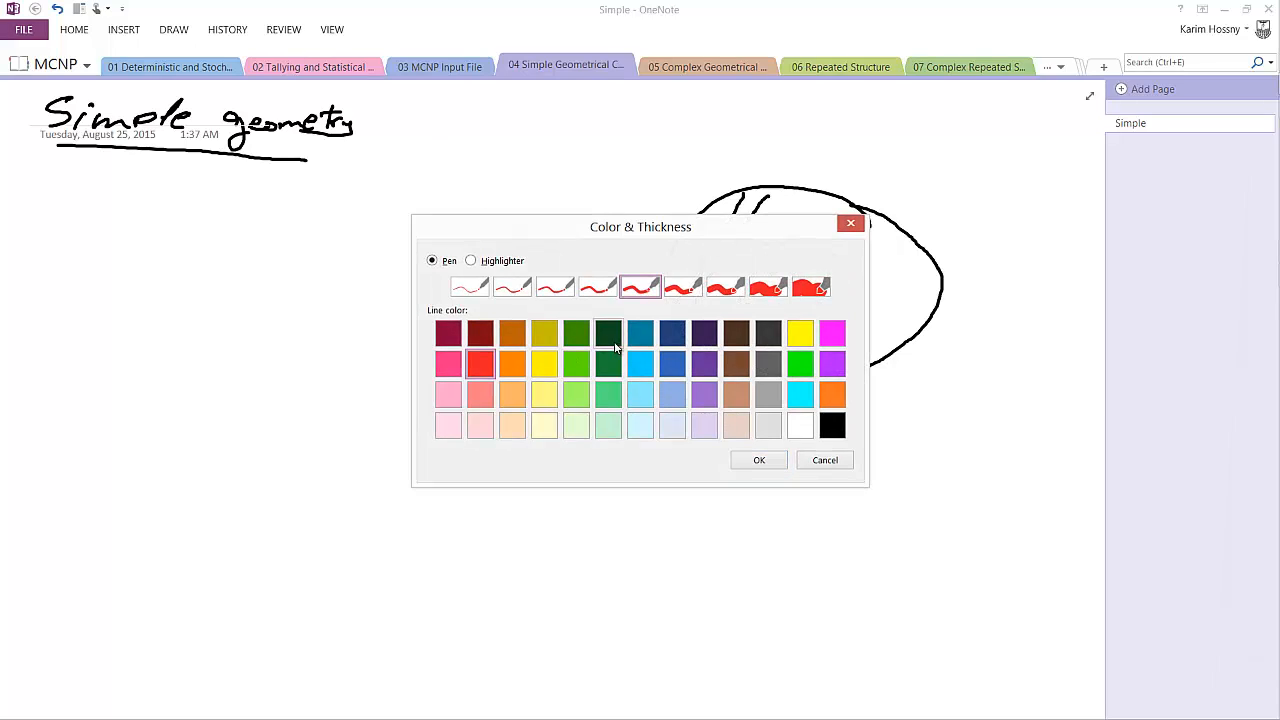
click(608, 333)
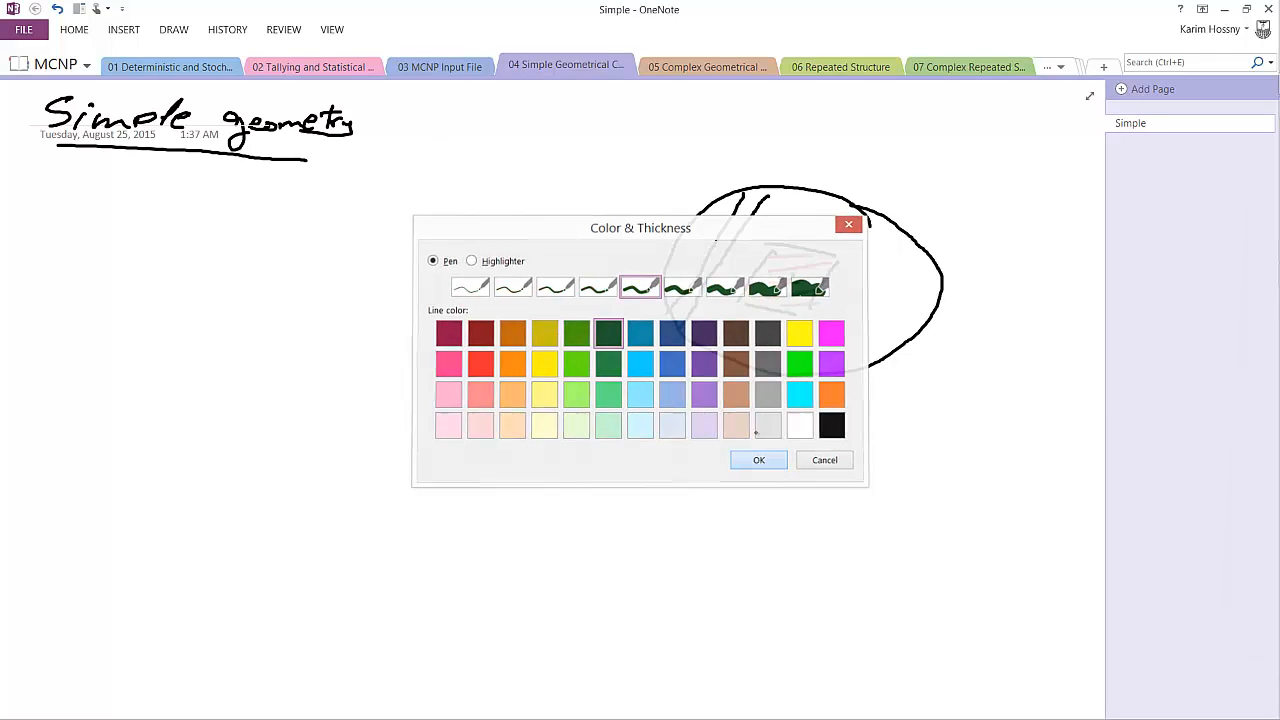
click(758, 460)
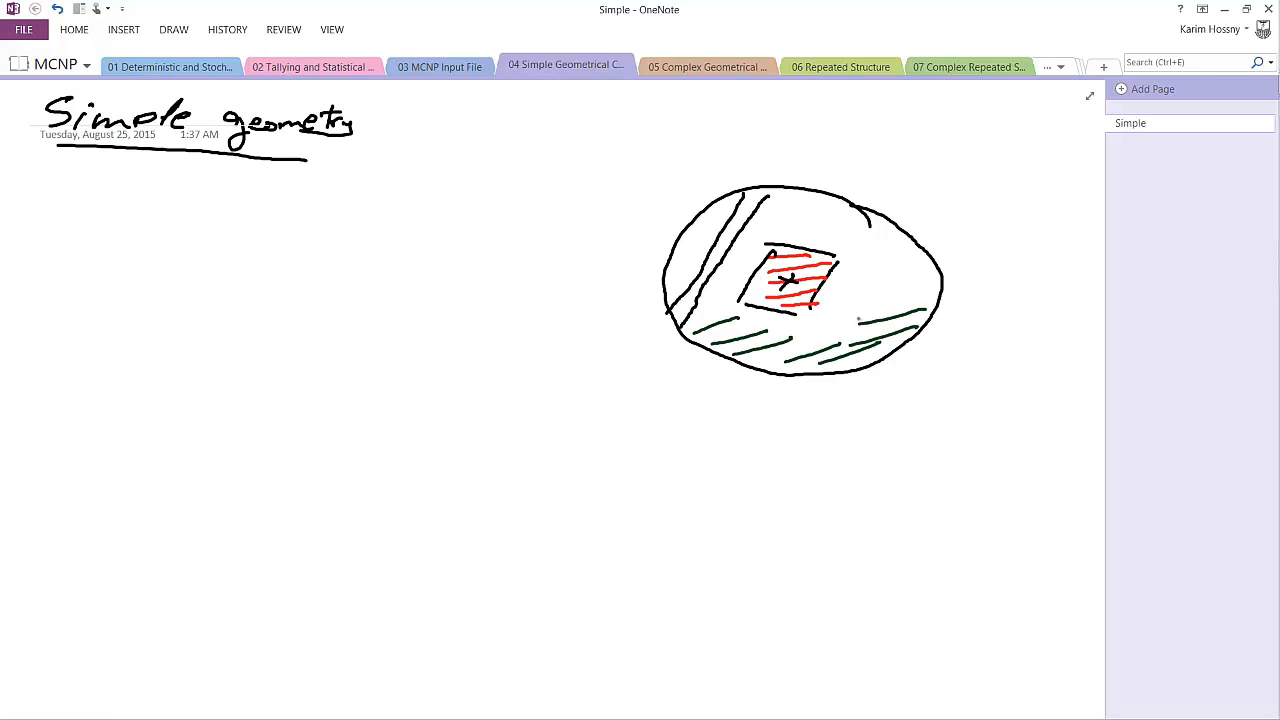
drag(830, 215, 920, 300)
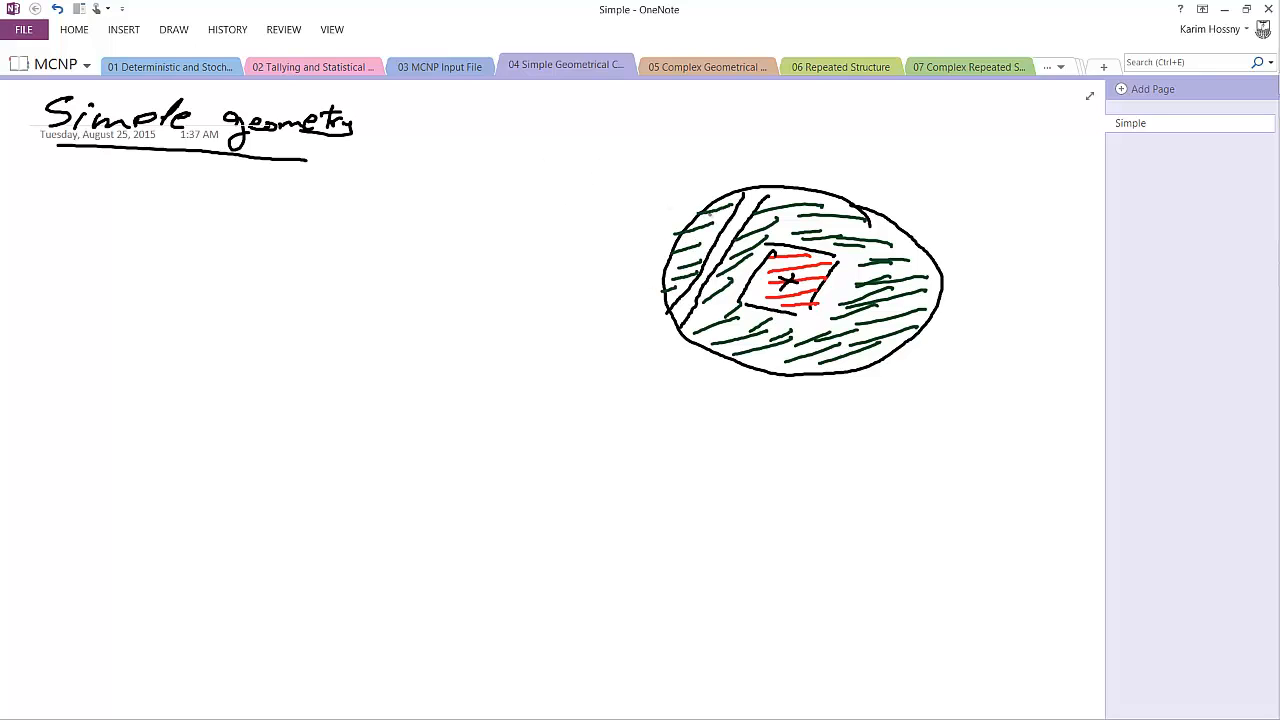
mouse_move(177, 48)
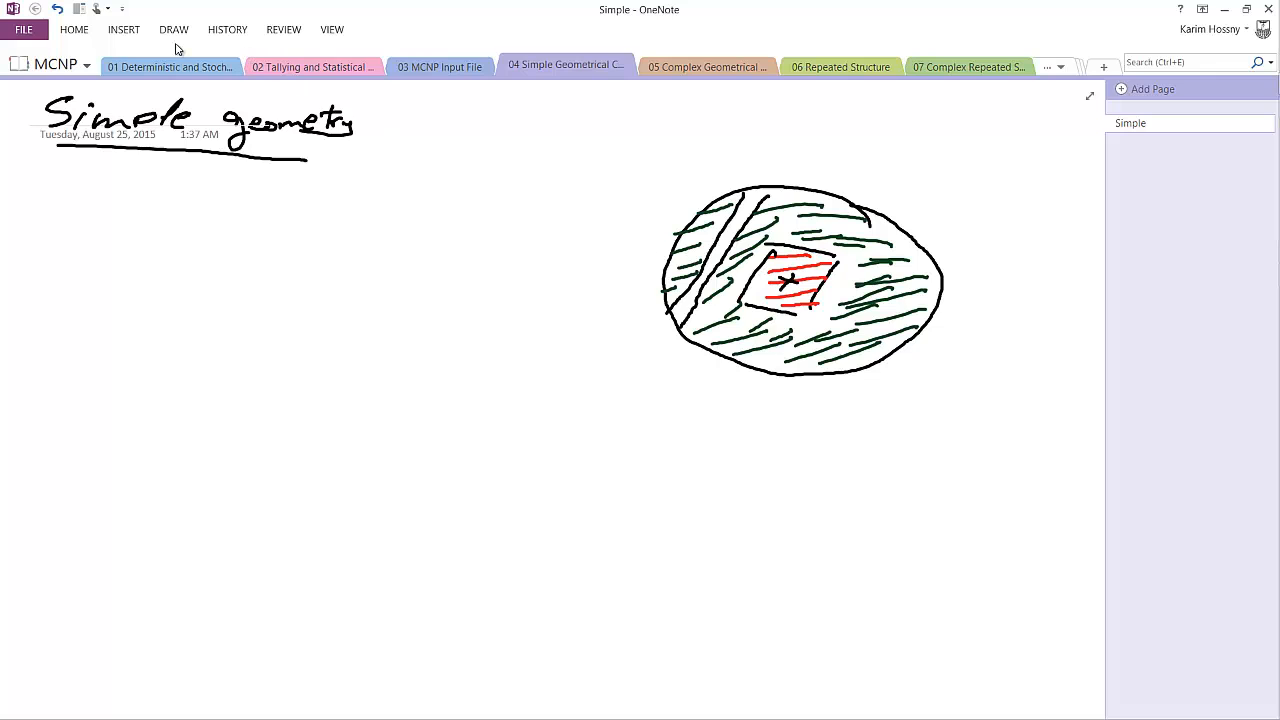
- Switch the pen to black and sketch an axis mark beside the slab
click(173, 29)
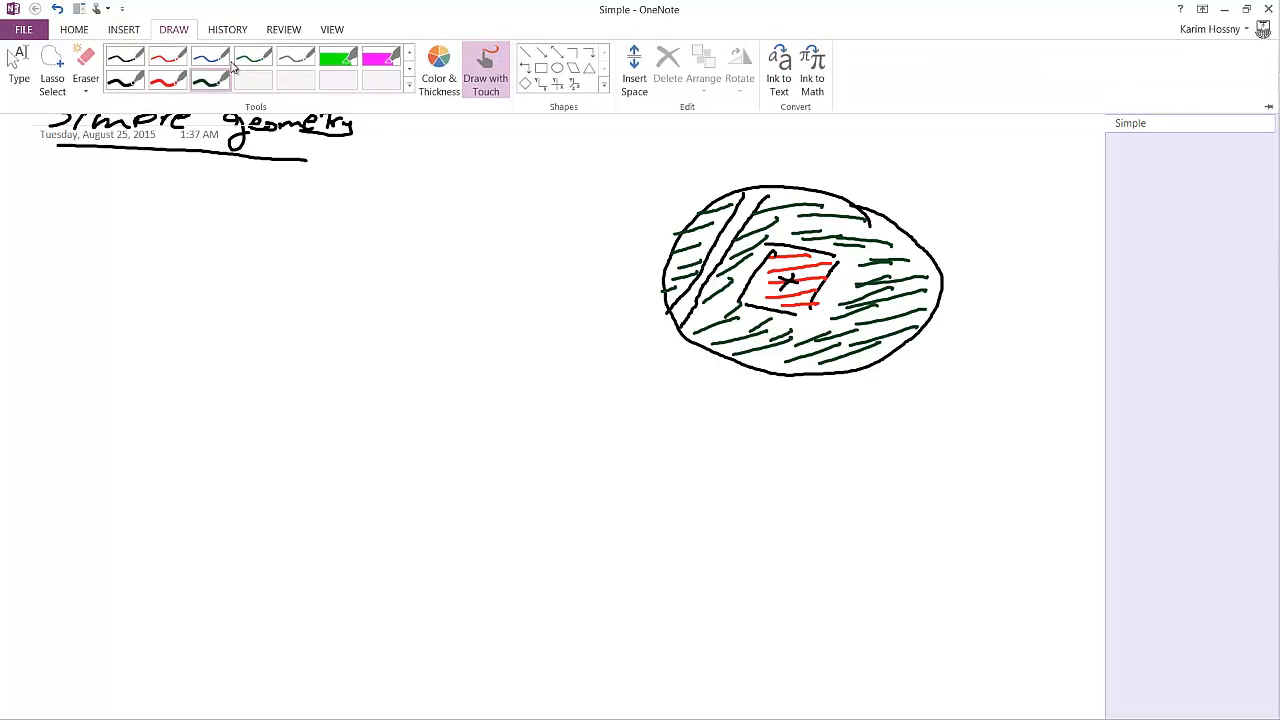
click(438, 70)
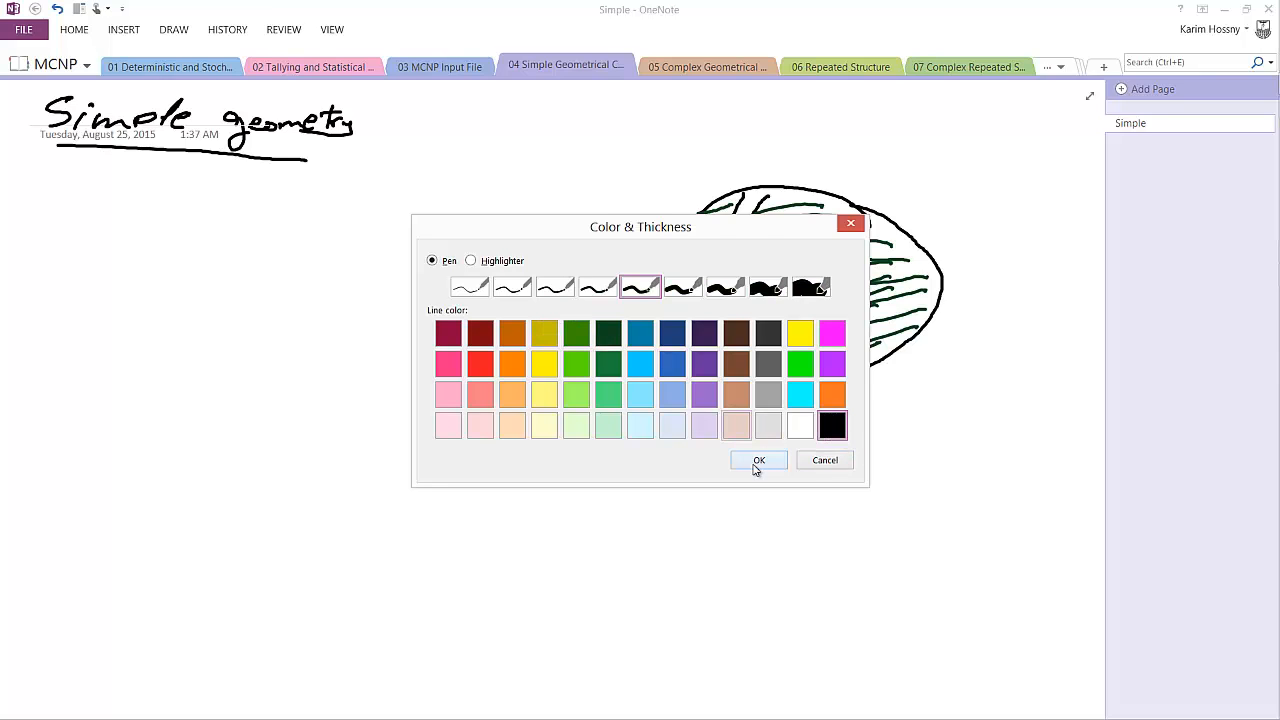
click(758, 460)
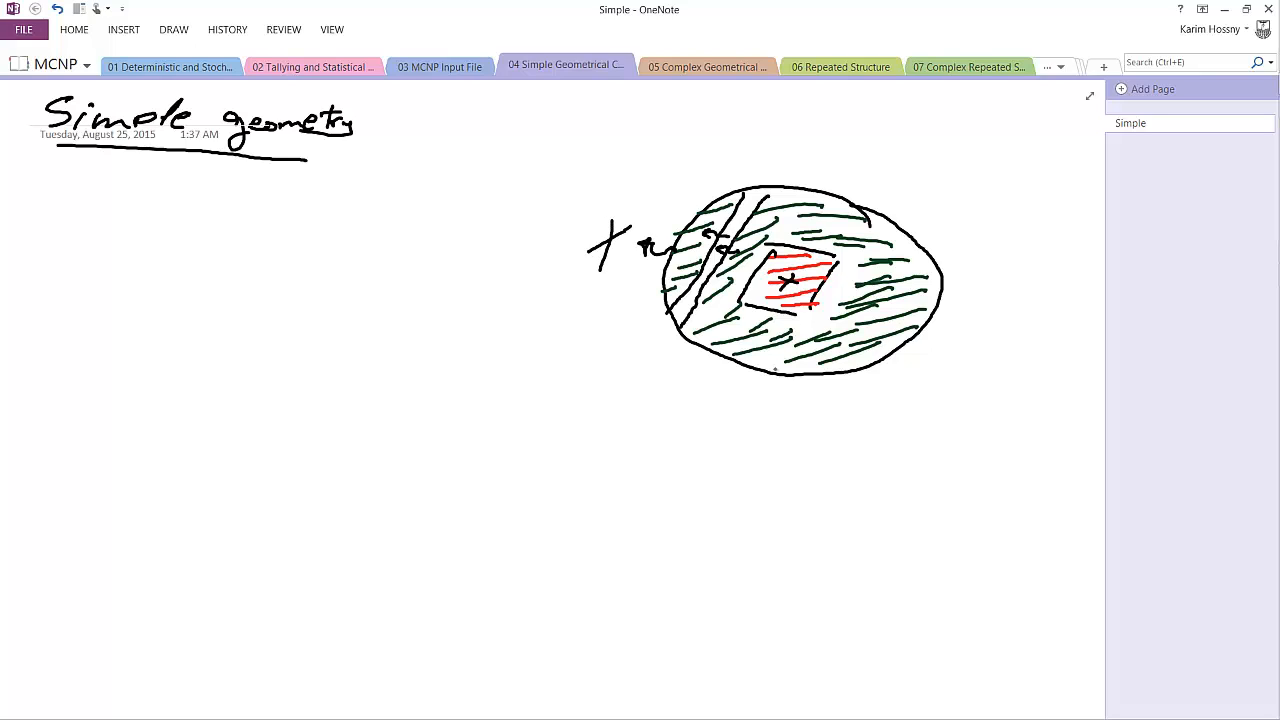
drag(785, 290, 920, 335)
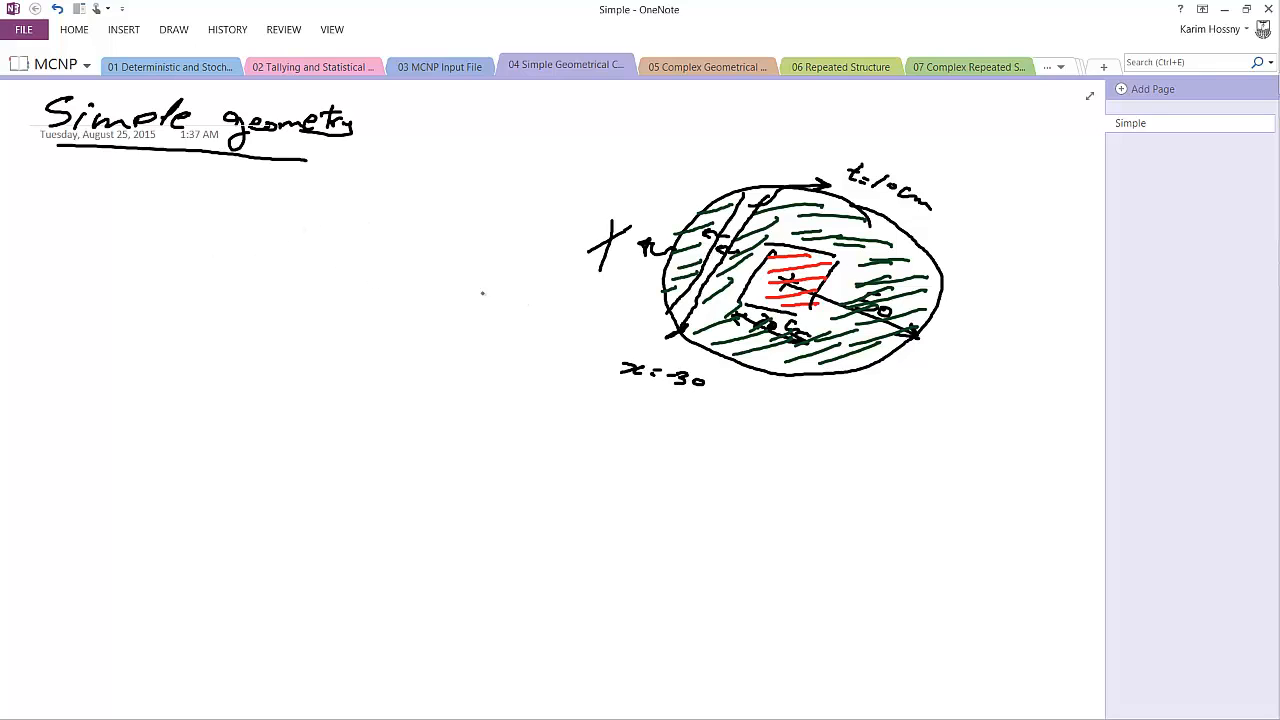
mouse_move(534, 120)
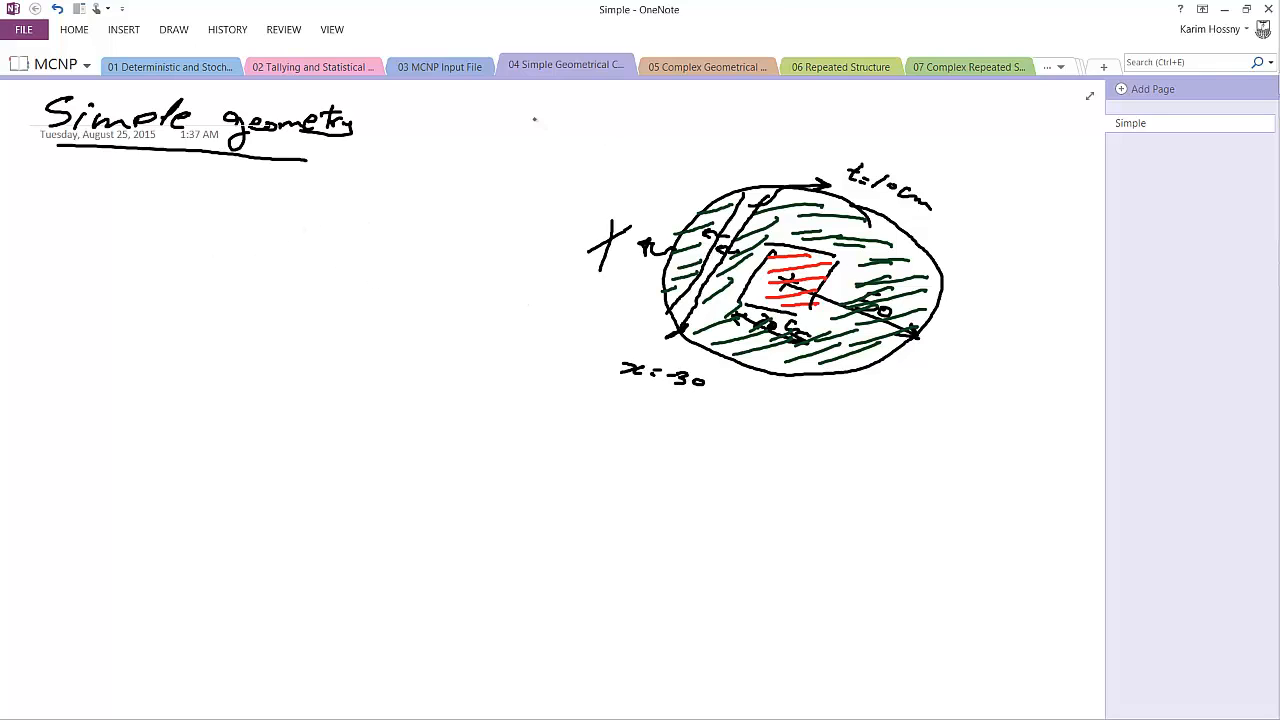
- Draw an enclosing box around the sketch and write a 'Surfaces' heading below it
drag(535, 105, 508, 420)
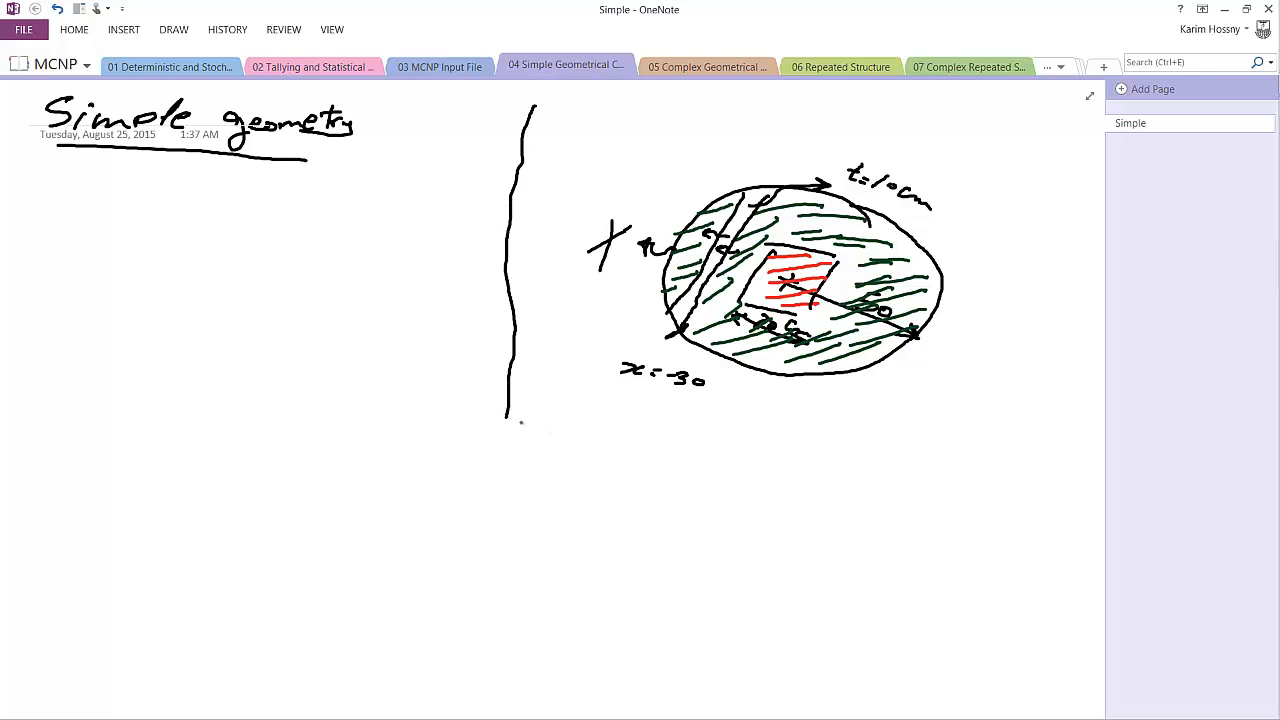
drag(510, 431, 1090, 447)
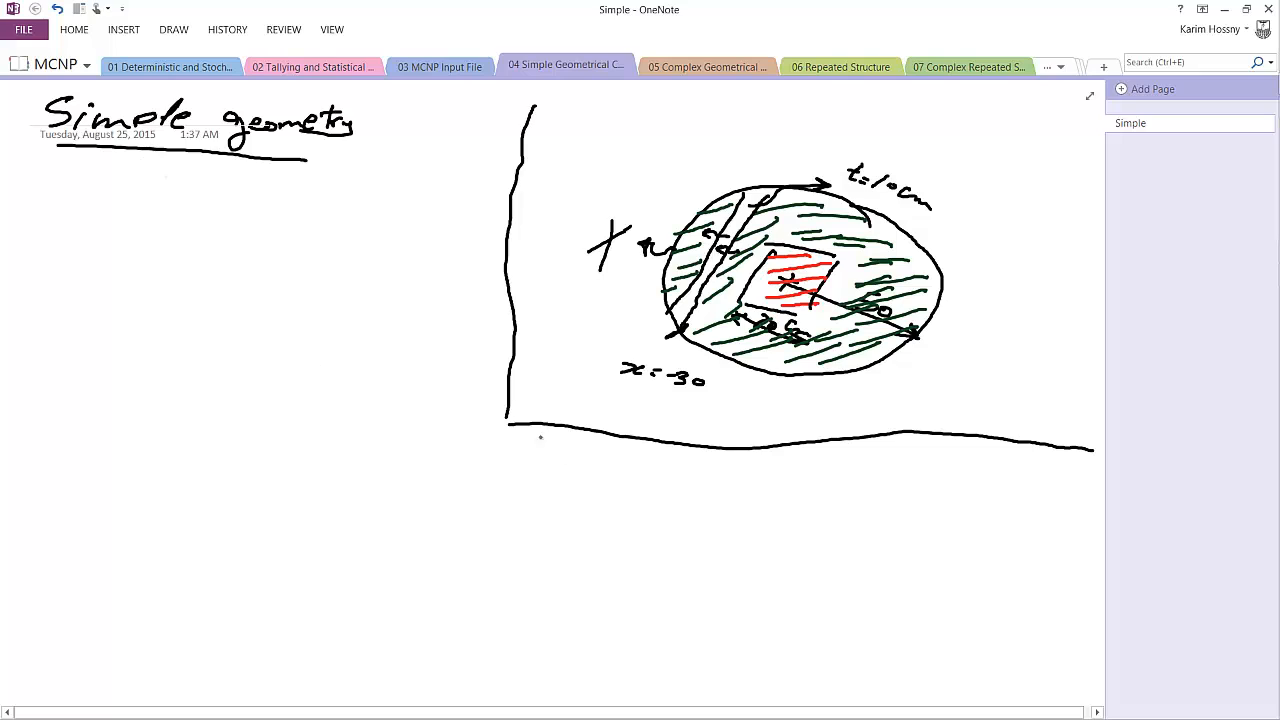
mouse_move(651, 475)
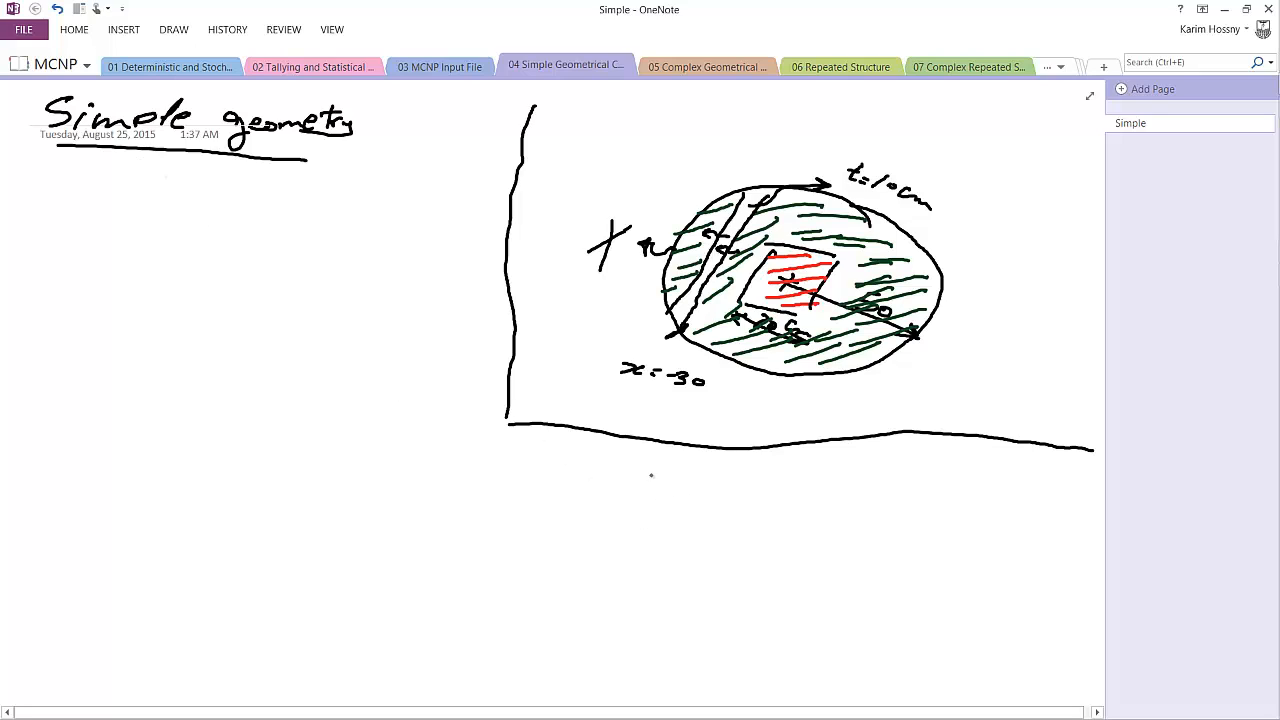
drag(640, 483, 735, 483)
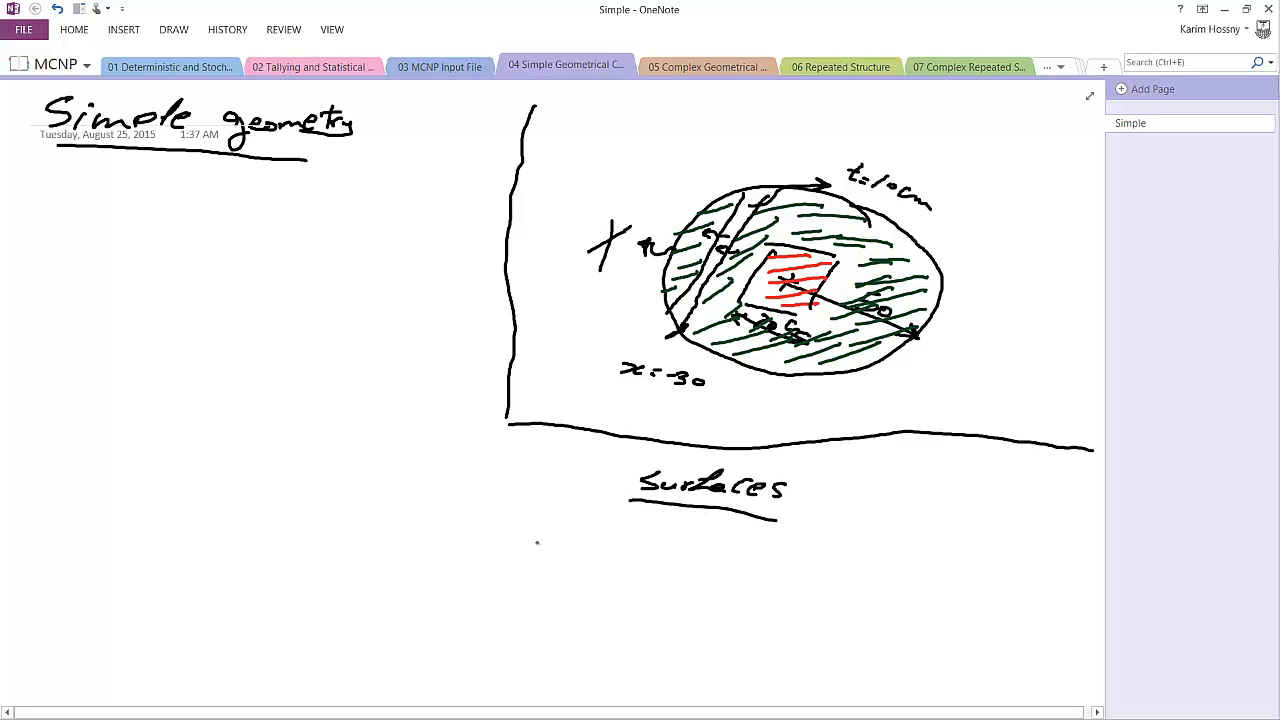
mouse_move(810, 423)
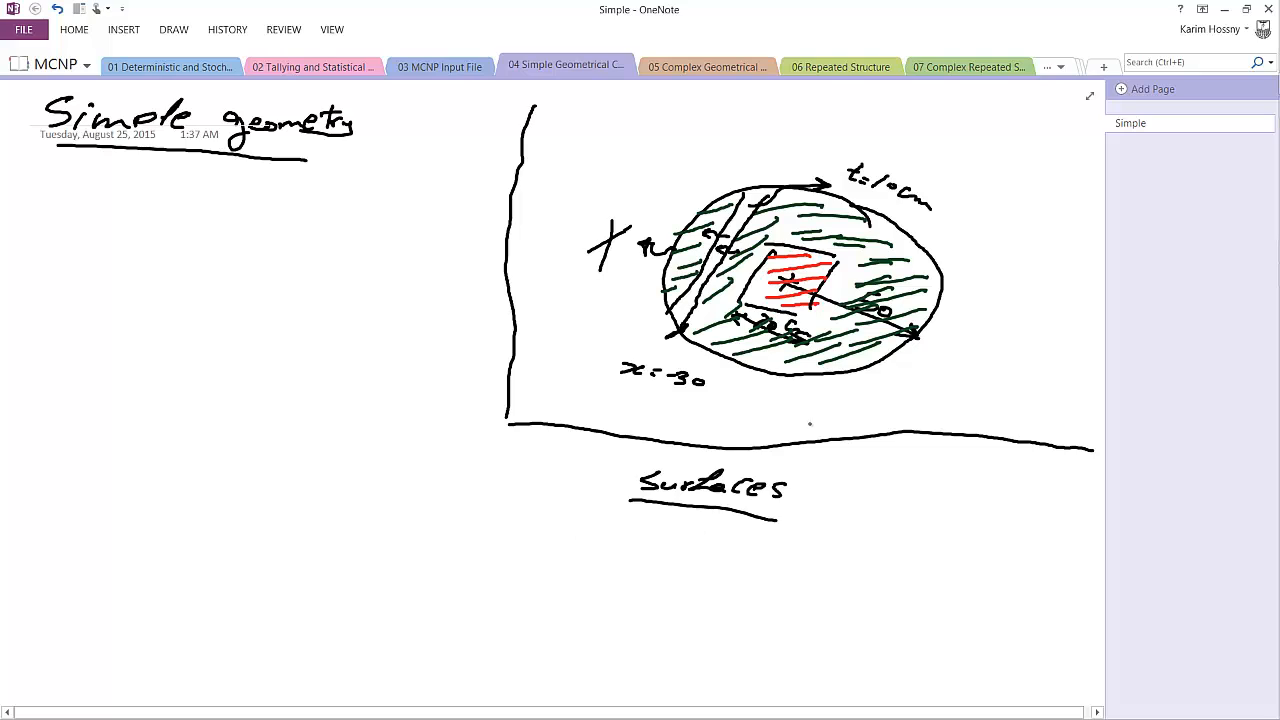
mouse_move(568, 528)
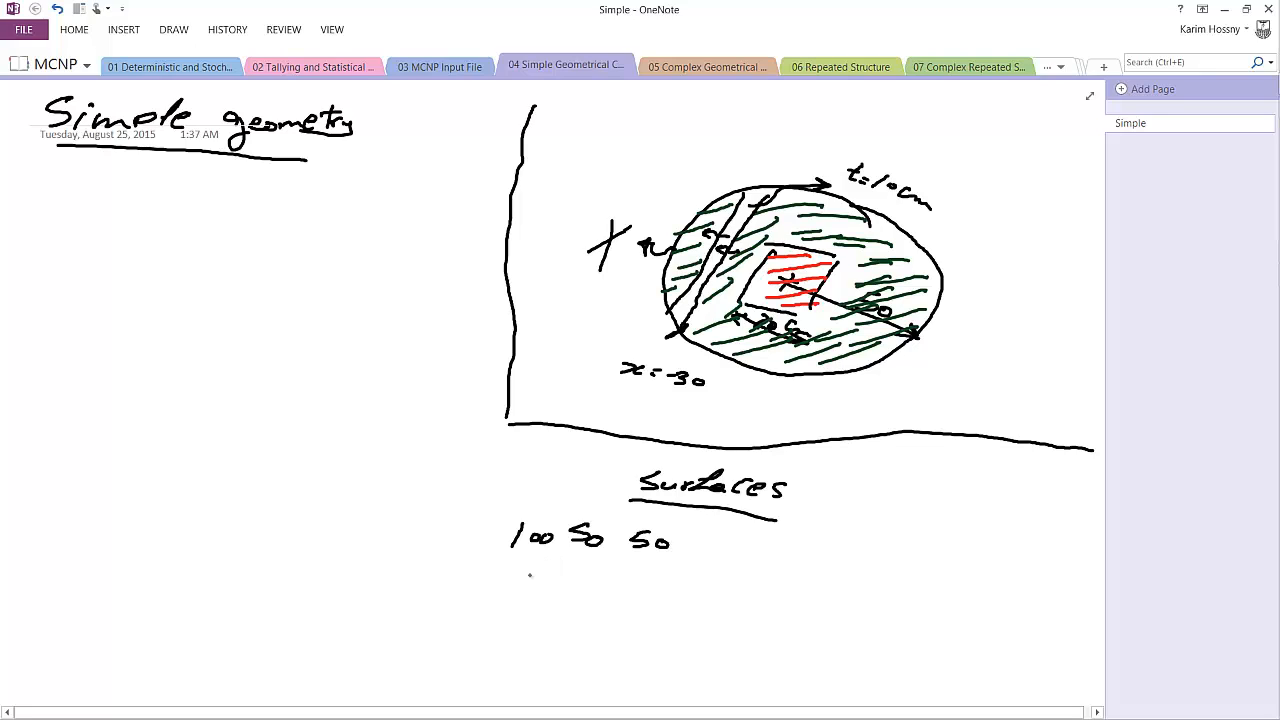
- Write the sphere surface 100 SO 50 and label the x-y box sketch
drag(510, 565, 535, 580)
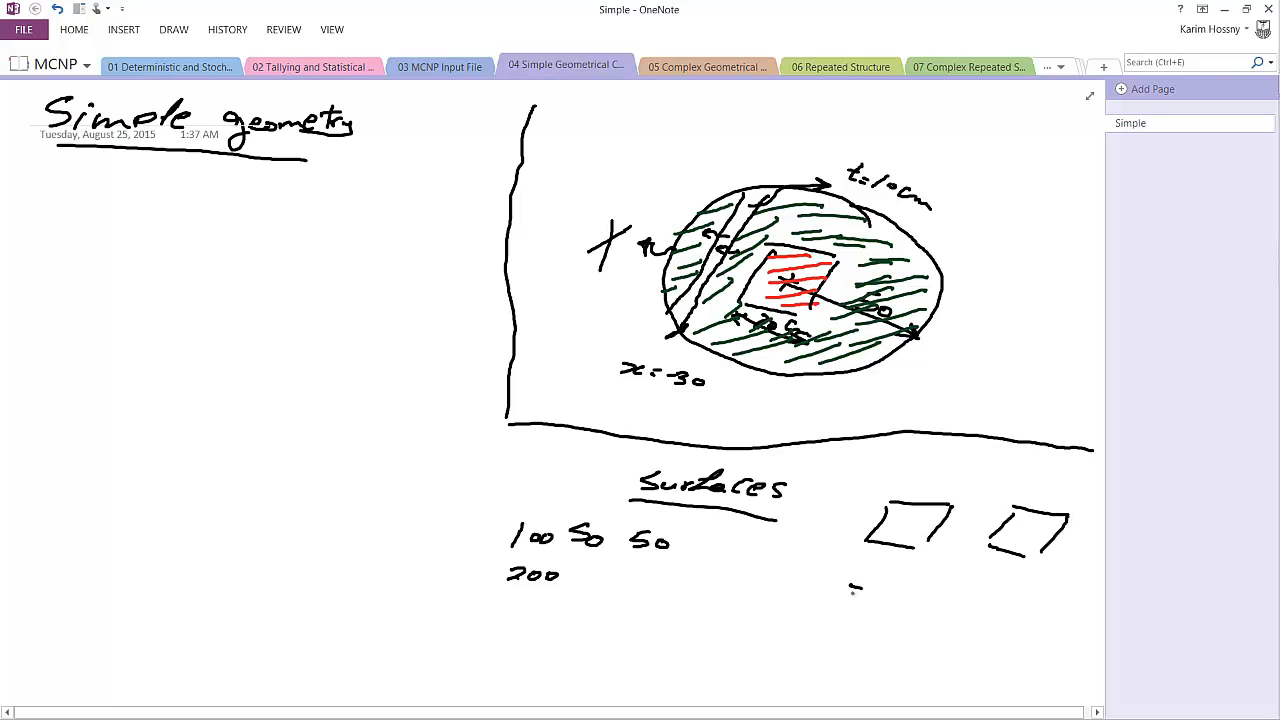
text(x -y)
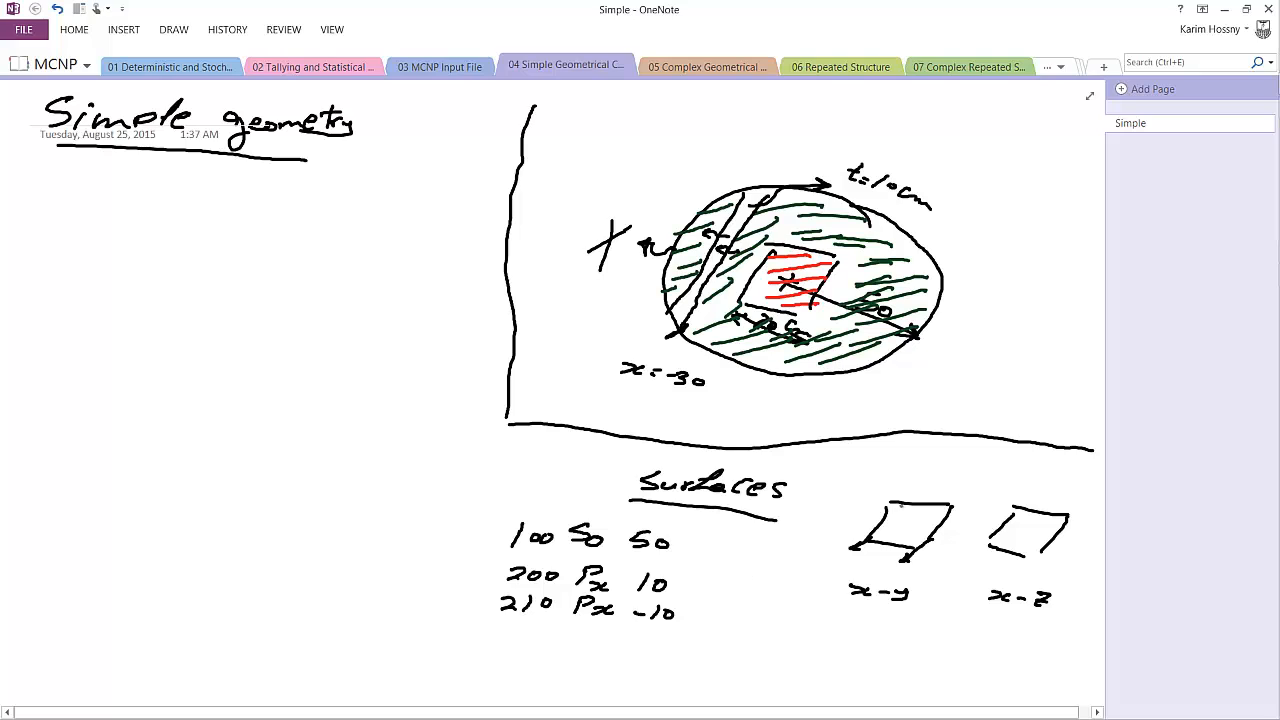
click(877, 497)
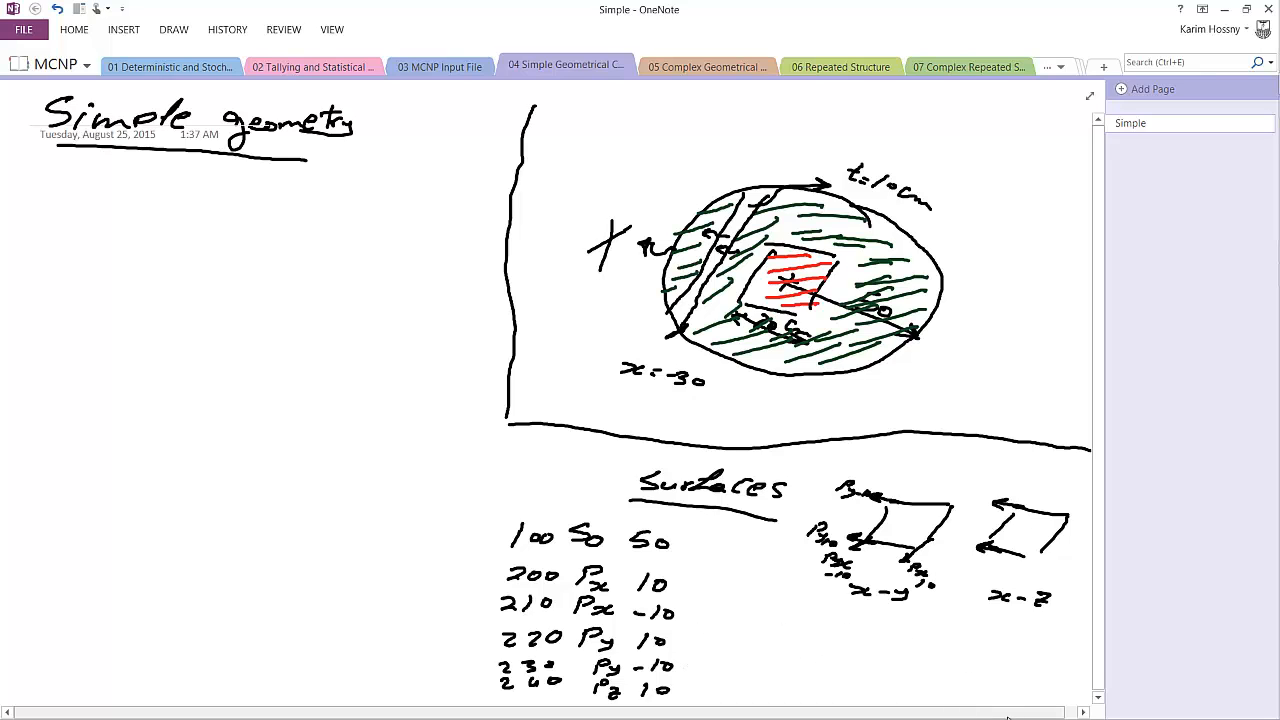
- Write surface 250 Pz -10 and draw two slab boundary lines across the sphere sketch
scroll(down, 3)
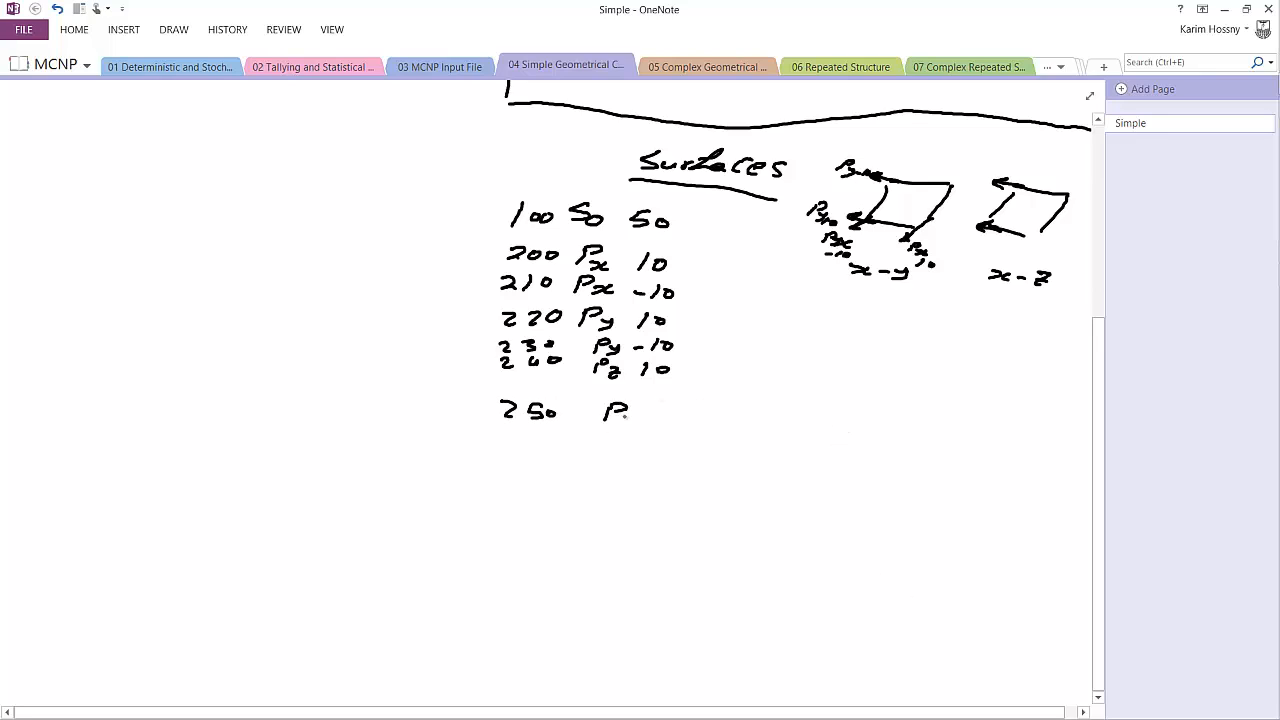
drag(600, 410, 685, 420)
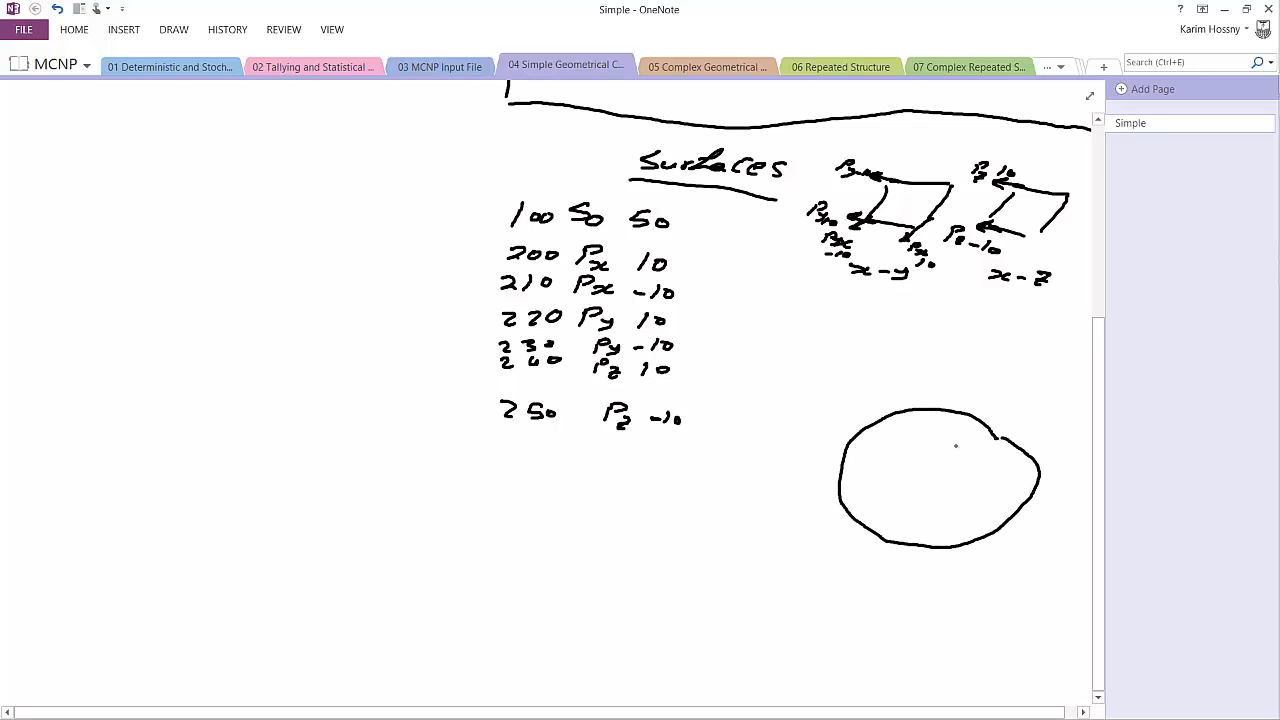
drag(870, 425, 860, 520)
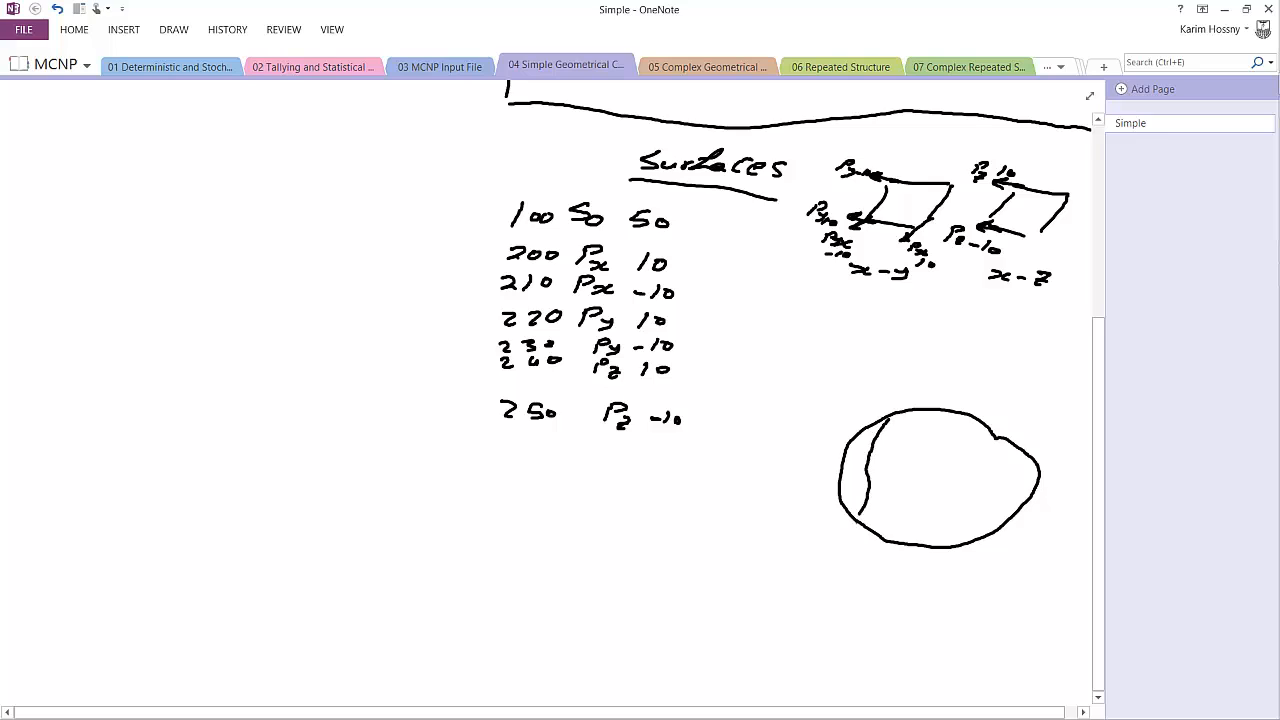
drag(905, 420, 865, 530)
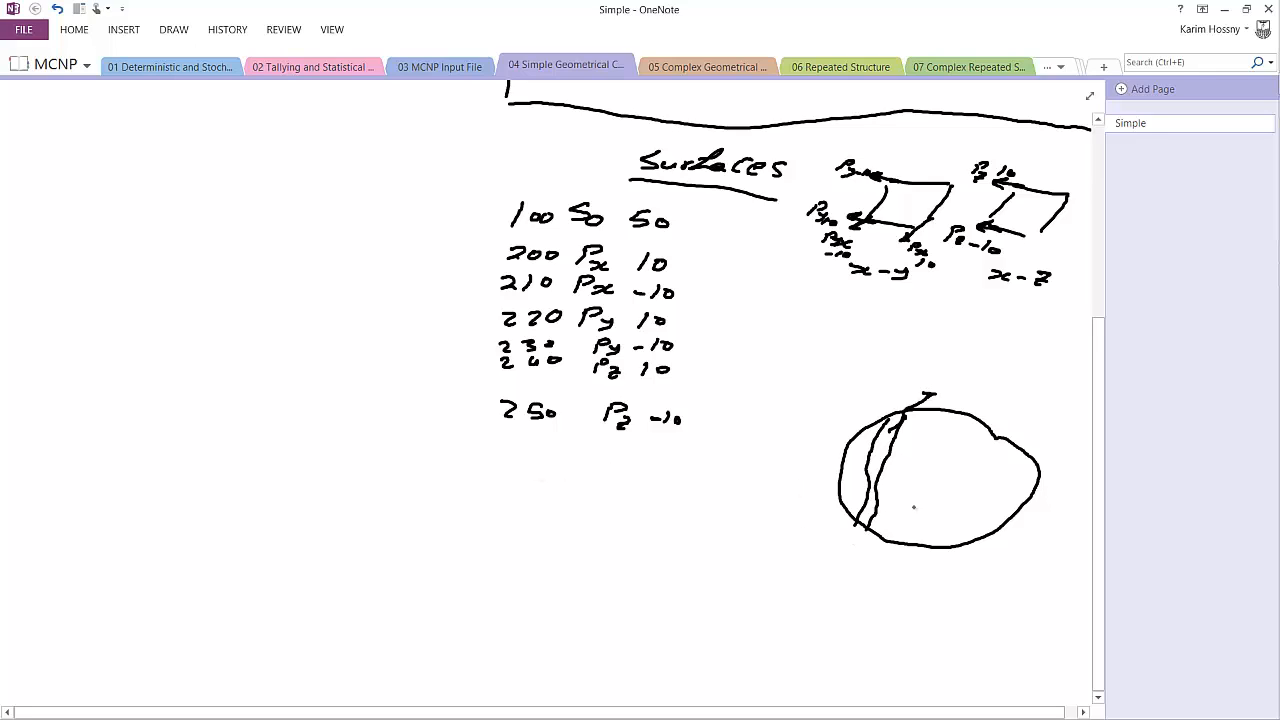
- Draw the x, z and y axes radiating from the sphere centre
drag(935, 490, 1035, 500)
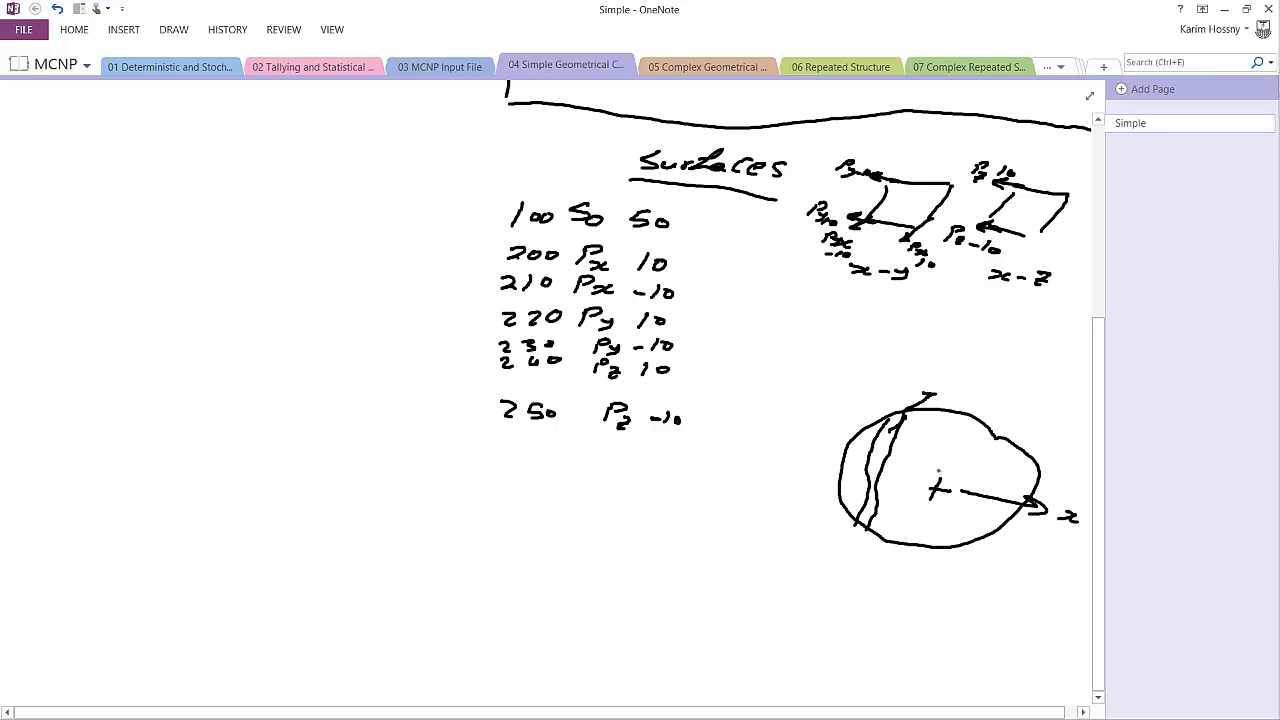
drag(940, 485, 1005, 370)
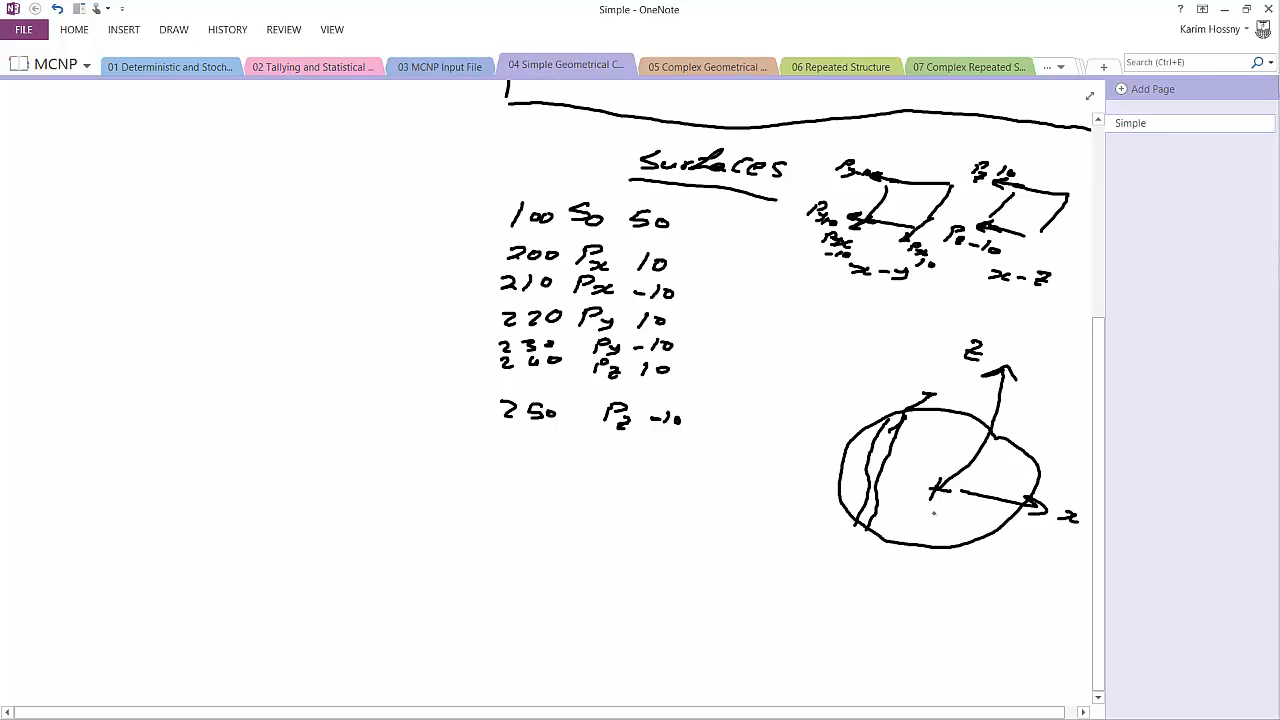
drag(930, 500, 850, 555)
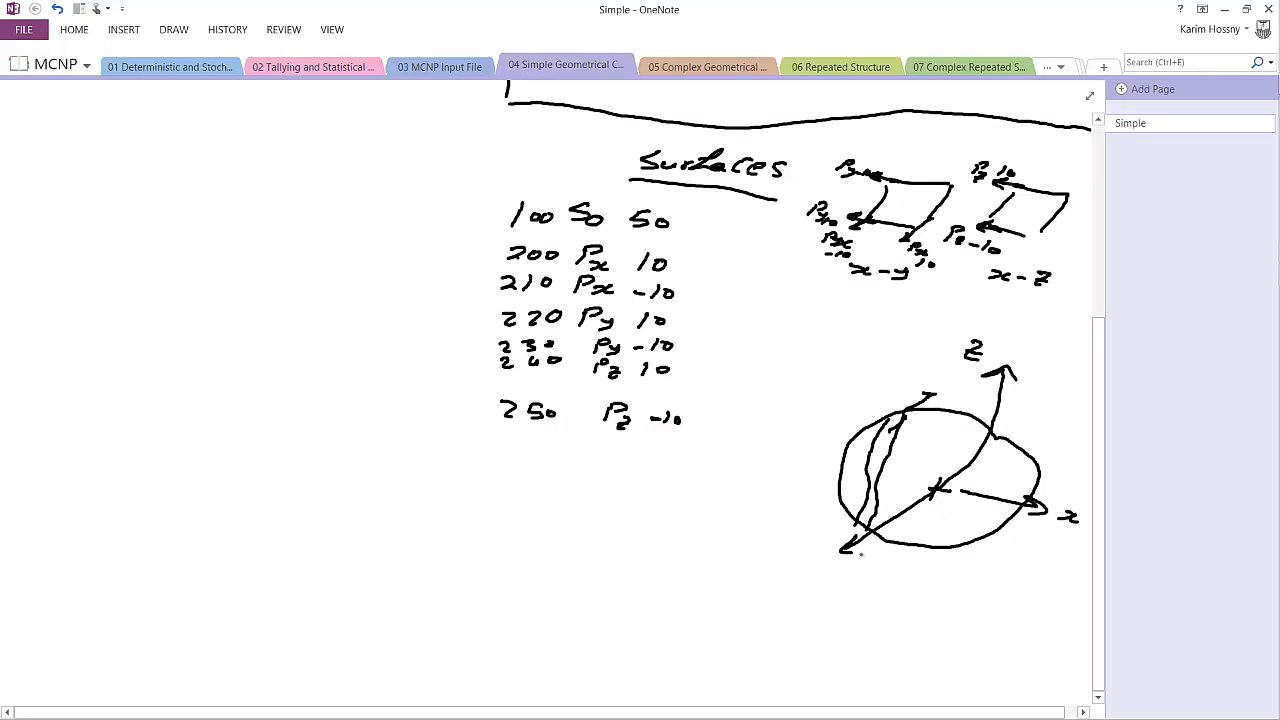
- Label the y axis on the sphere and write slab surfaces 300 Px -30 and 310 Px -48
text(y.axis)
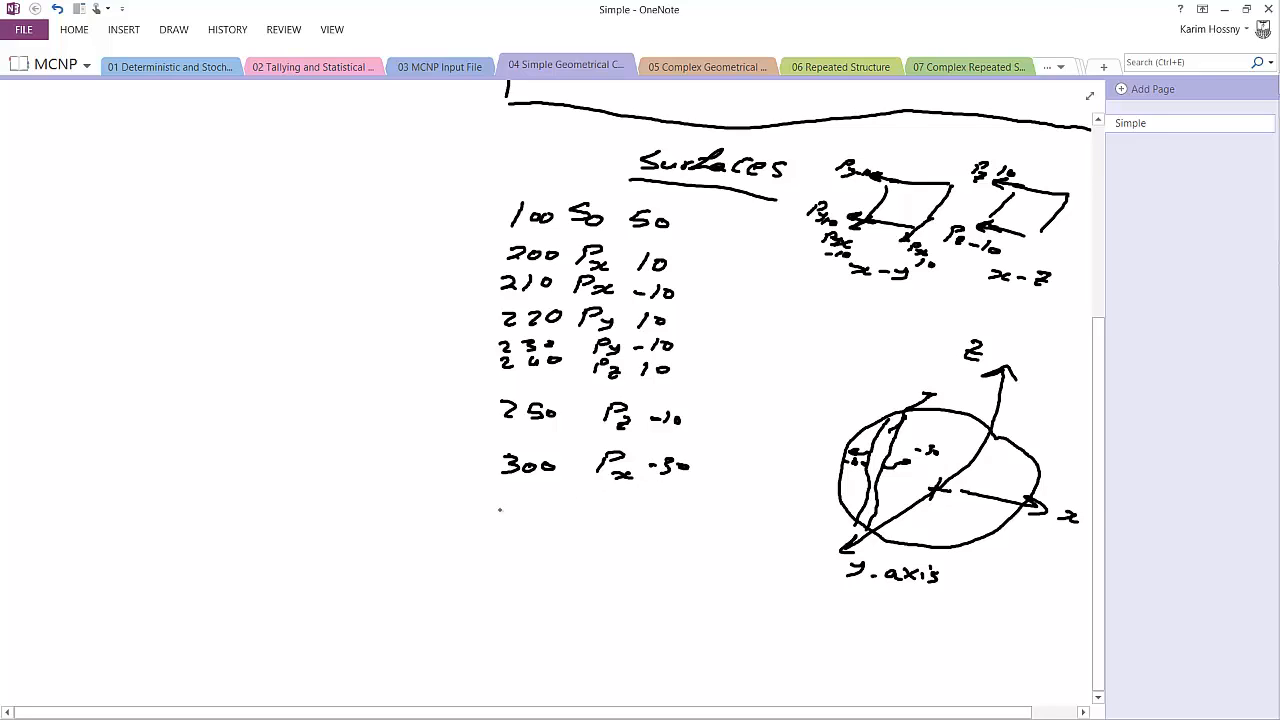
text(31)
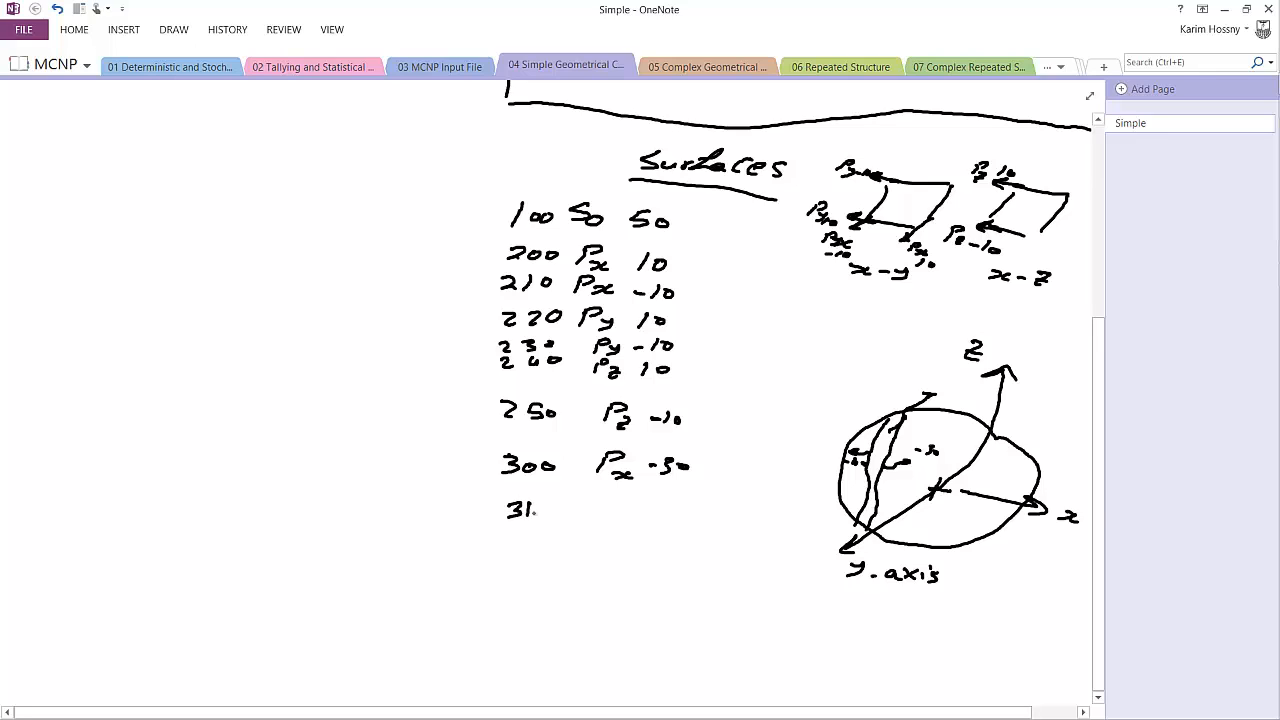
text(10 Px -)
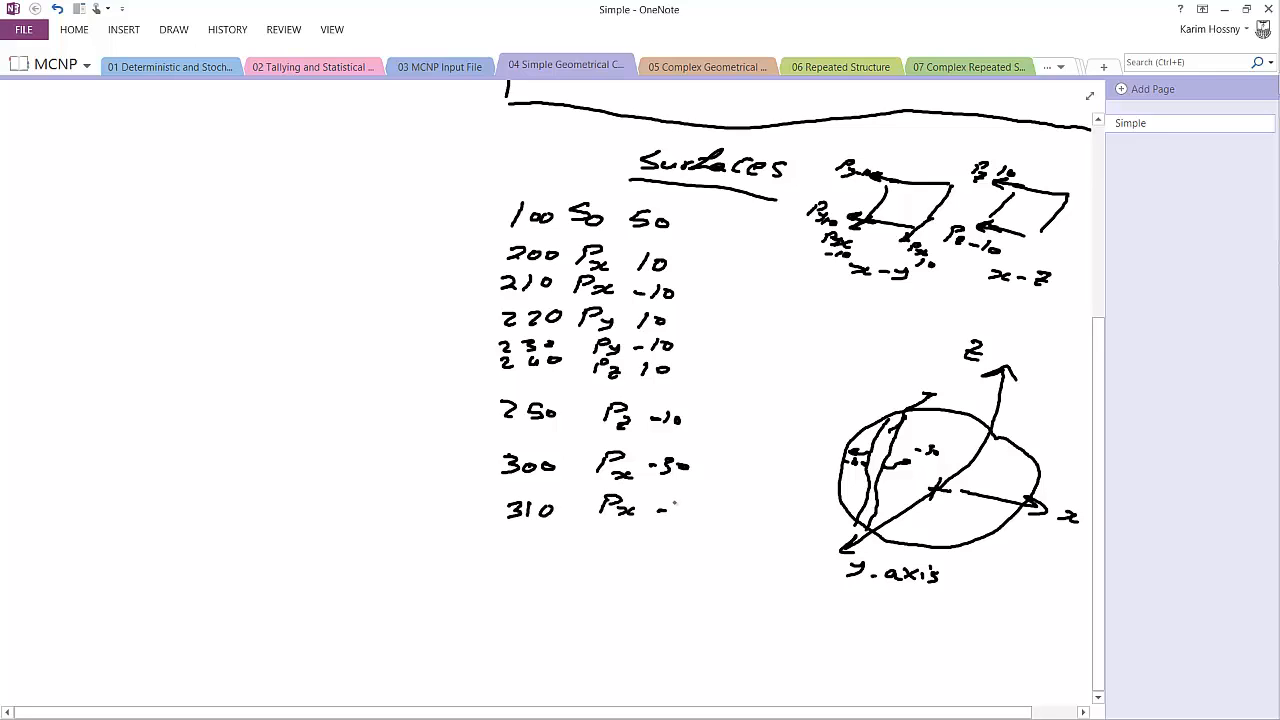
text(-48)
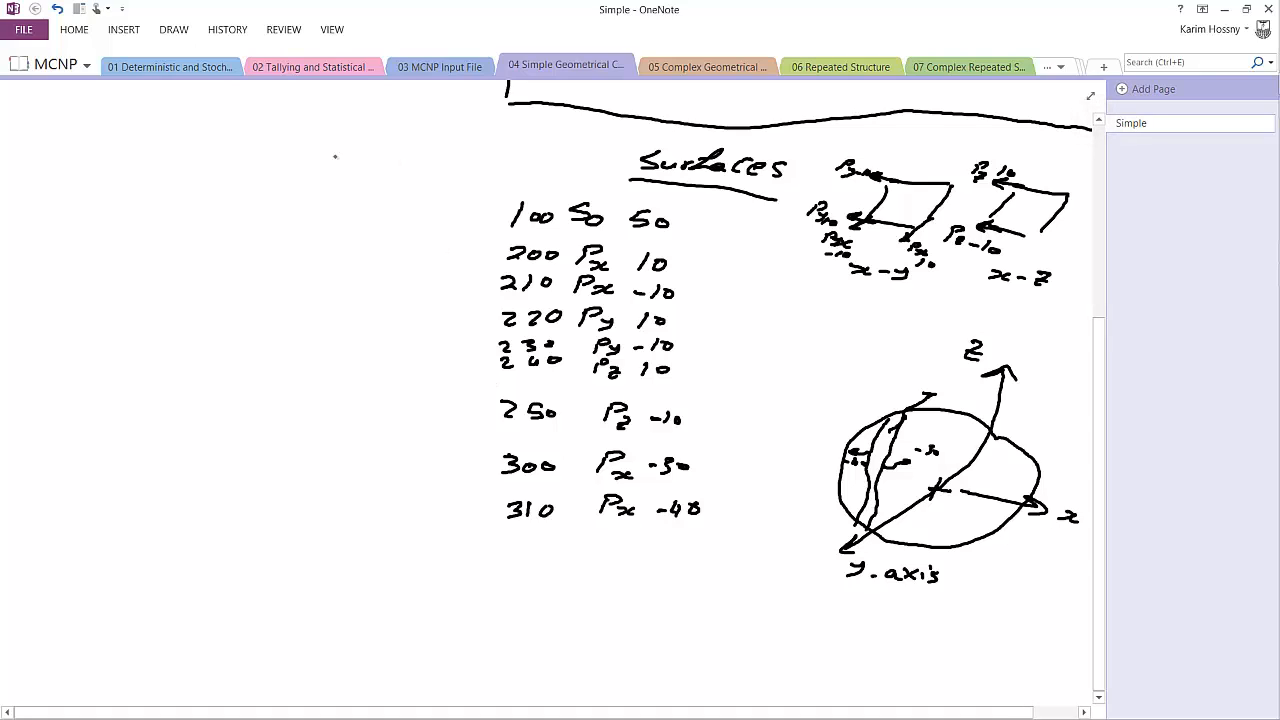
mouse_move(147, 178)
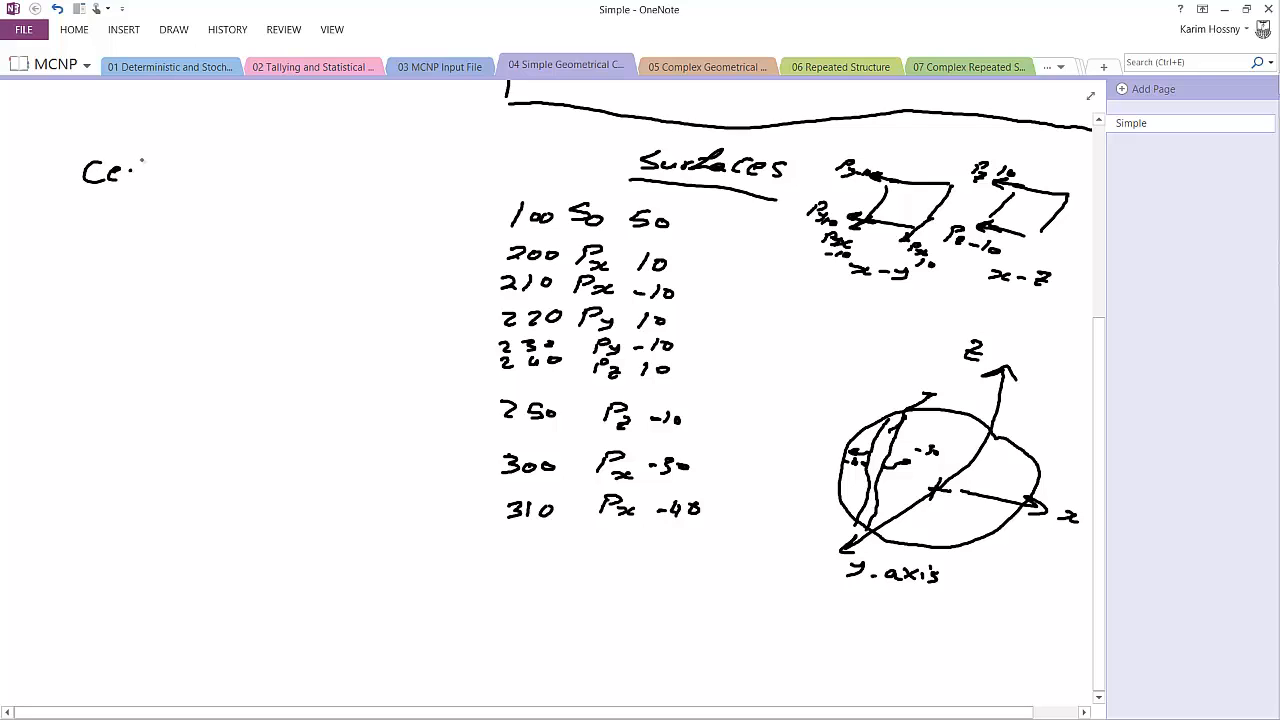
- Underline the handwritten 'Cell Card' heading left of the Surfaces list
drag(130, 175, 230, 175)
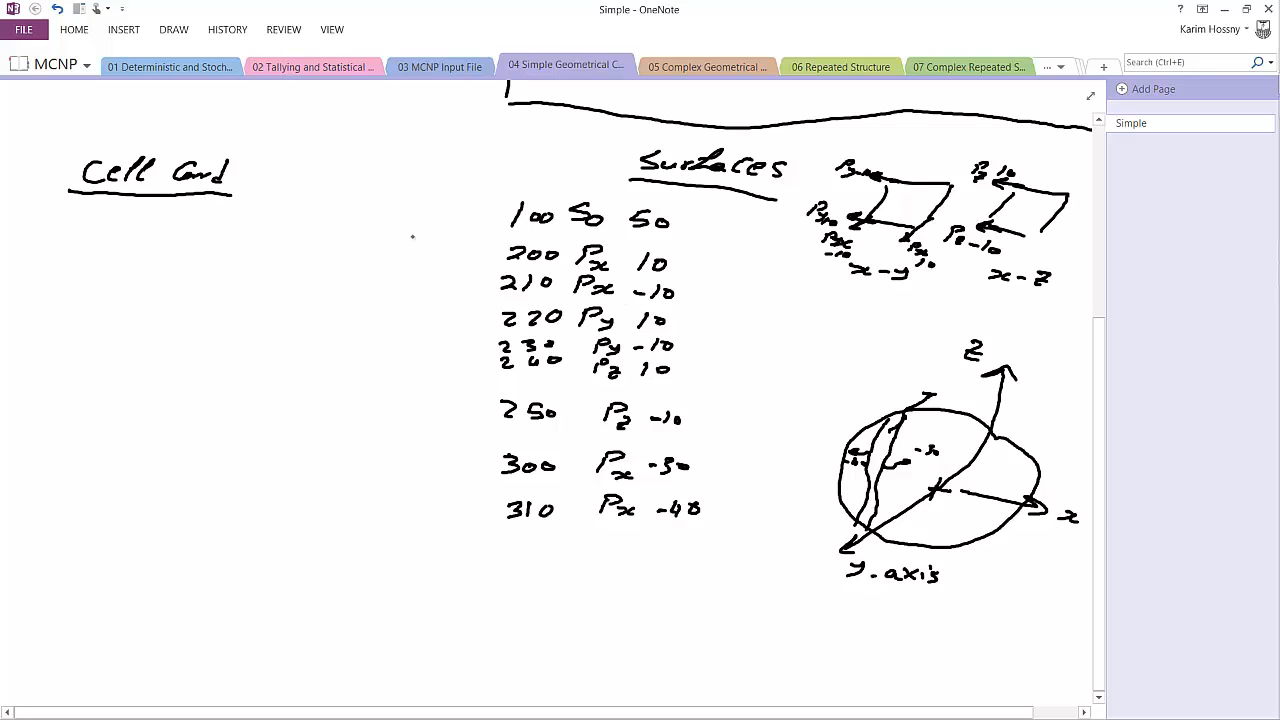
mouse_move(214, 263)
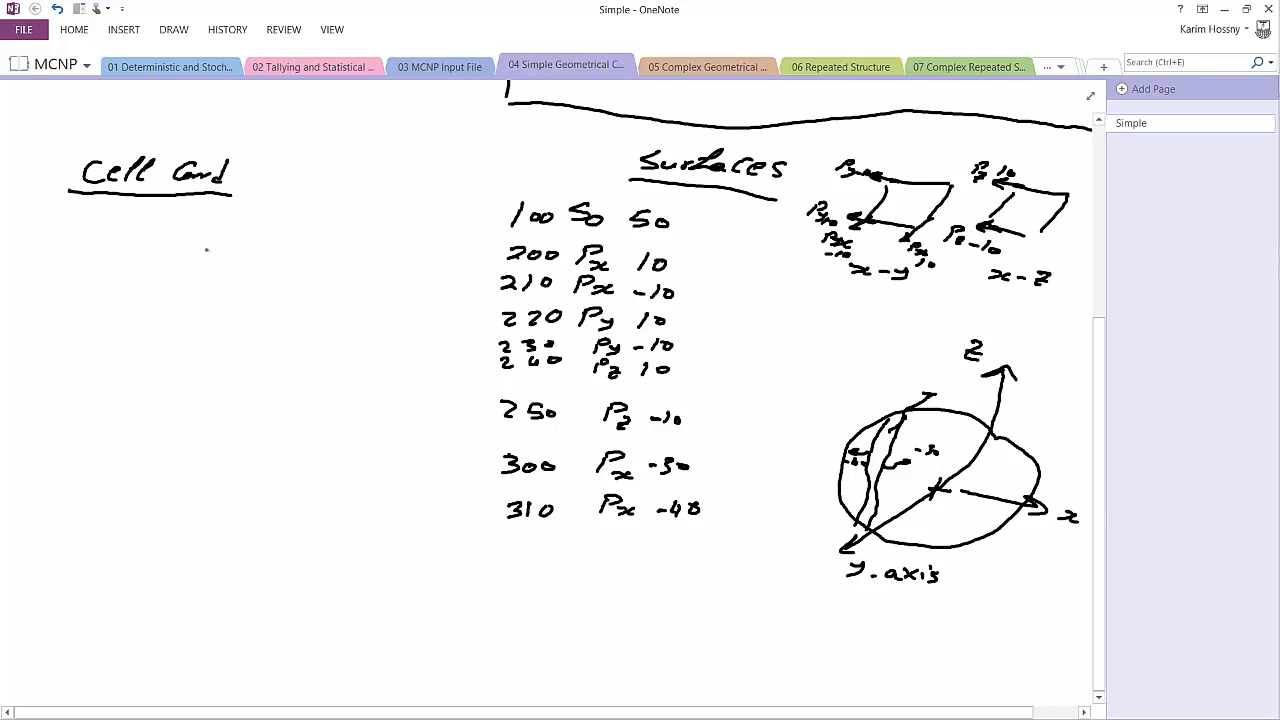
mouse_move(178, 233)
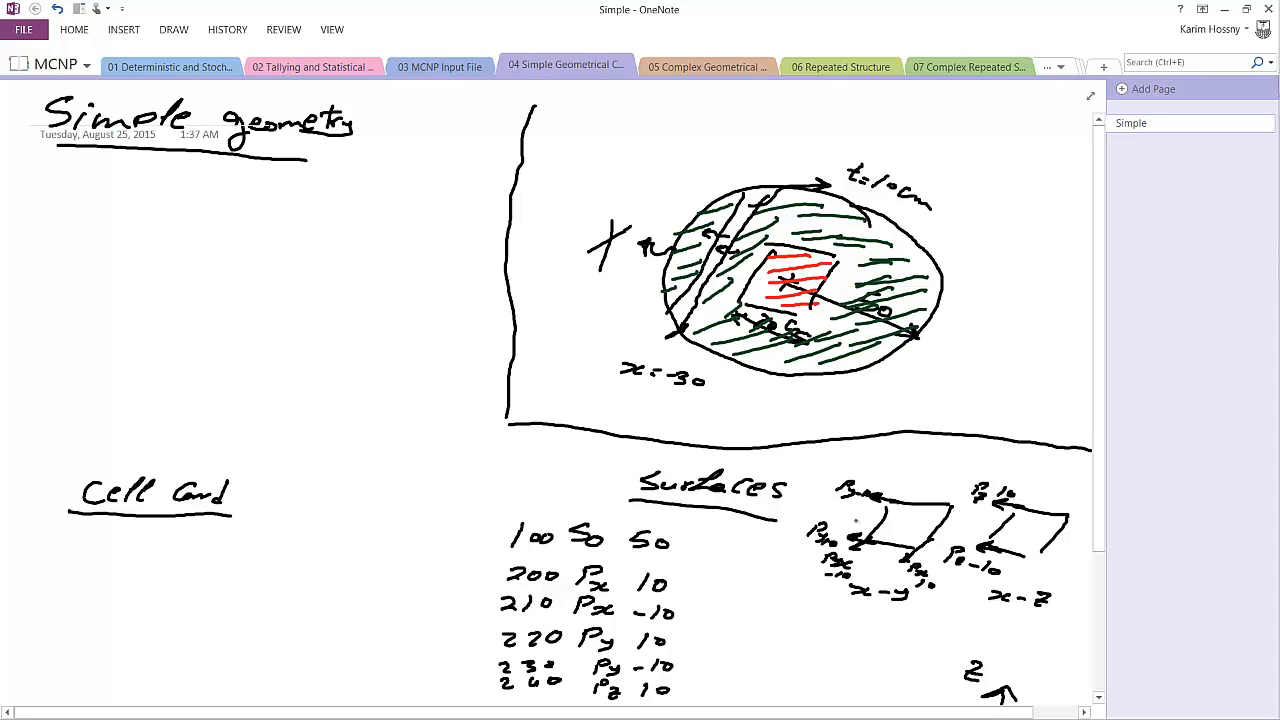
mouse_move(1150, 715)
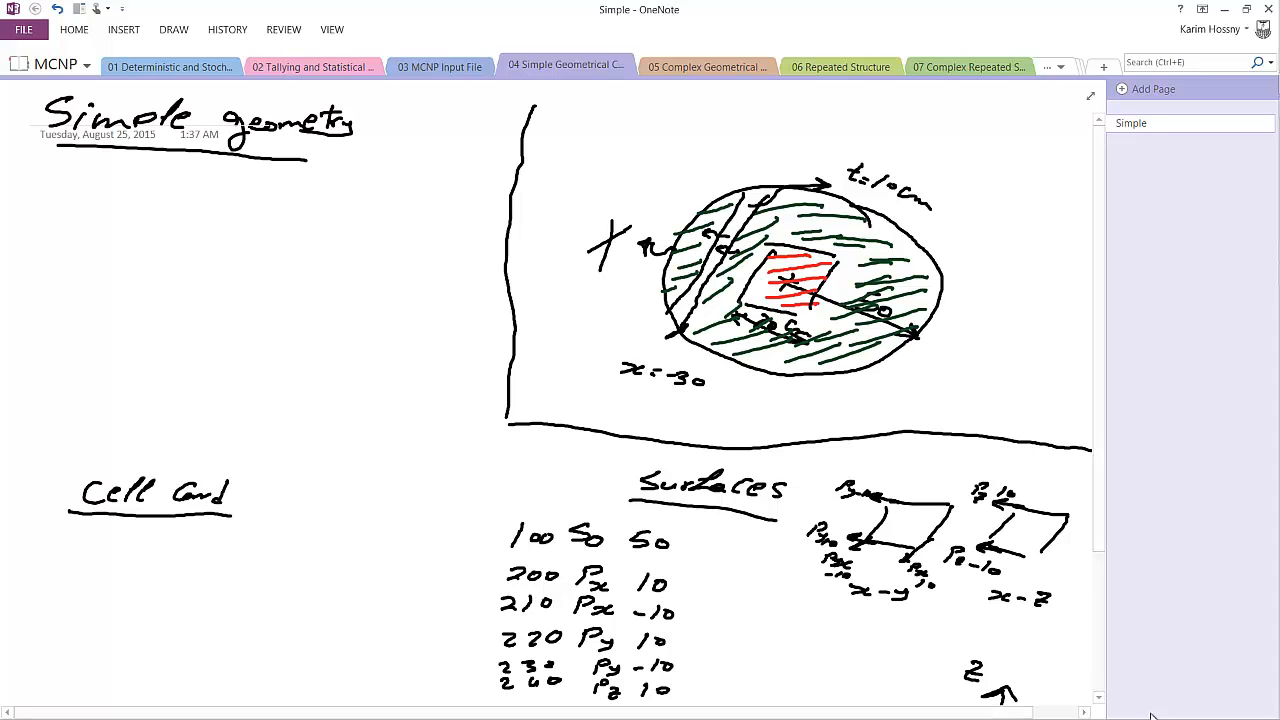
- Scroll down to the space below the Cell Card heading for the first cell entry
scroll(down, 3)
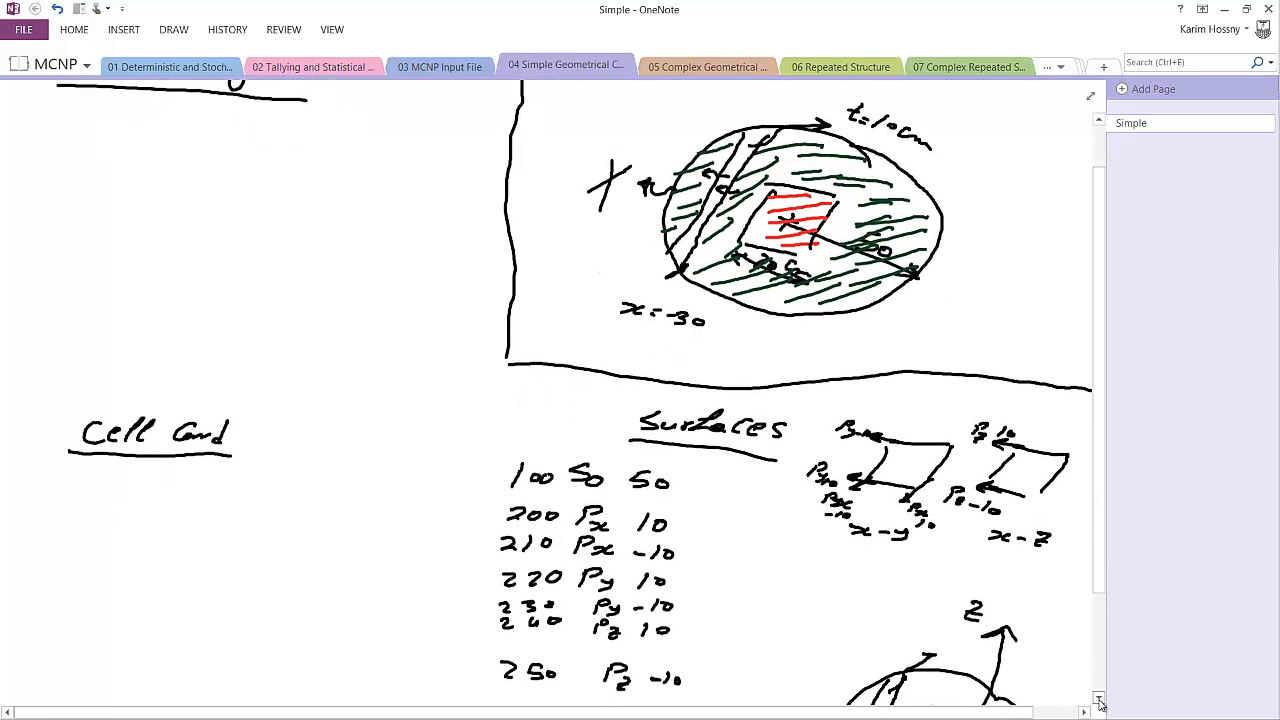
scroll(down, 3)
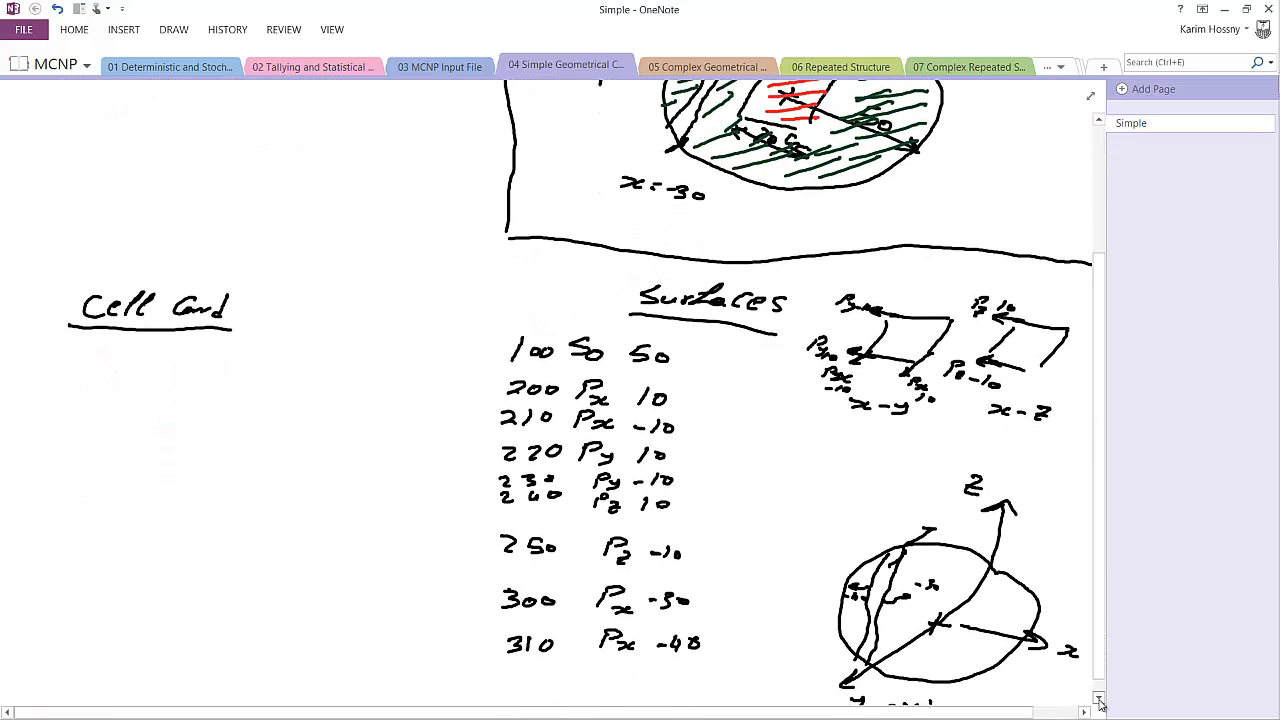
scroll(down, 3)
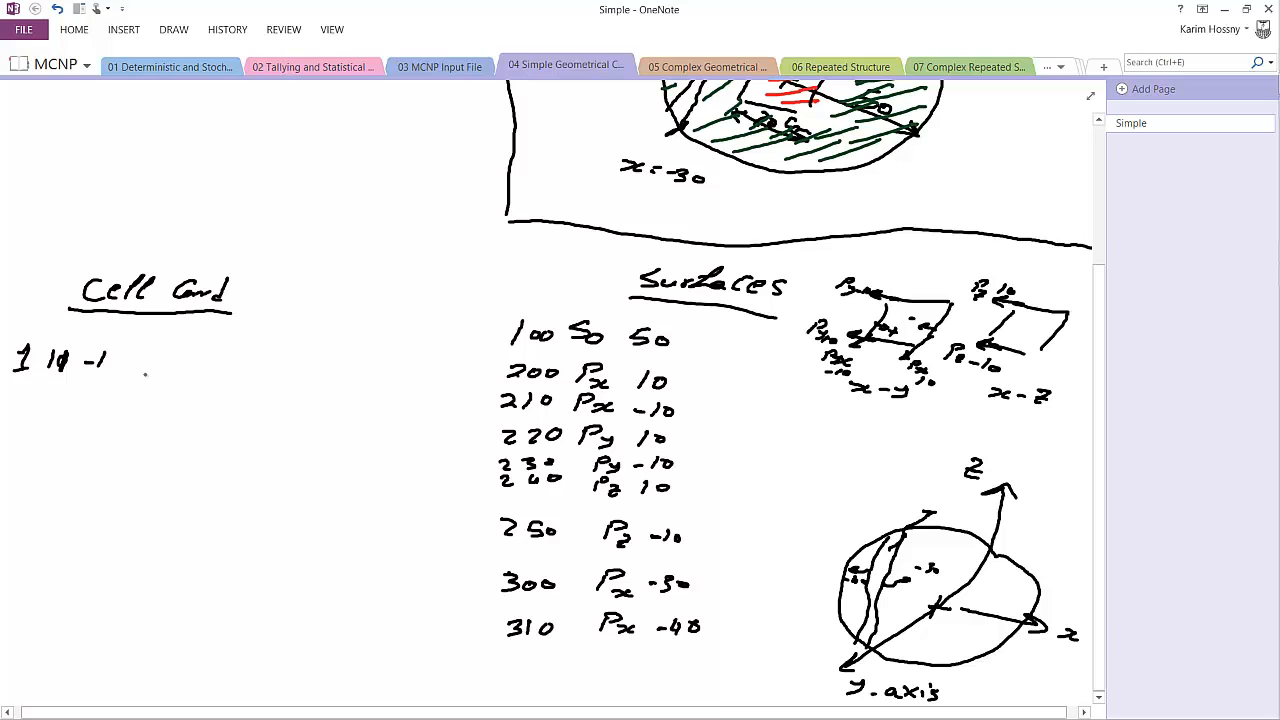
- Write surfaces -200 through 250 on cell 1's line and bracket the related surface entries
text(-200 210)
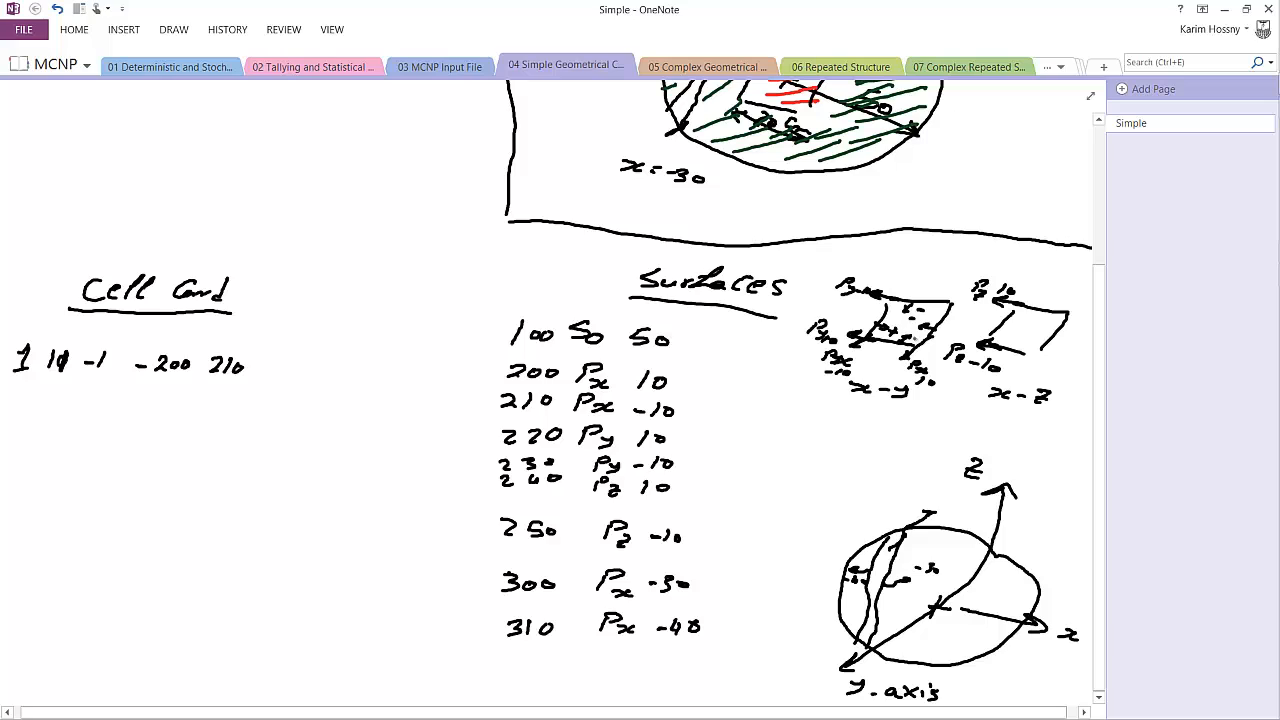
mouse_move(313, 347)
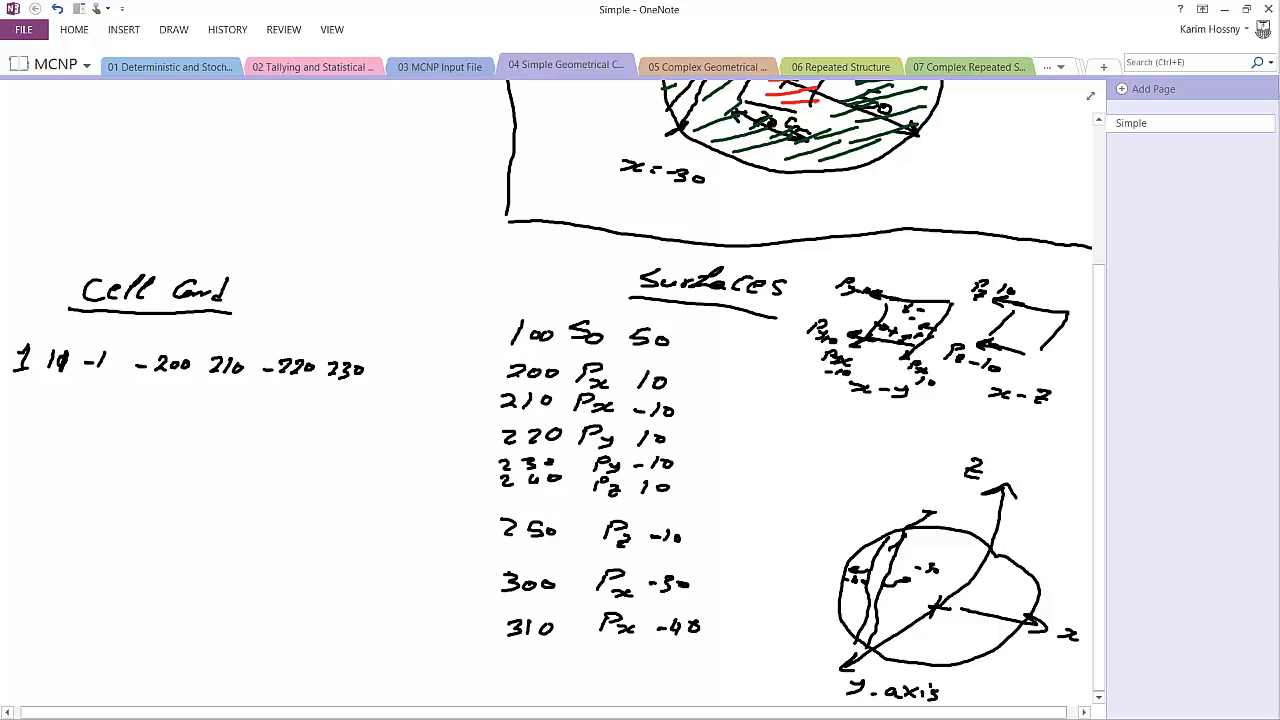
mouse_move(863, 366)
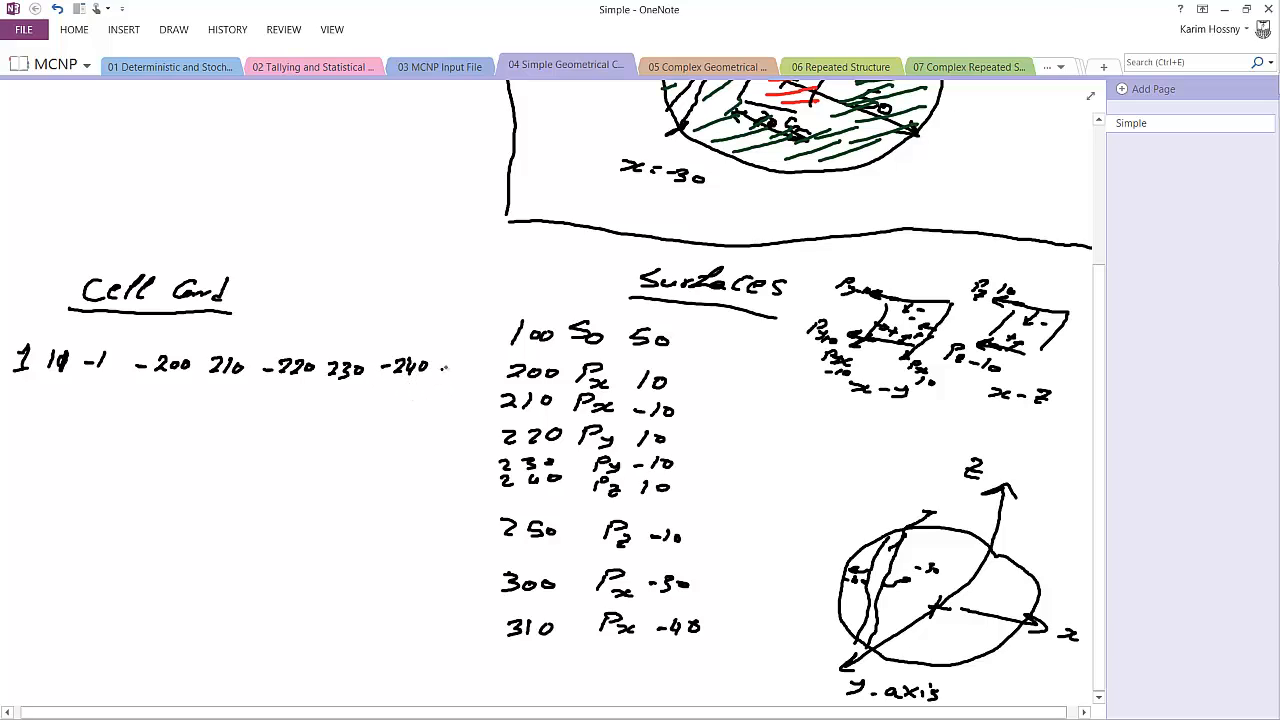
text(250)
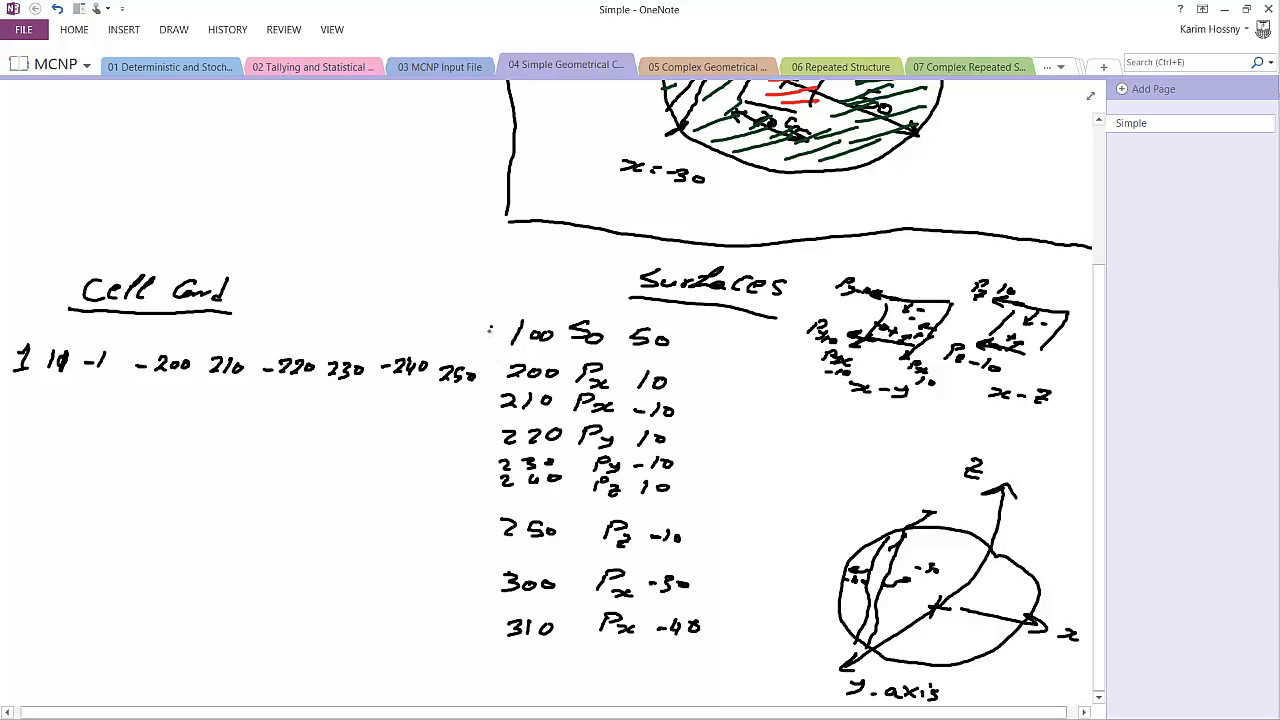
drag(490, 320, 490, 445)
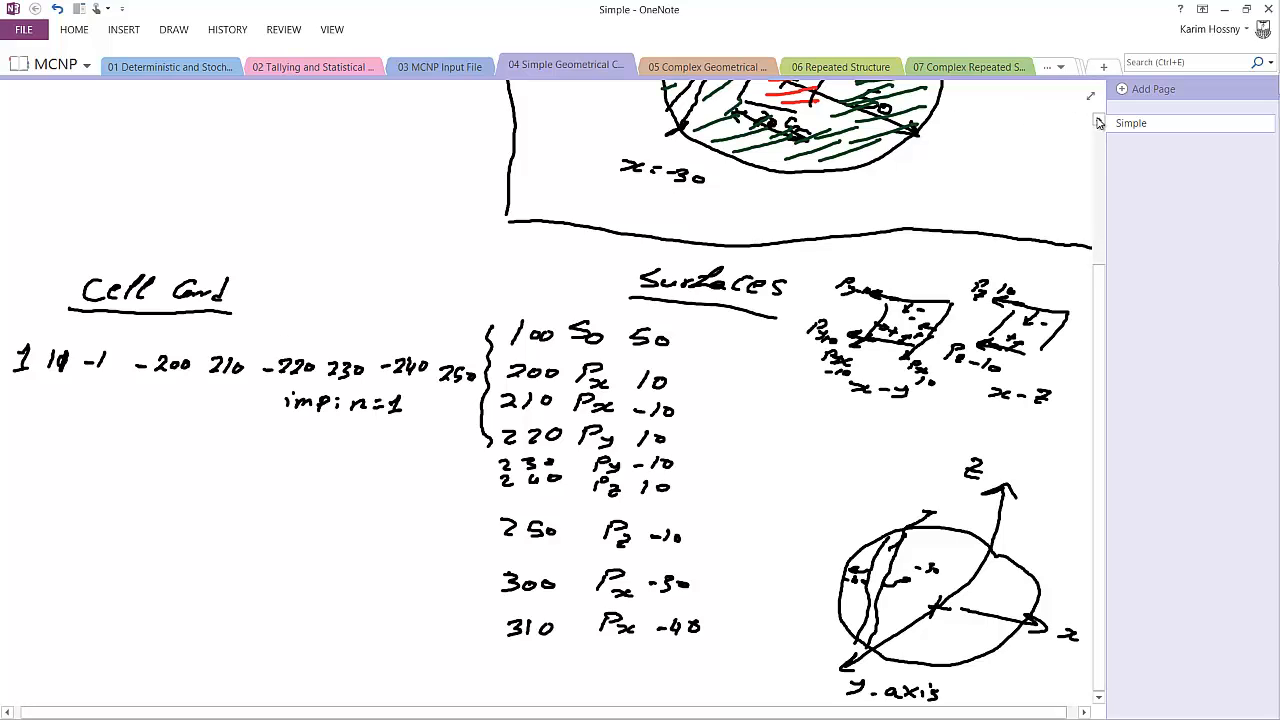
scroll(down, 3)
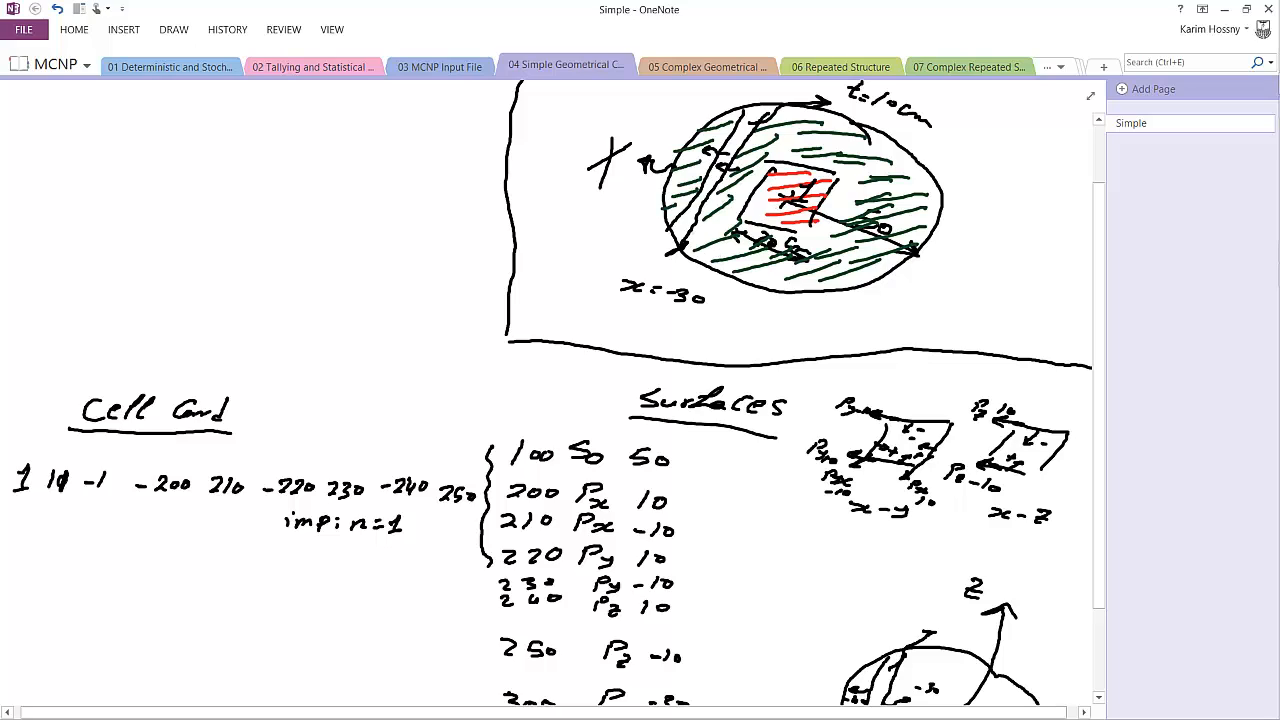
mouse_move(91, 355)
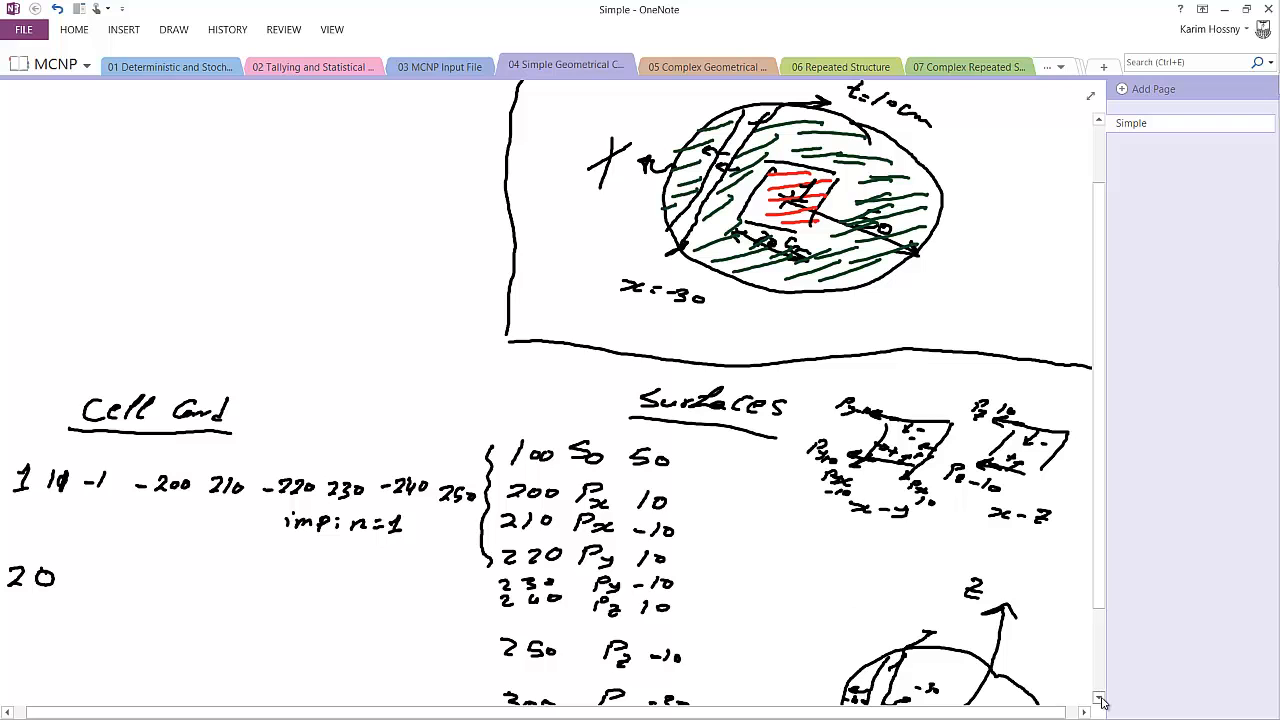
- Write cell 2's bounding surfaces -300 310 -100 on the line below cell 1
scroll(down, 3)
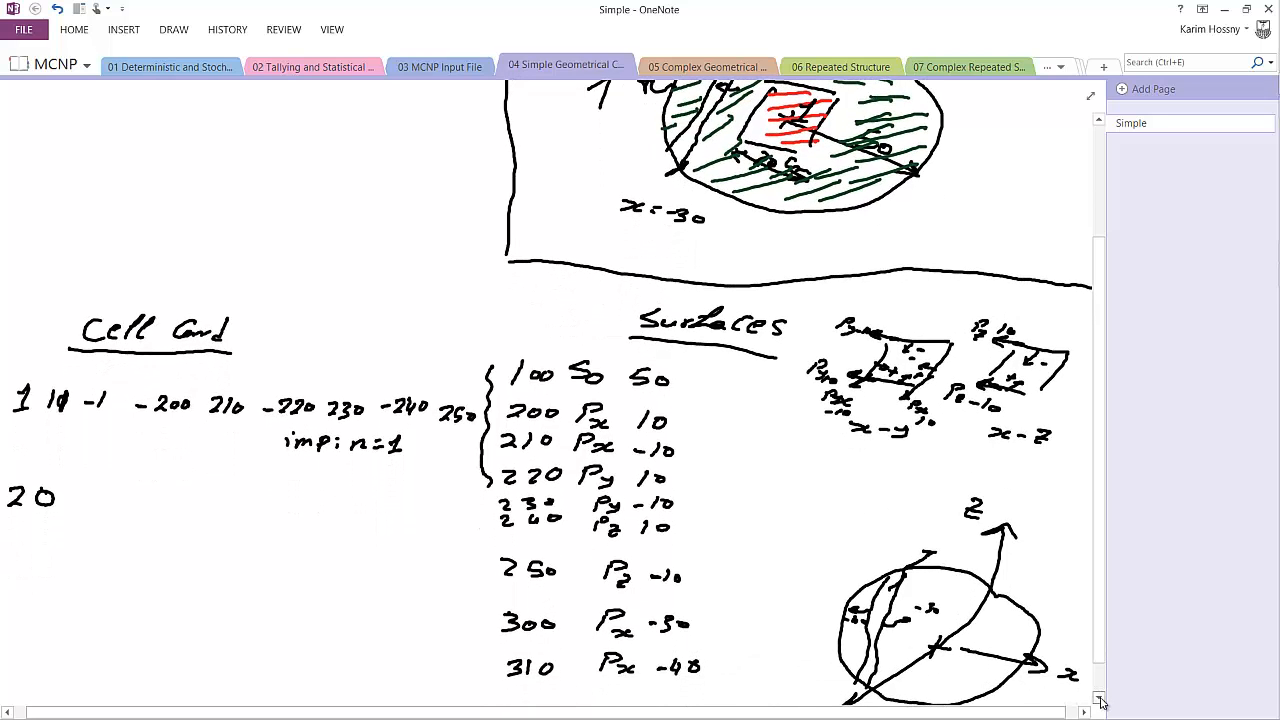
scroll(down, 3)
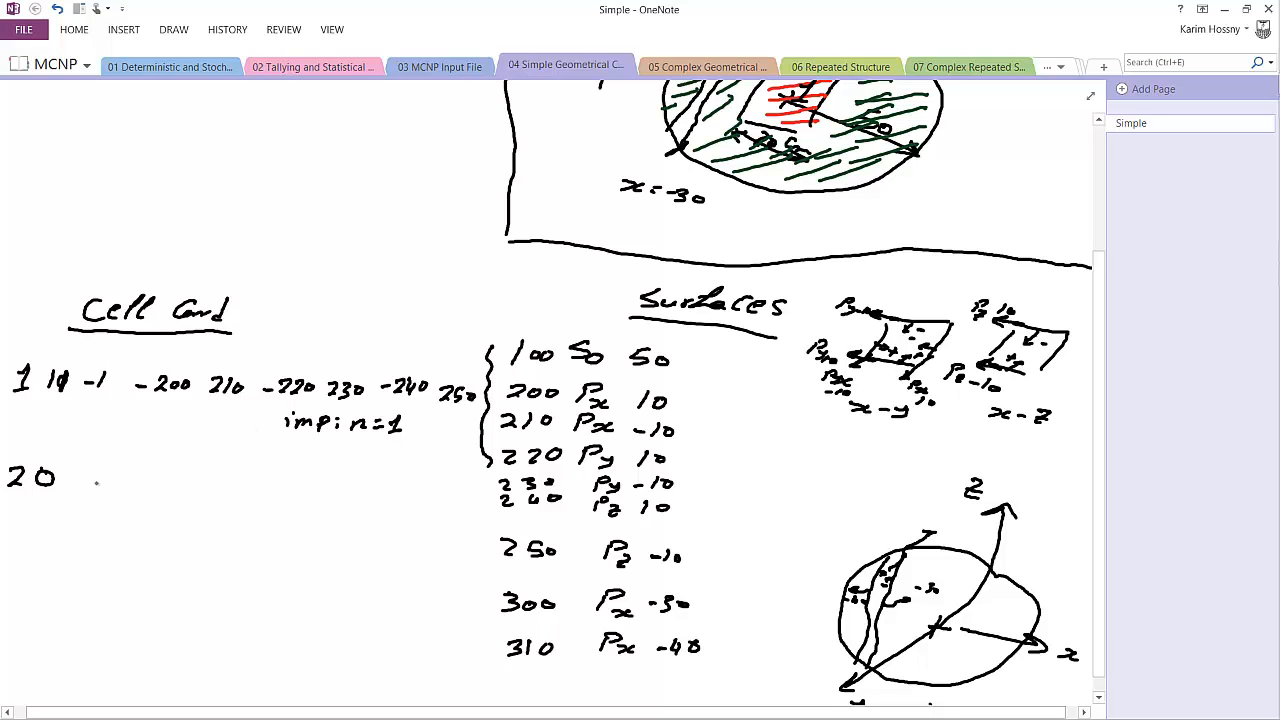
text(-3)
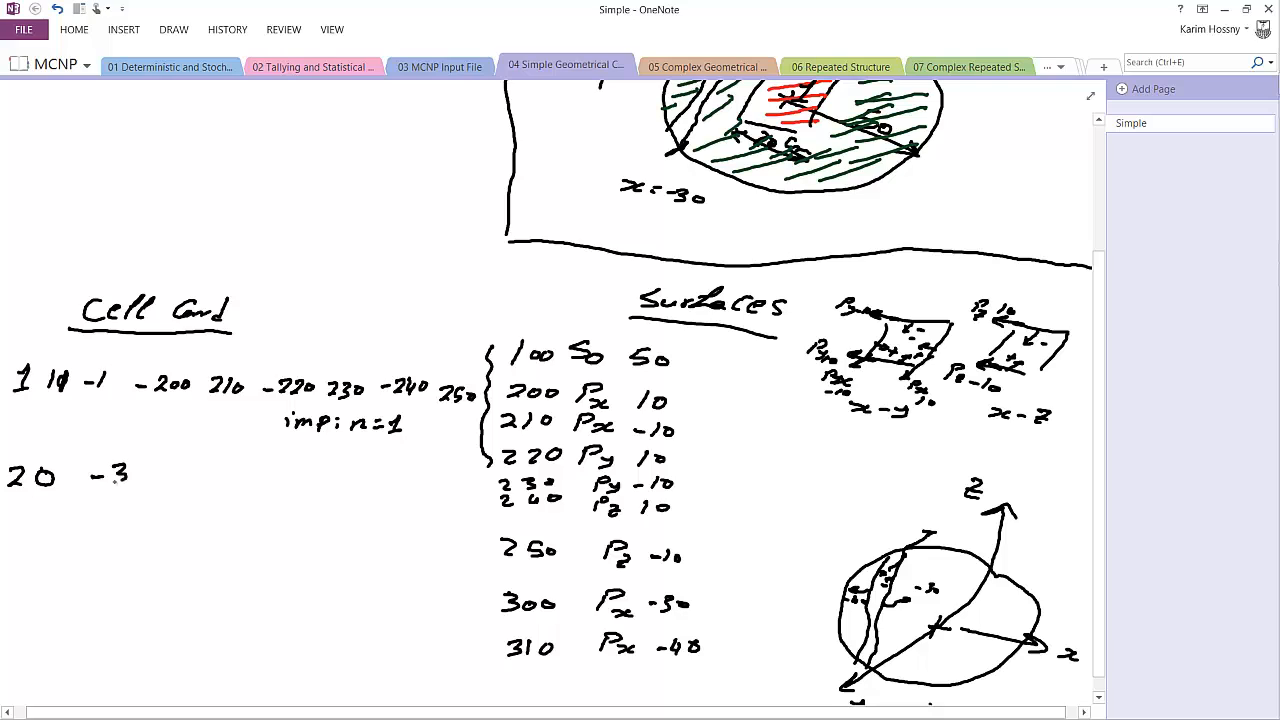
text(00 310)
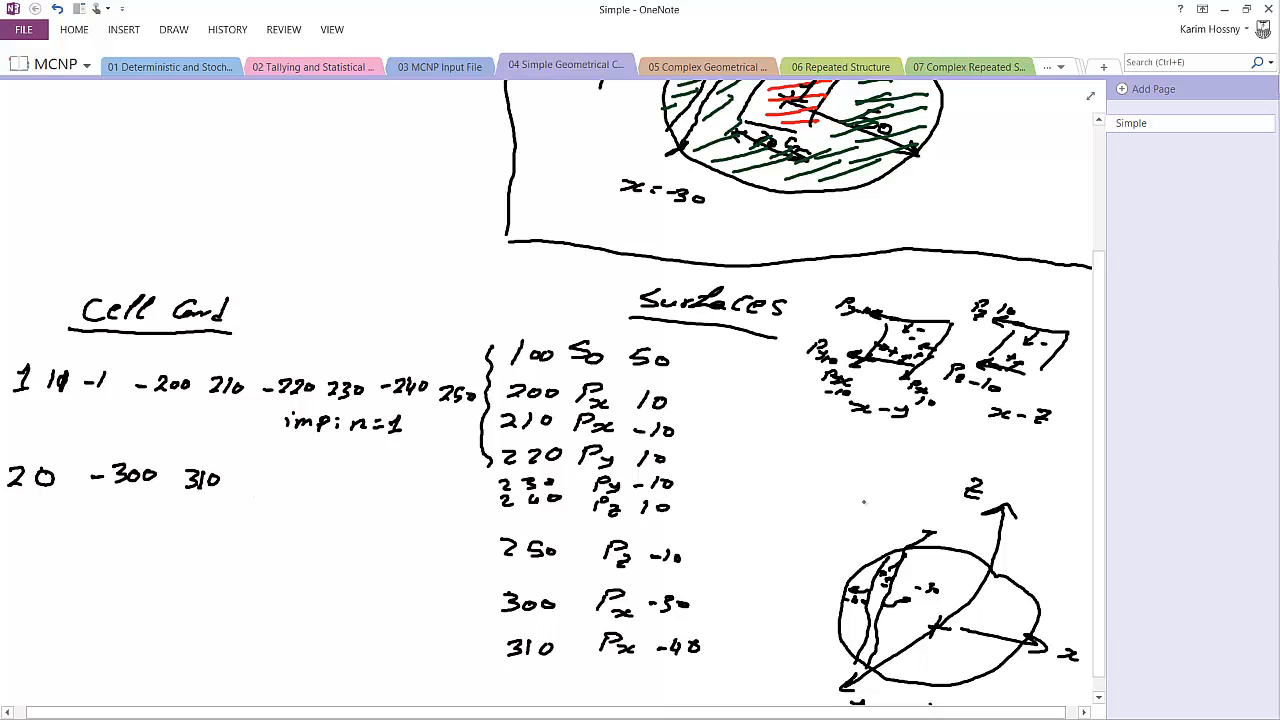
drag(905, 495, 900, 560)
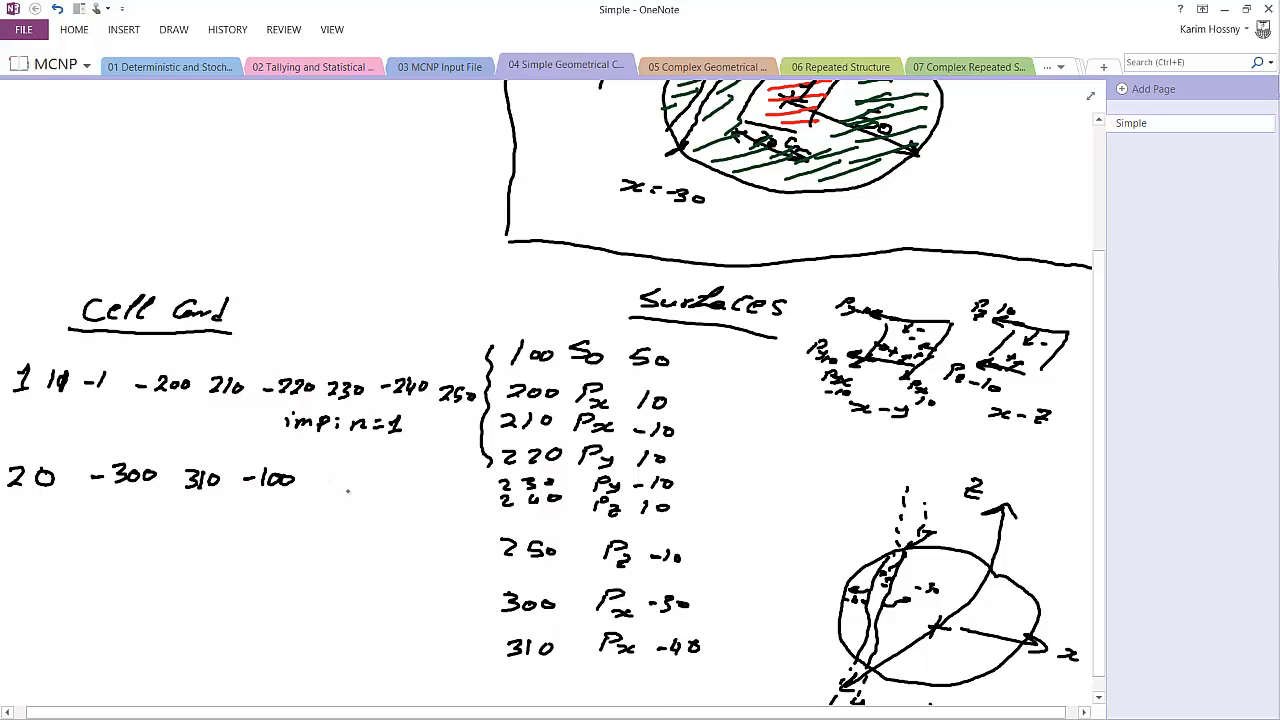
- Finish cell 2 with the importance entry imp:n=1
text(imp)
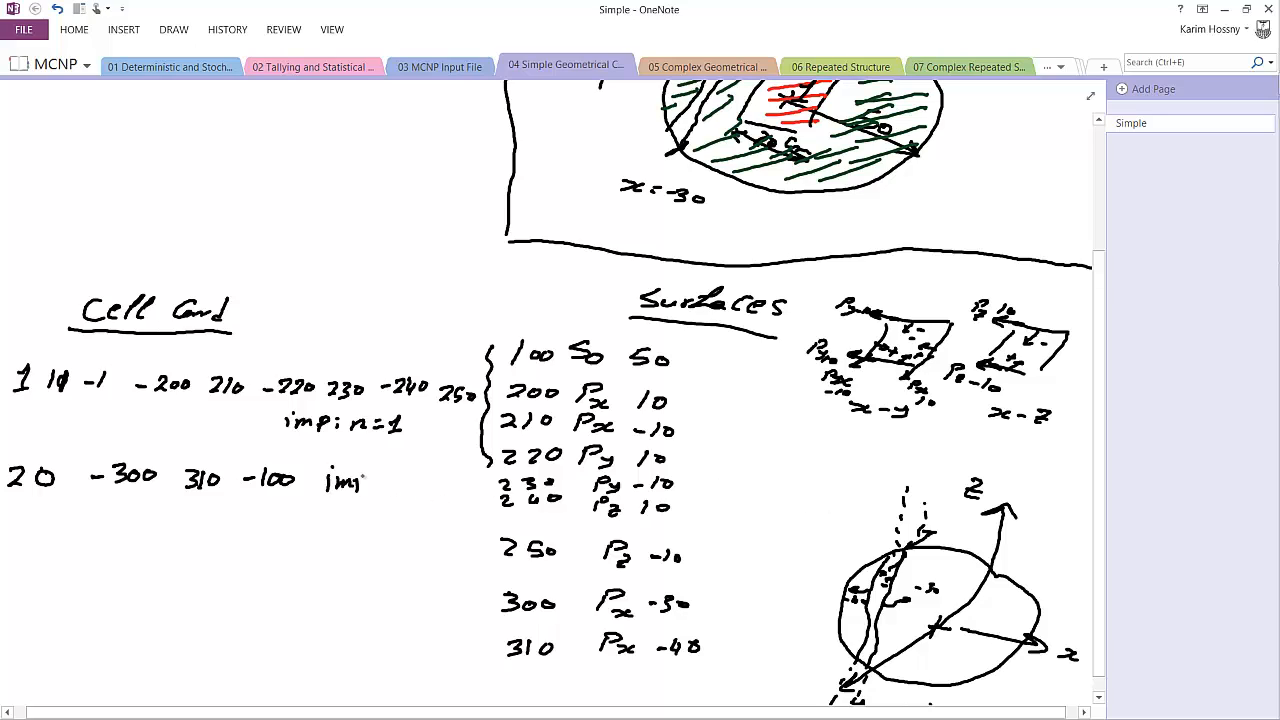
text(imp:n=)
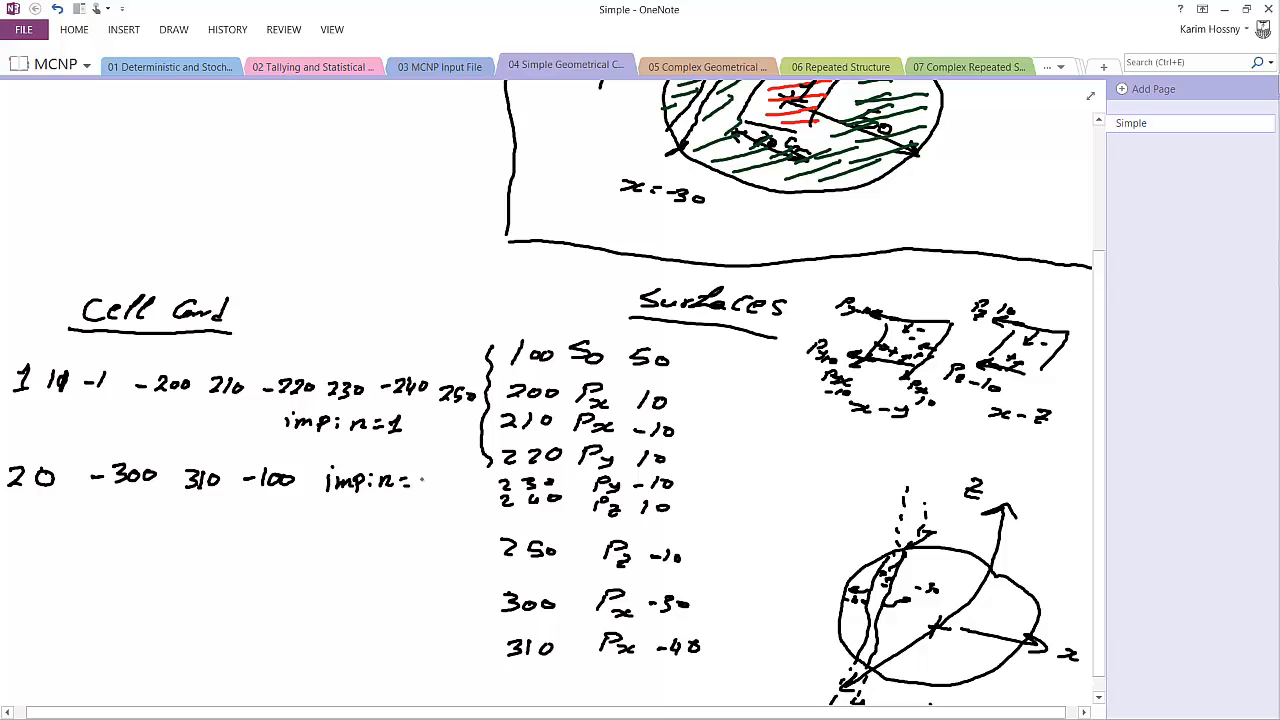
text(1)
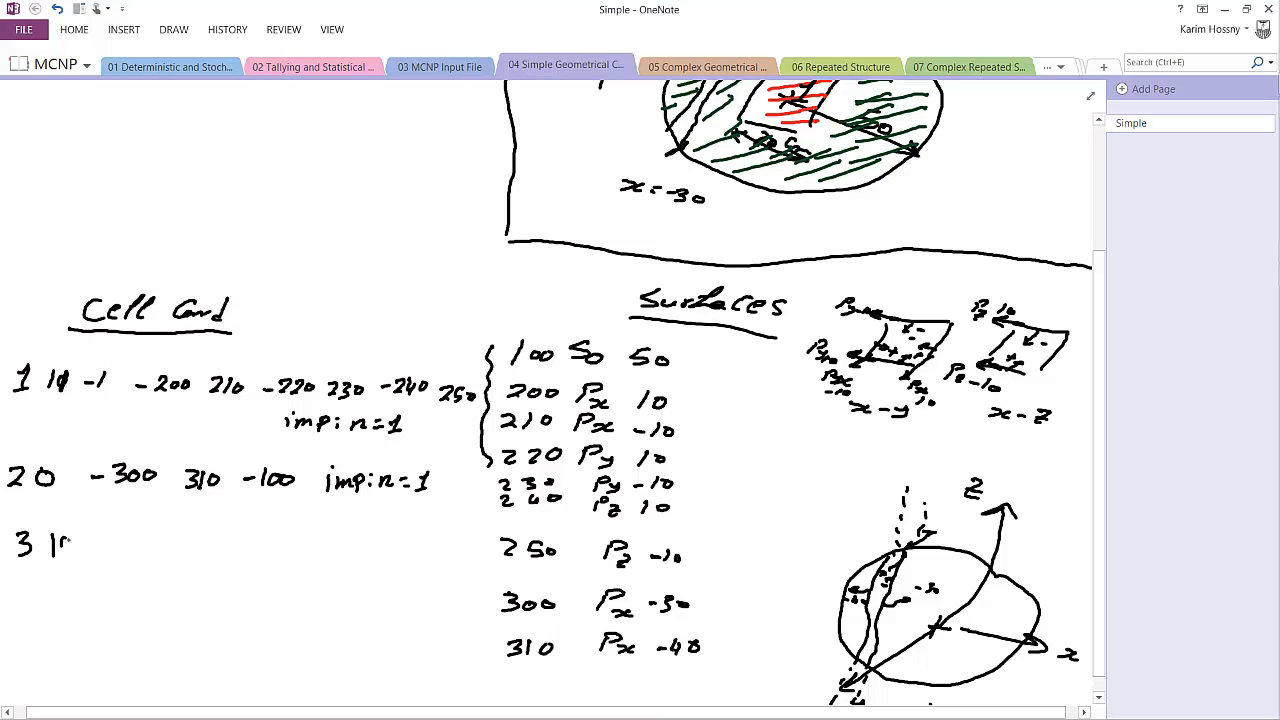
- Handwrite cell 3 as '3 10 -18 -100 #1 #2 imp:n=1' and cell 4 as '4 0 100 imp:n=1'
text(10 -18 -100)
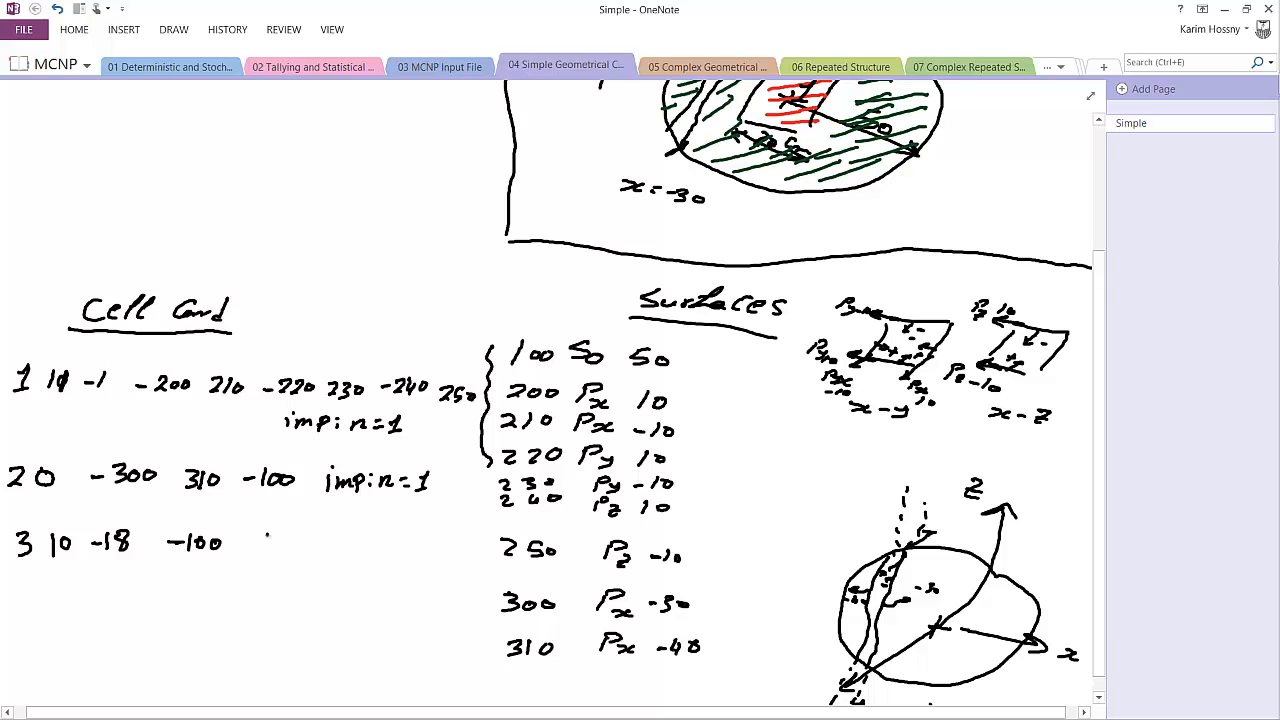
click(265, 545)
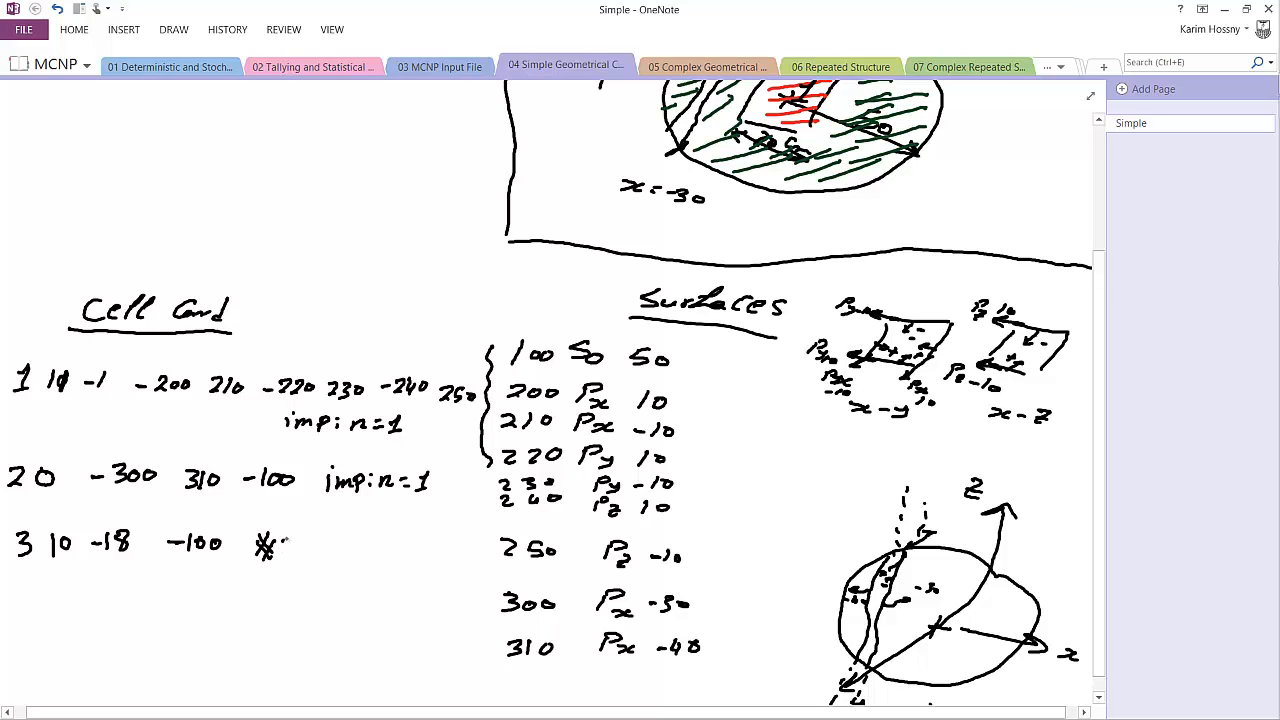
text(1)
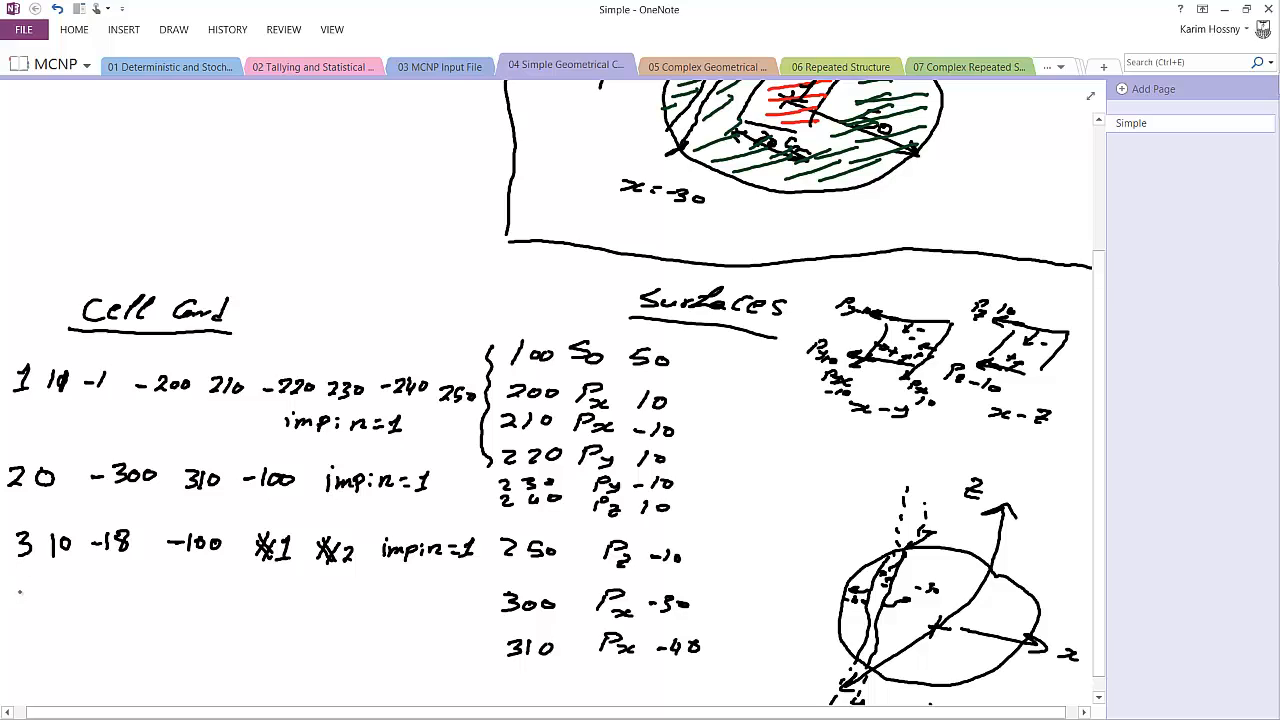
drag(20, 600, 80, 605)
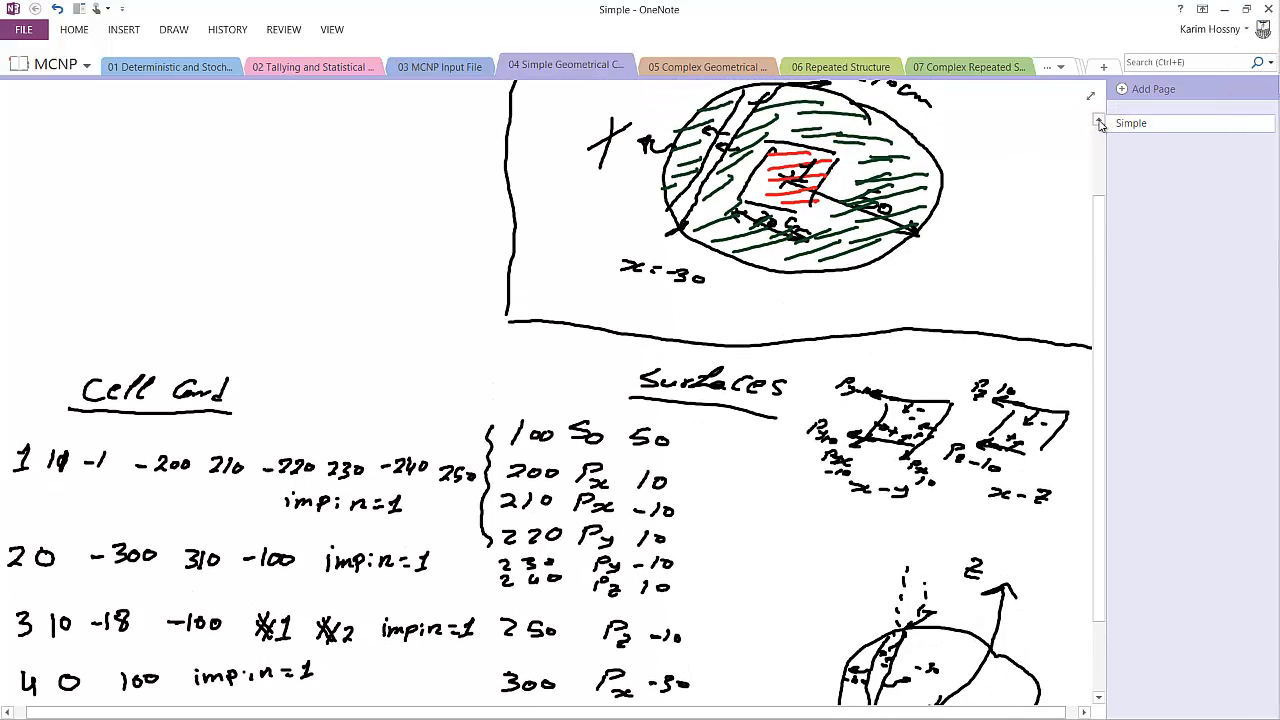
- Scroll down the page and handwrite a 'Data Card' heading below the cell cards
scroll(down, 3)
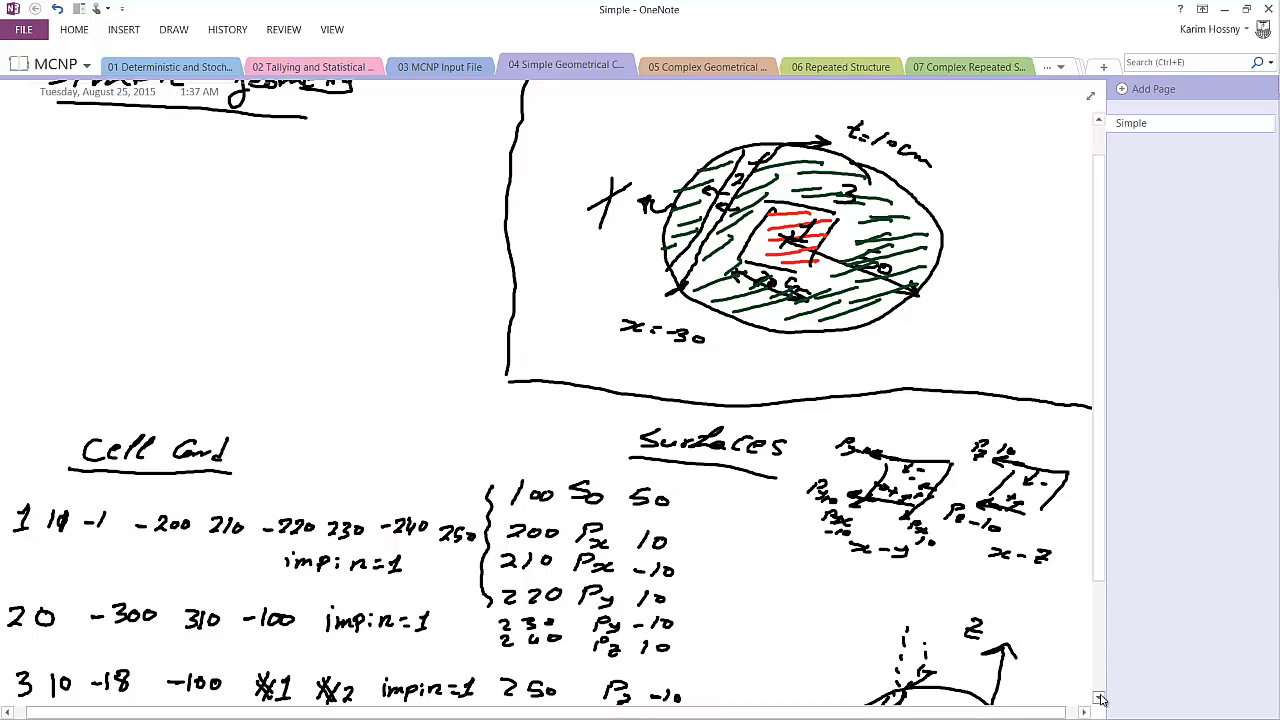
scroll(down, 3)
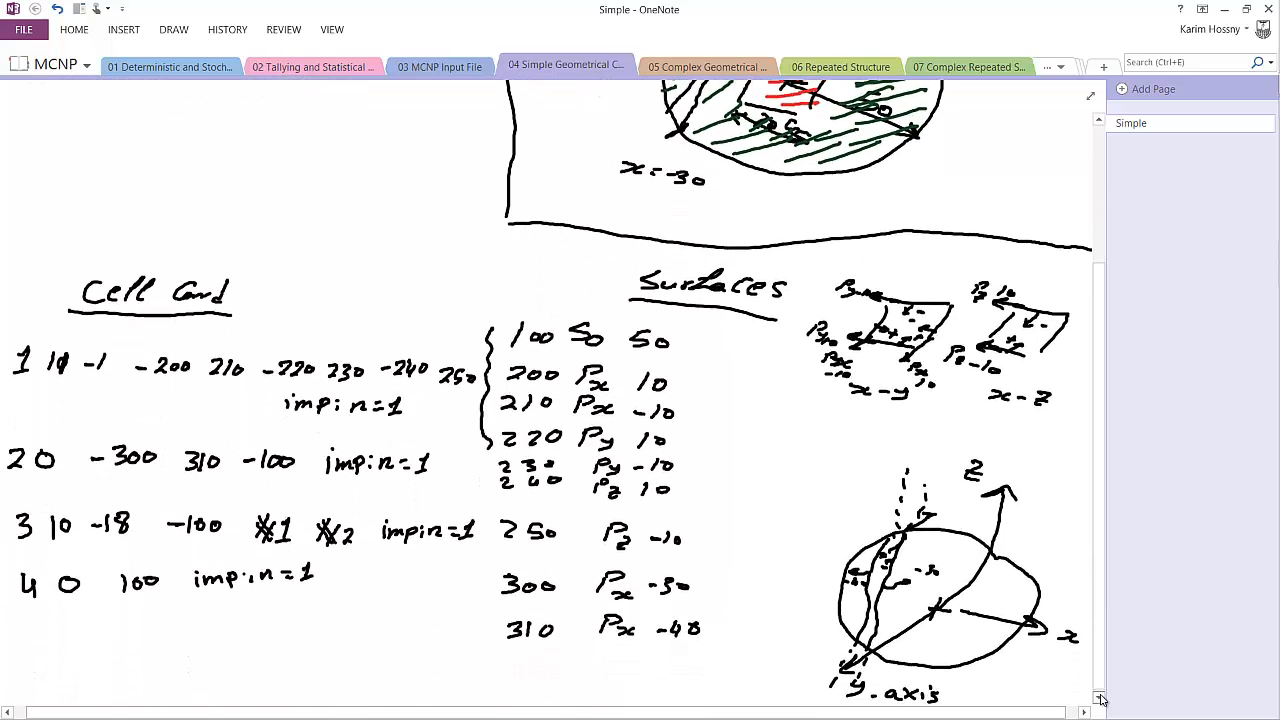
scroll(down, 3)
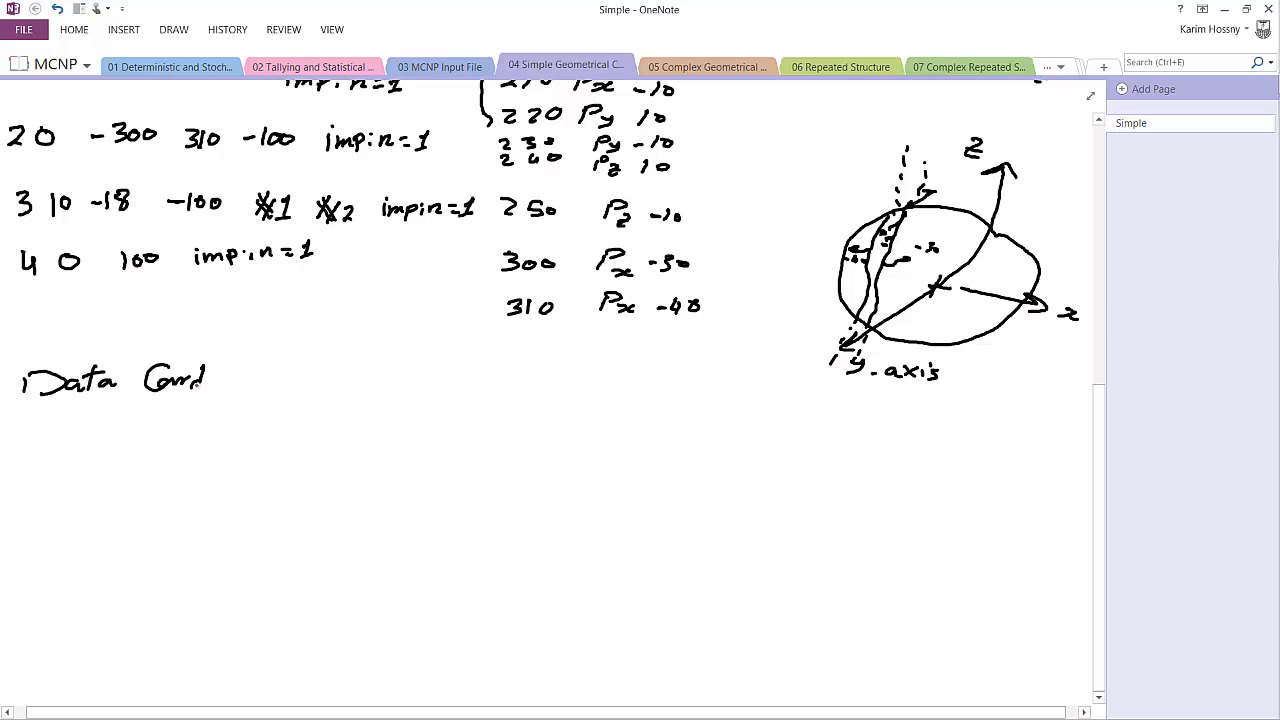
- Underline 'Data Card' and ink material 10 as '92235 -1' and material 11 starting '1001 0.67'
drag(30, 408, 172, 408)
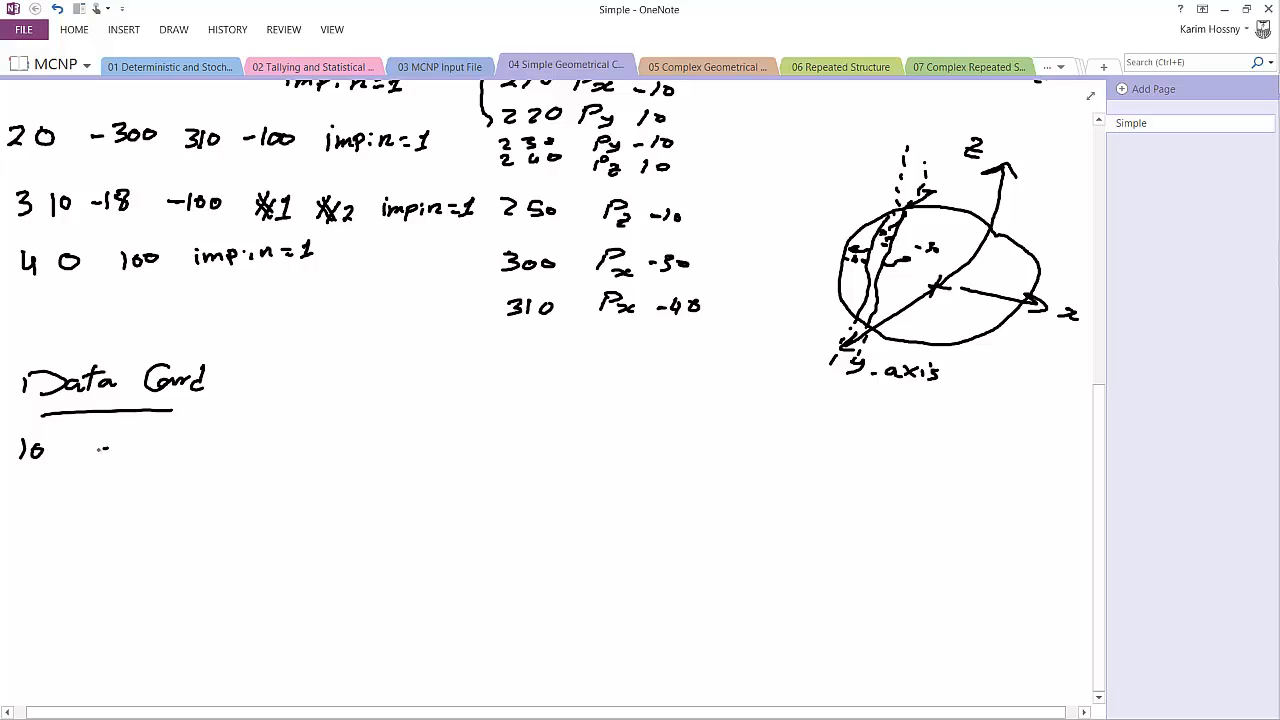
text(92235 -)
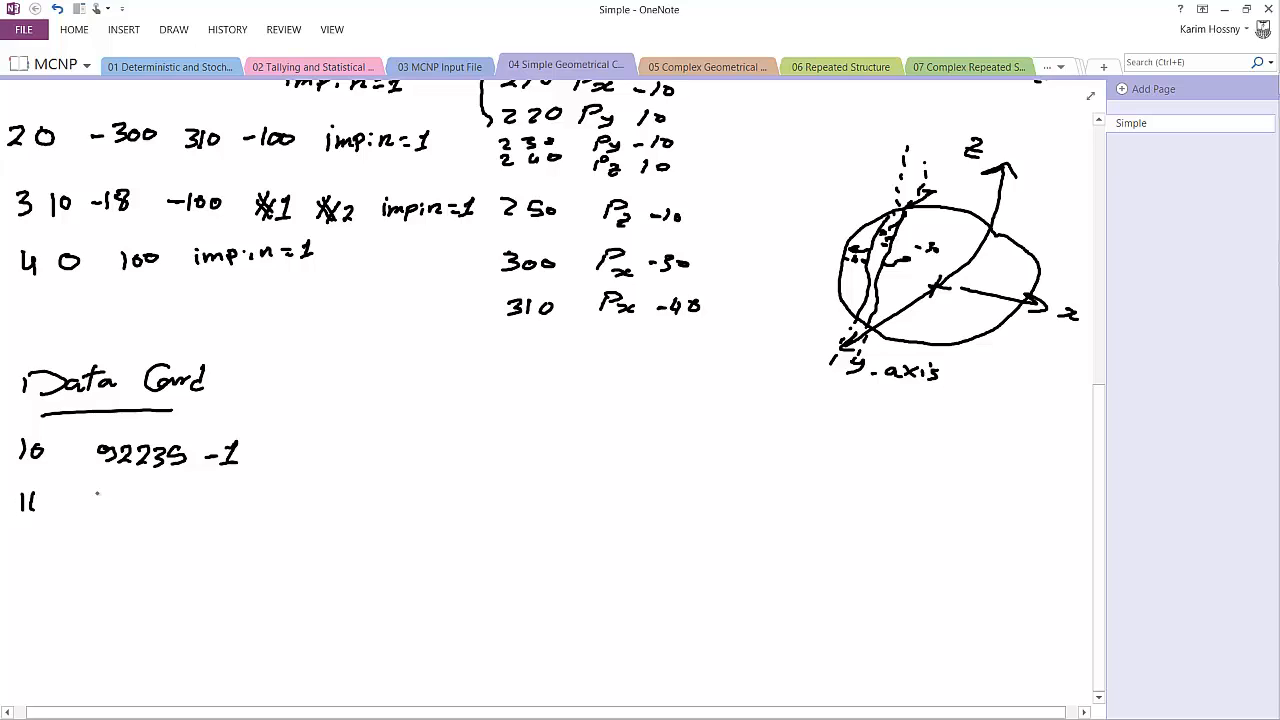
text(100:)
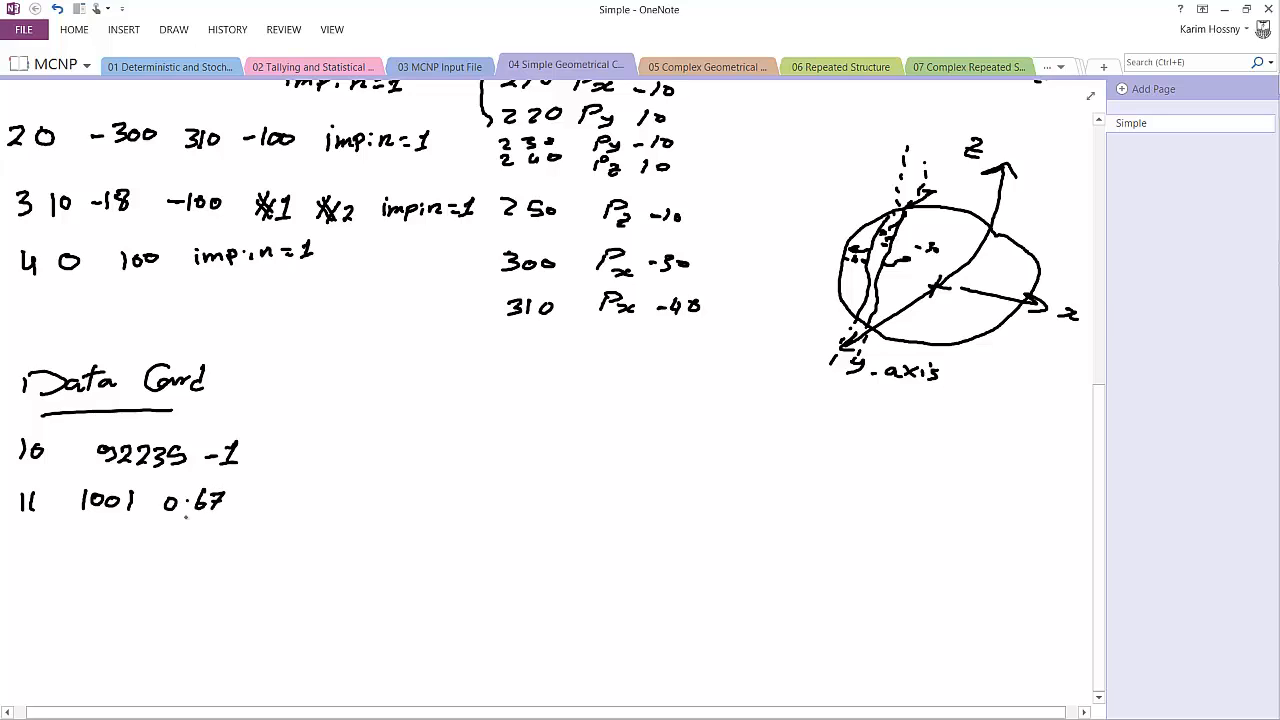
drag(165, 517, 210, 517)
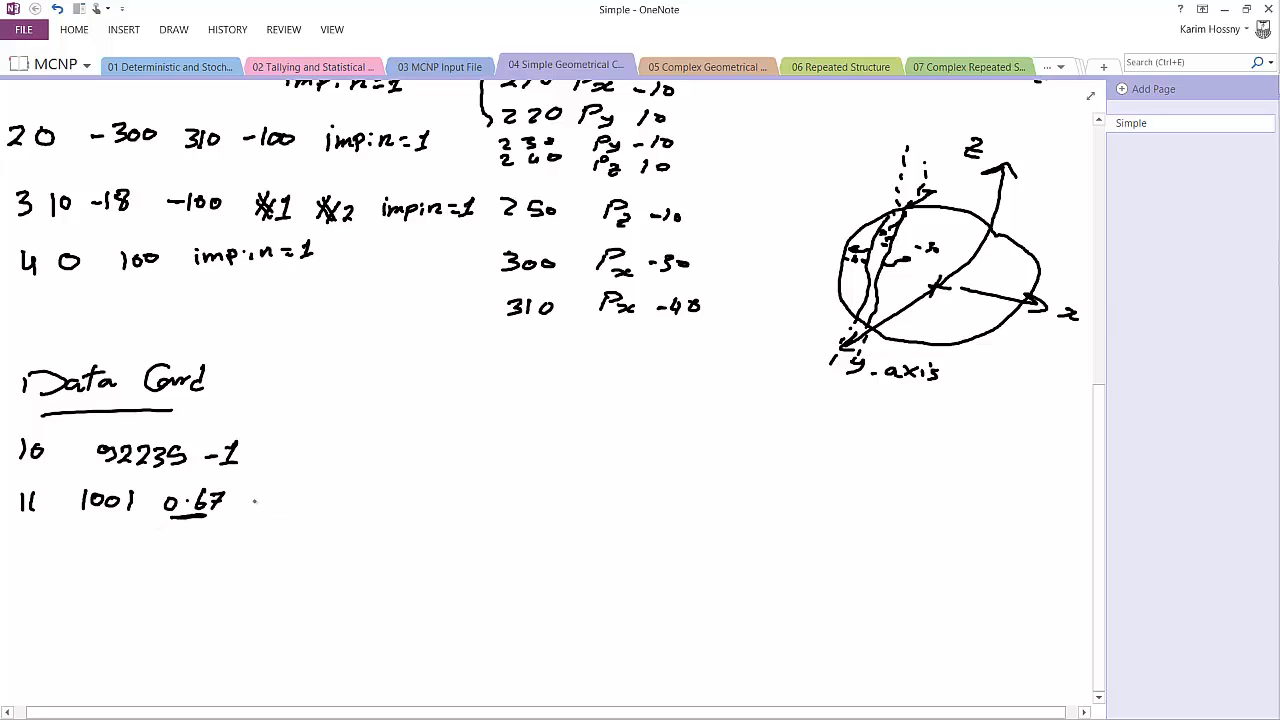
- Finish material 11 with '8016 0.33', write 'mt11 lwtr' and add continuation dots below
text(8016 0.)
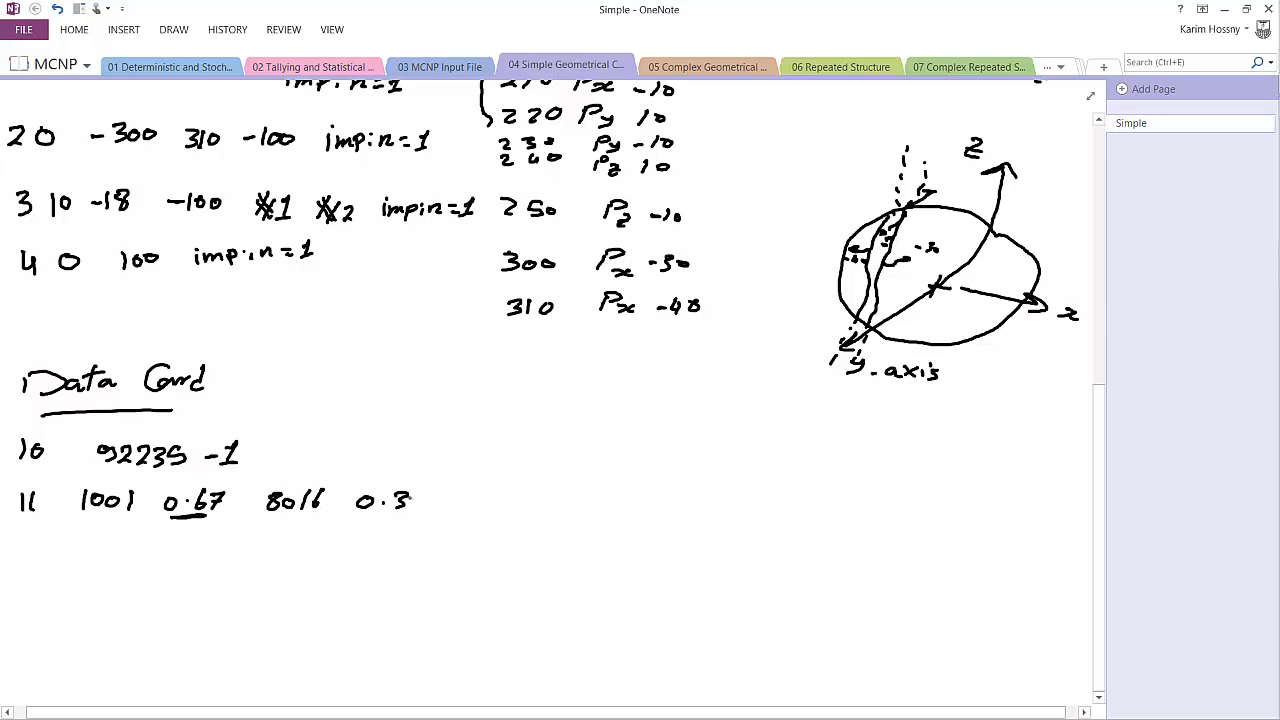
text(3)
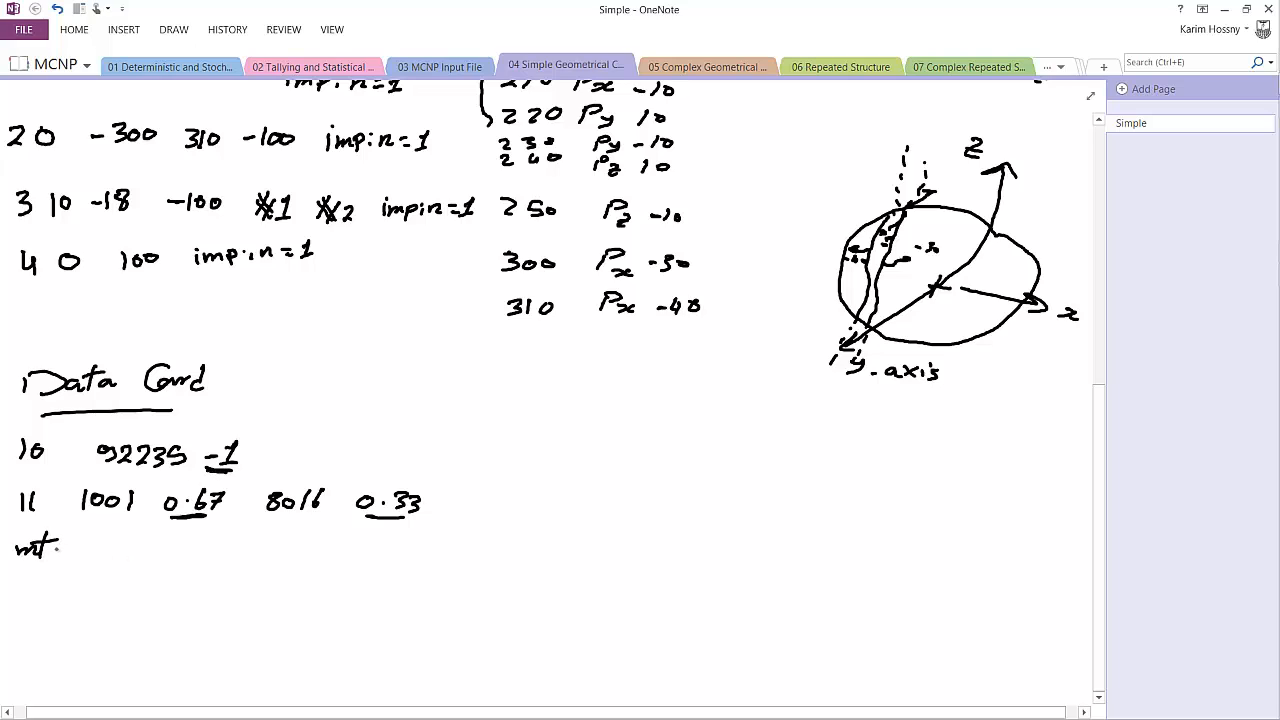
text(11)
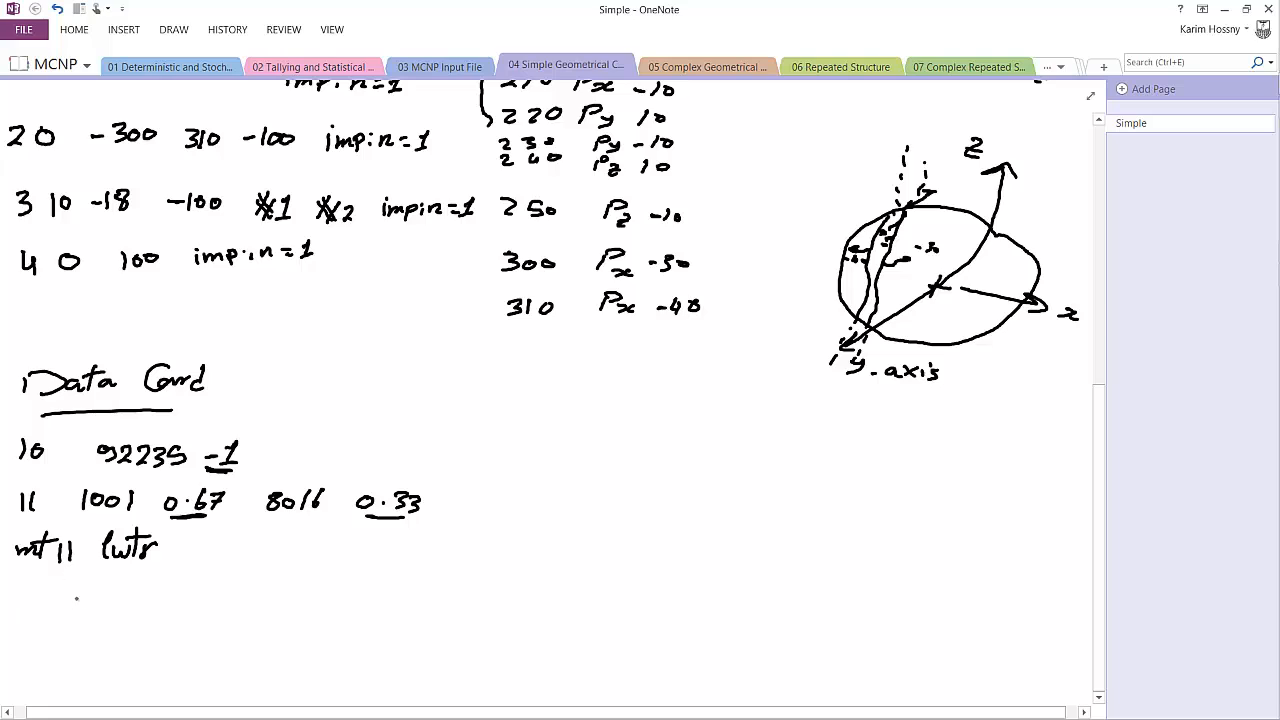
drag(40, 600, 45, 685)
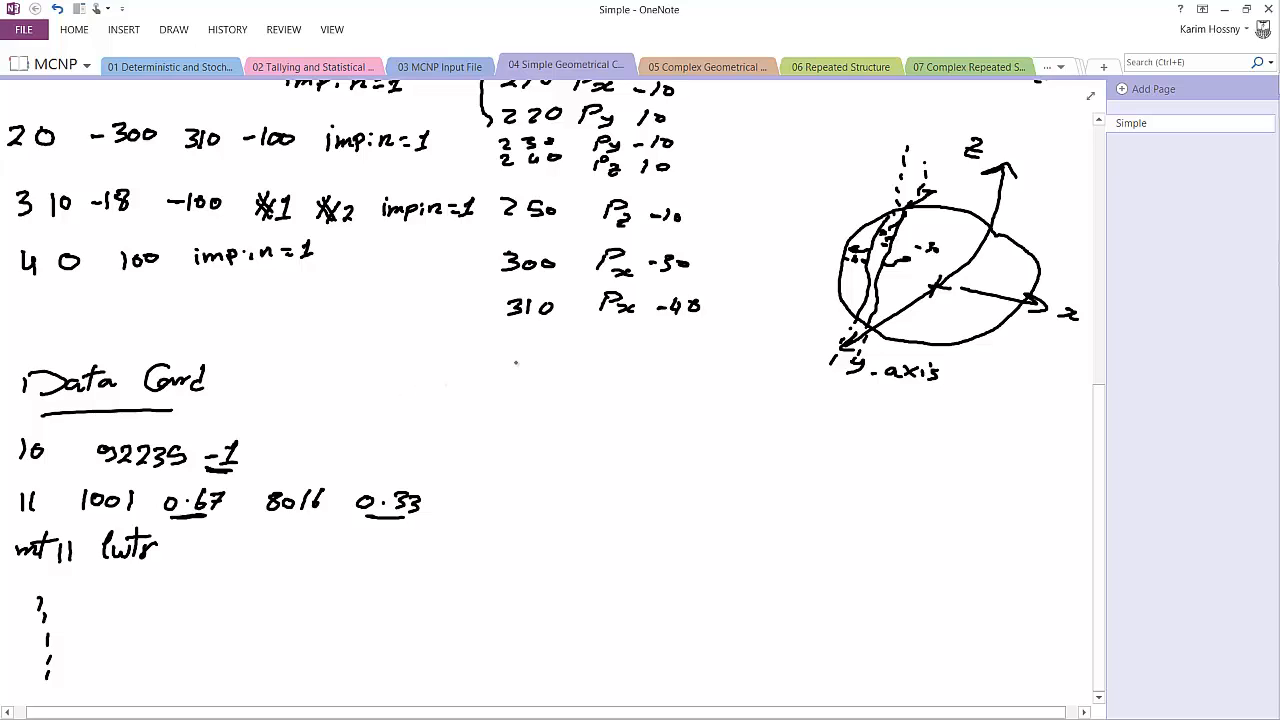
mouse_move(572, 338)
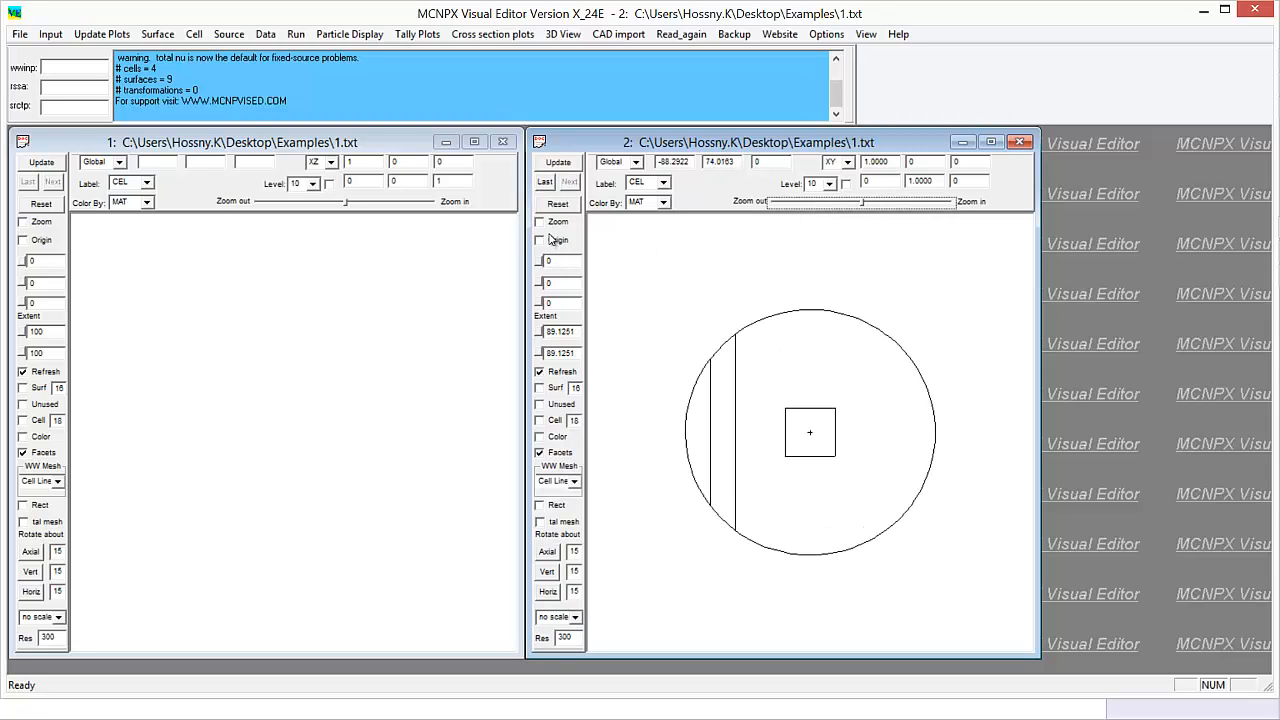
- Enable zoom, material colours and cell-number labels on plot 2, then show the input file
click(540, 221)
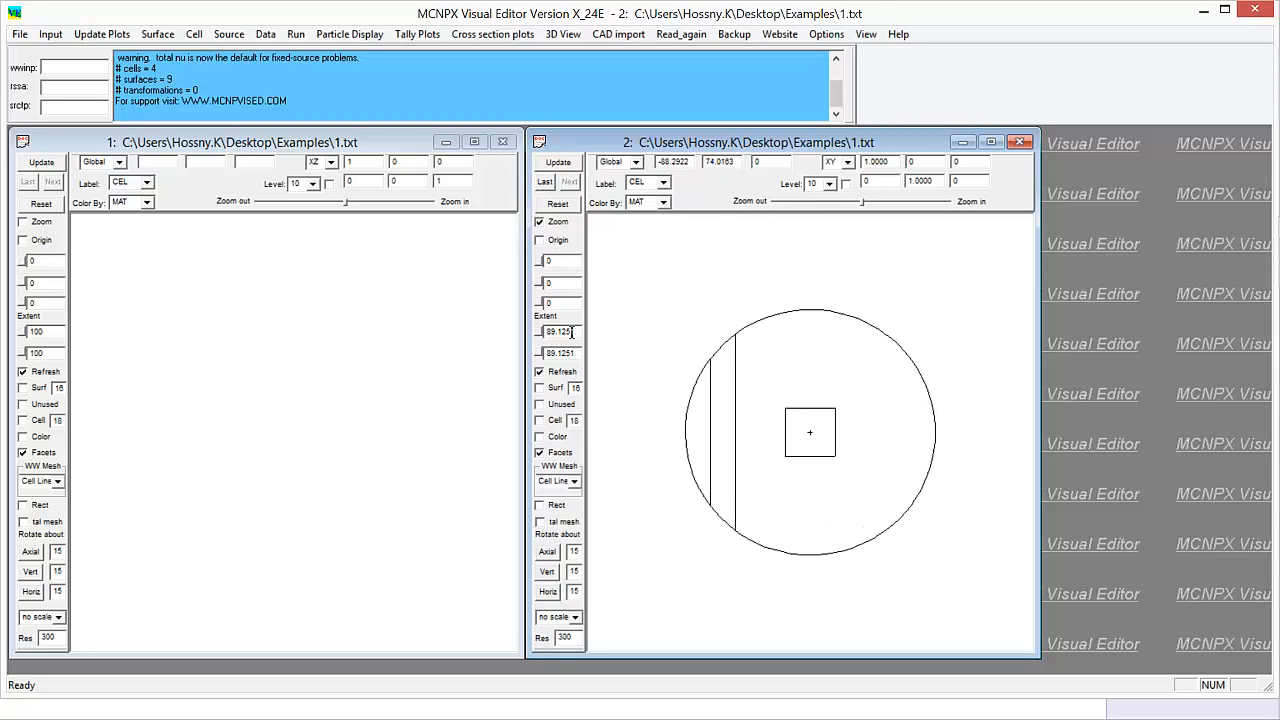
click(540, 436)
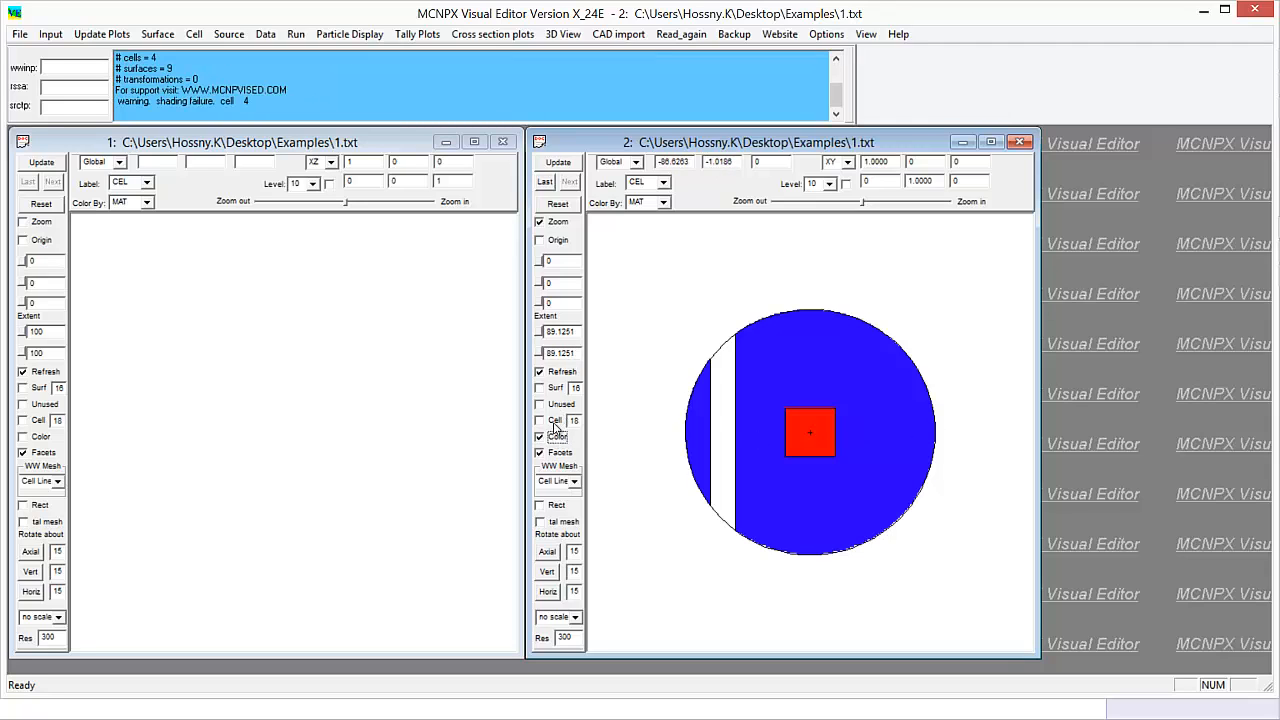
click(541, 419)
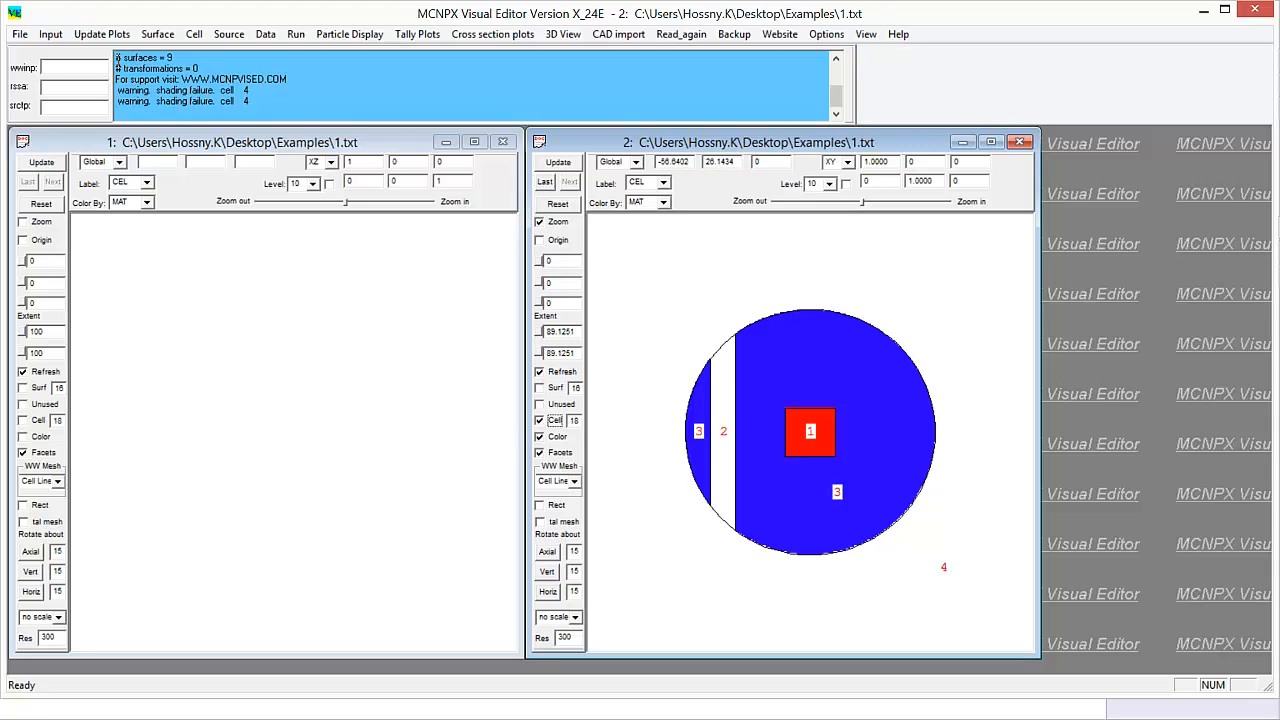
click(50, 33)
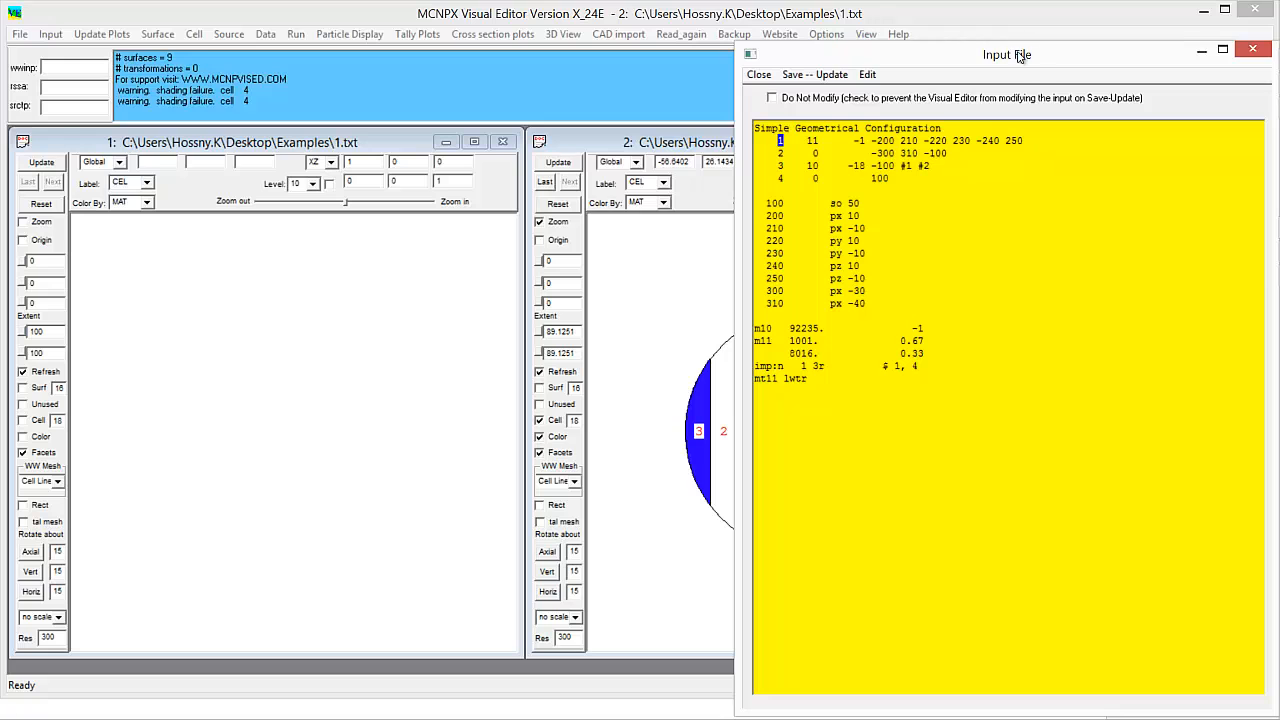
- Move the input file window aside so the surface cards sit beside the coloured plot
drag(1006, 55, 342, 23)
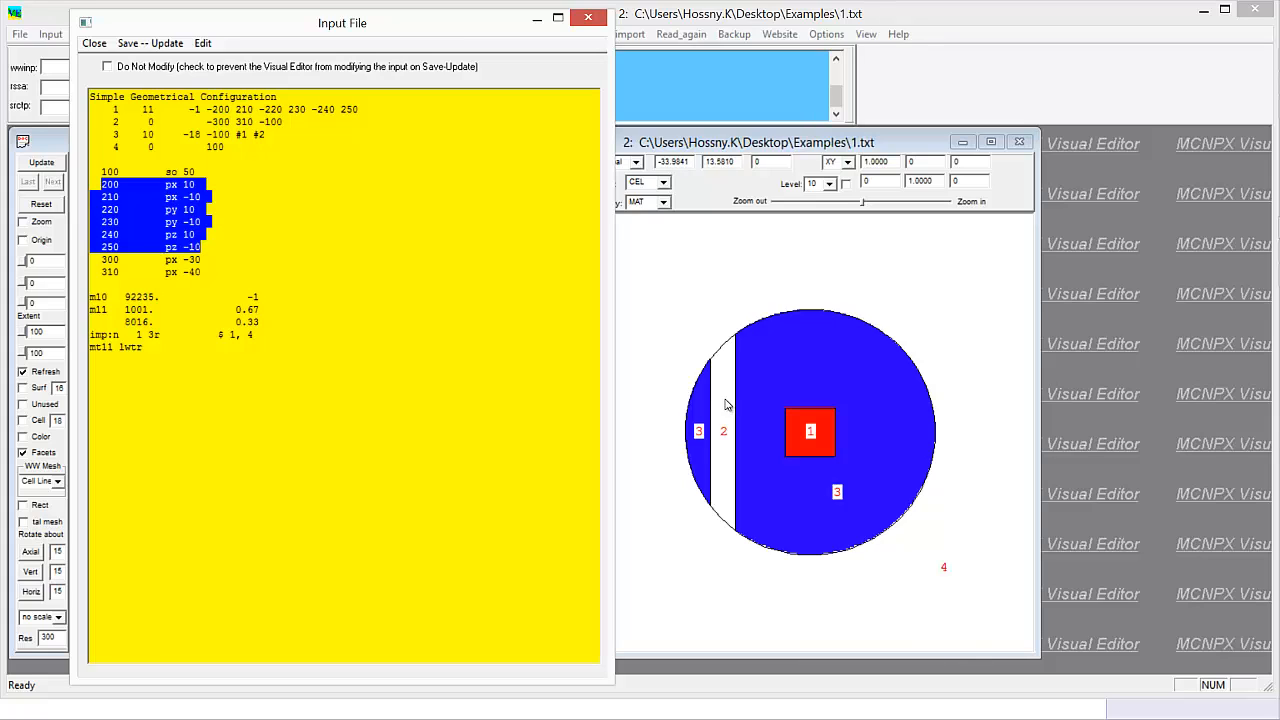
mouse_move(710, 410)
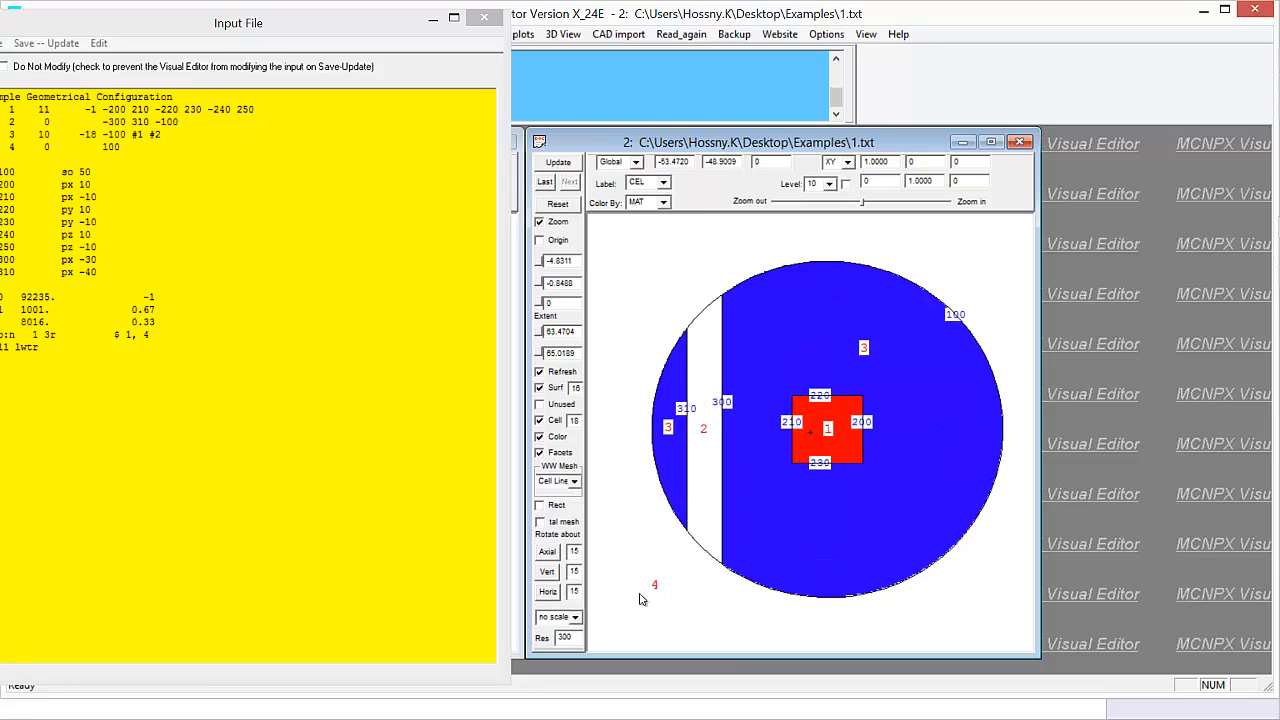
mouse_move(718, 385)
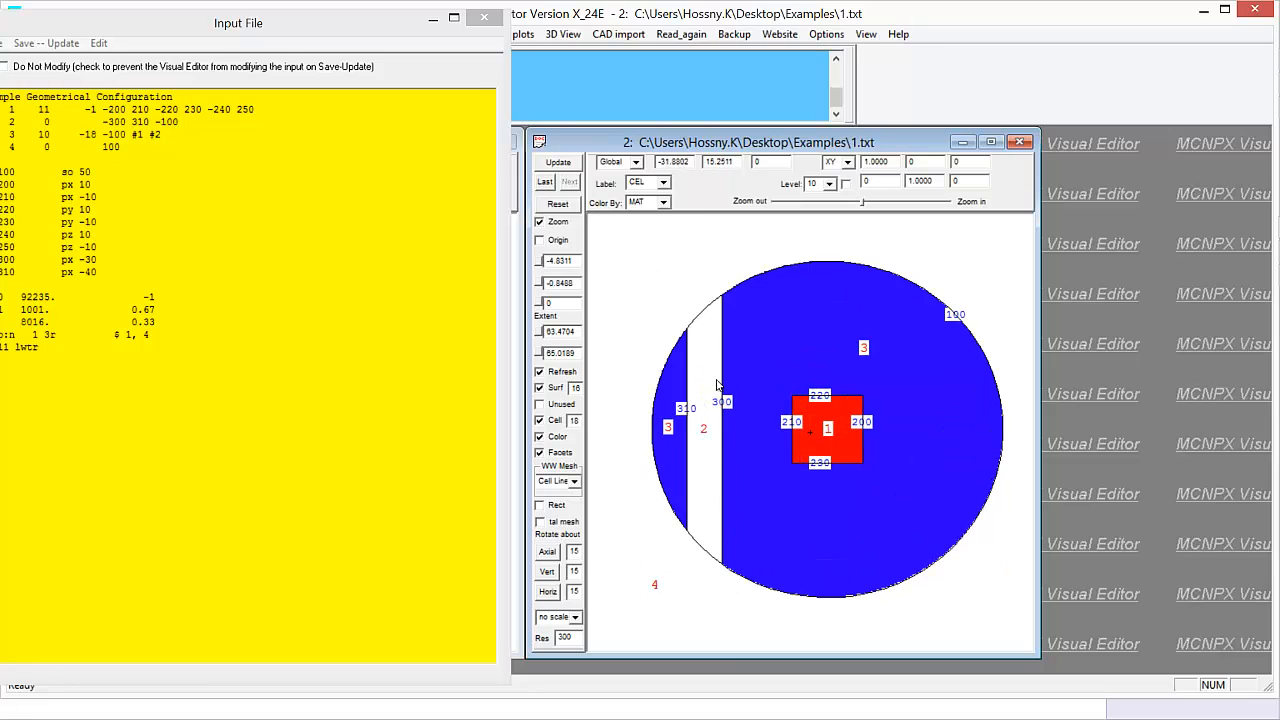
mouse_move(706, 420)
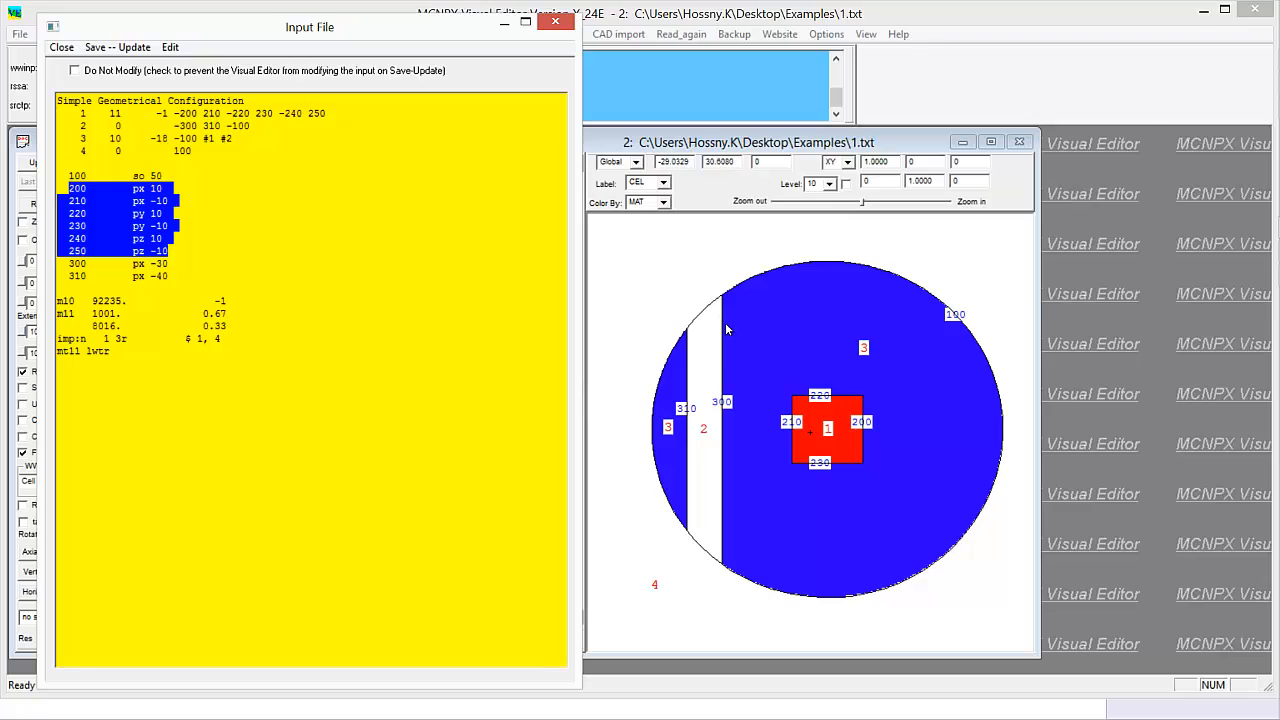
mouse_move(696, 345)
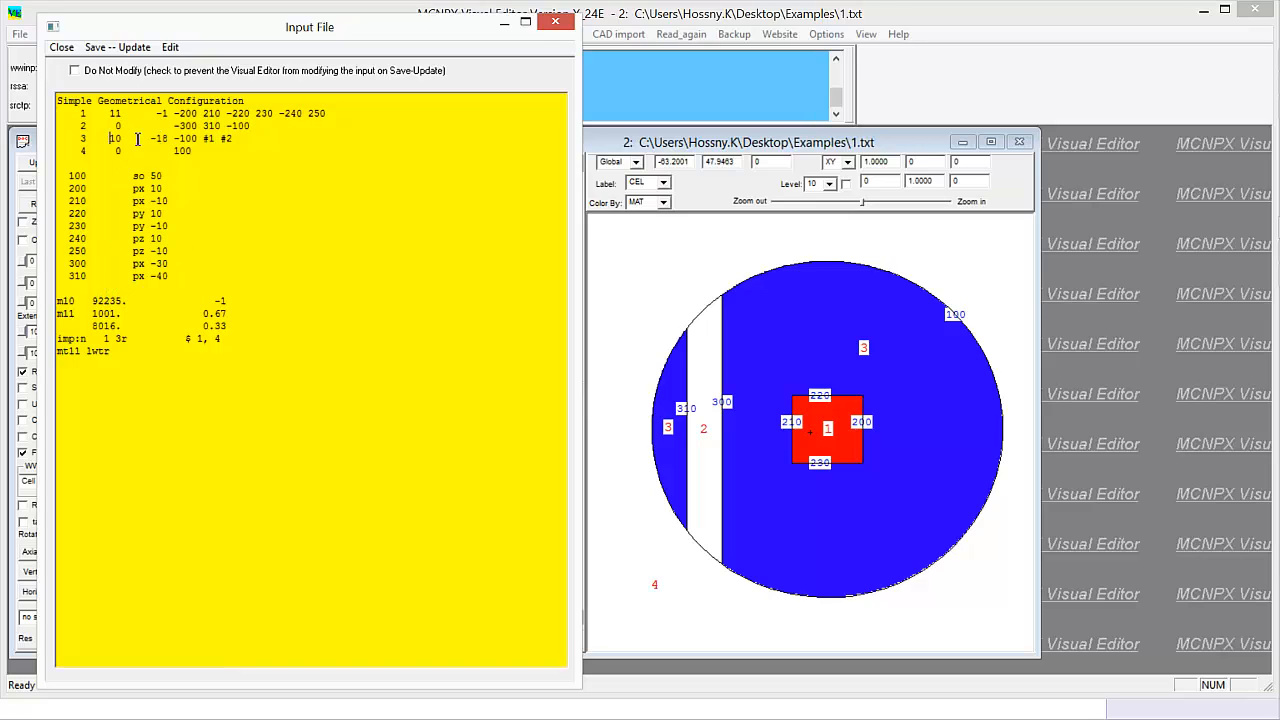
double_click(155, 138)
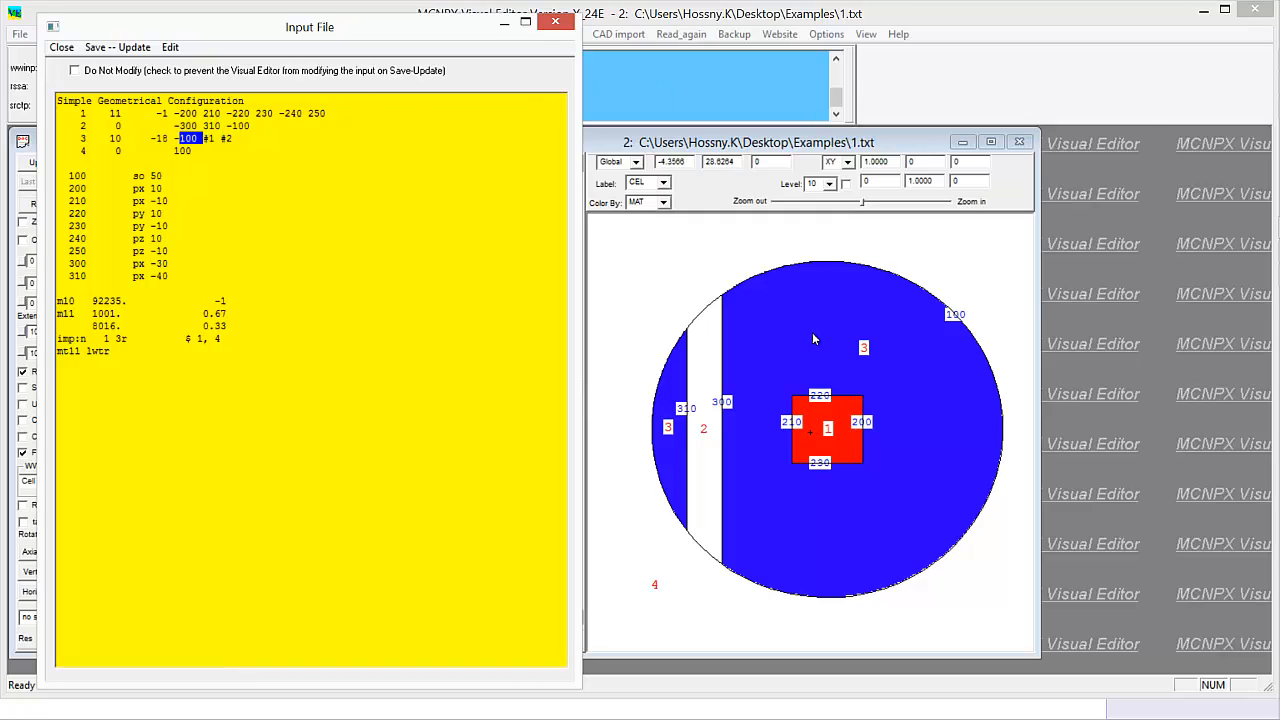
mouse_move(800, 420)
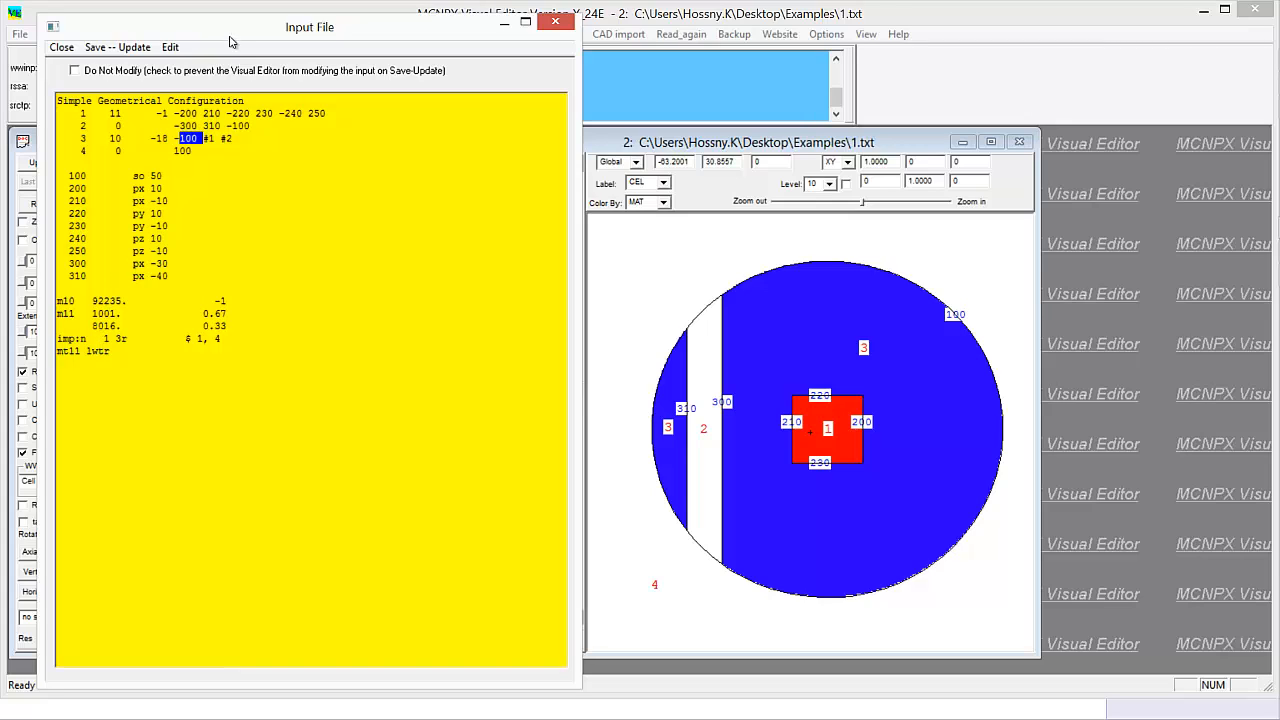
mouse_move(266, 56)
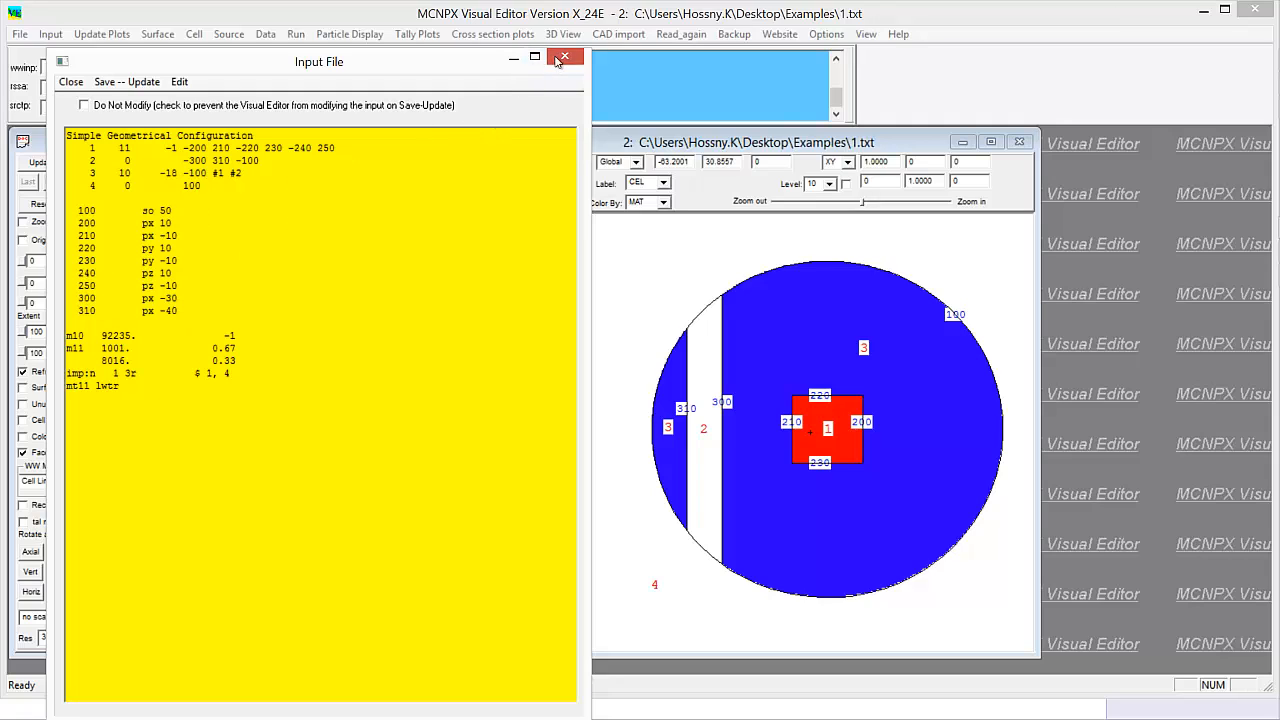
mouse_move(564, 57)
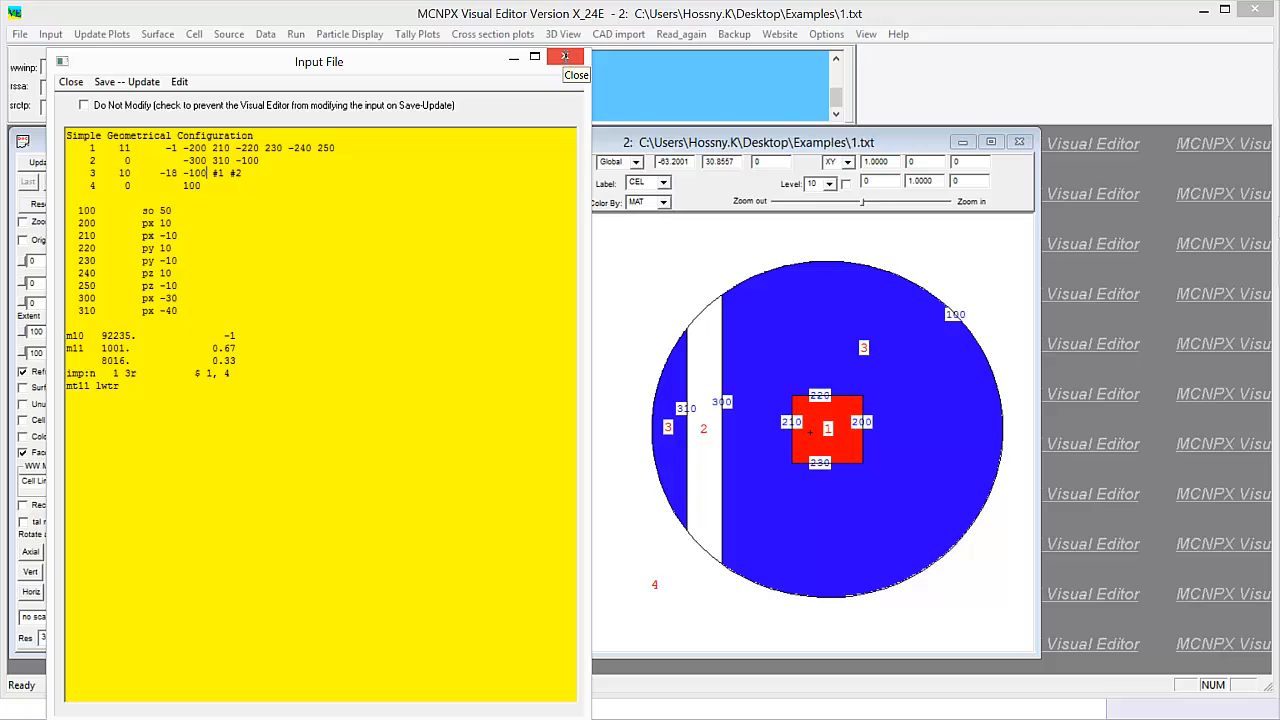
- Close the input listing, replot as uncoloured outlines, then reopen the input listing
click(577, 75)
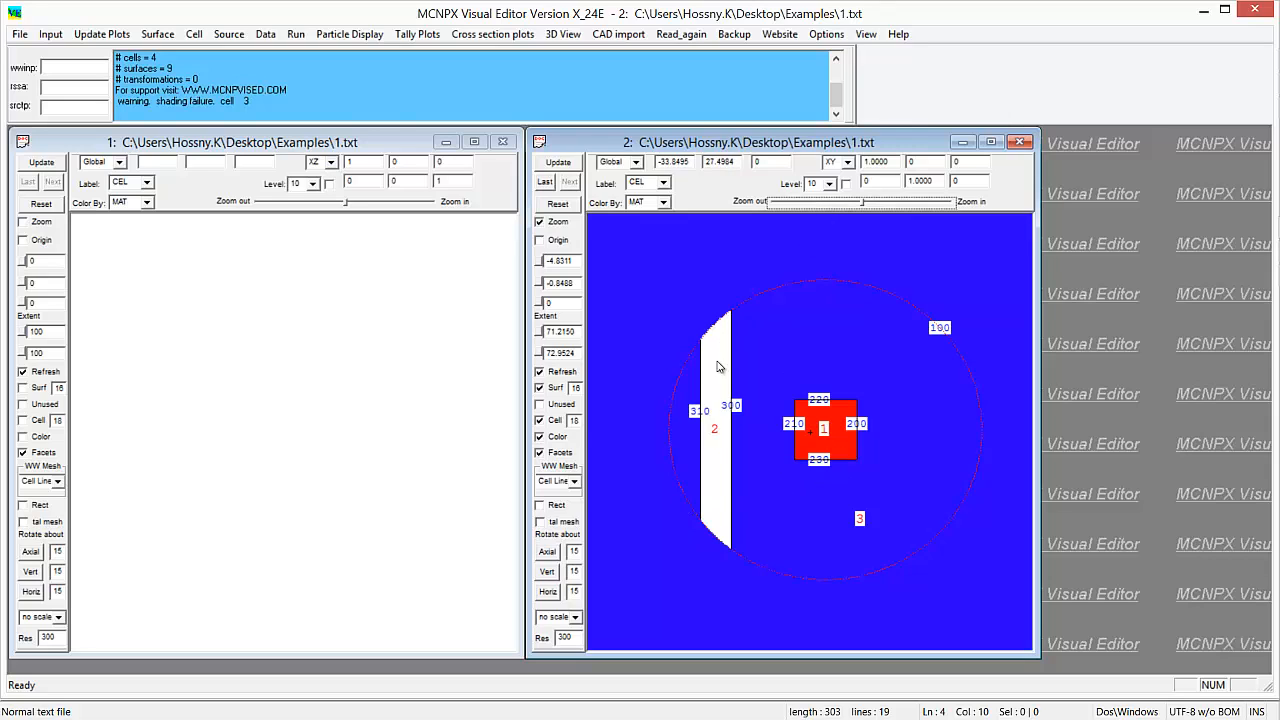
mouse_move(720, 400)
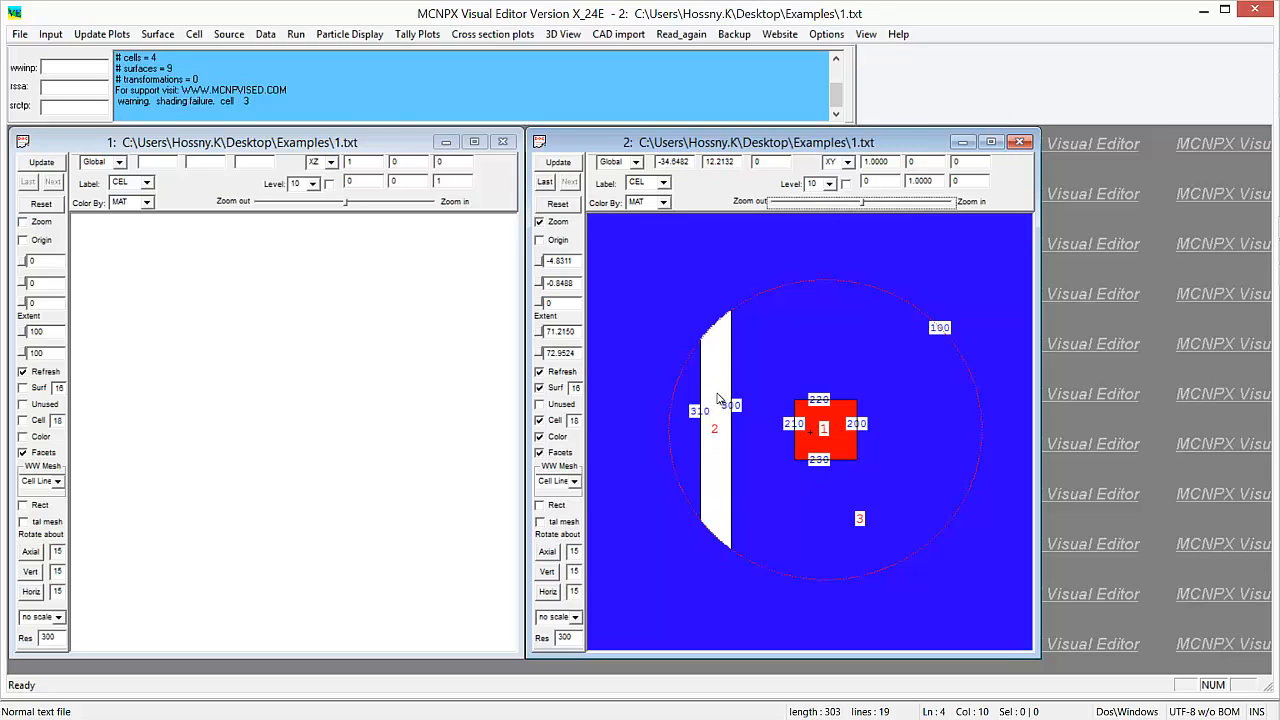
mouse_move(600, 362)
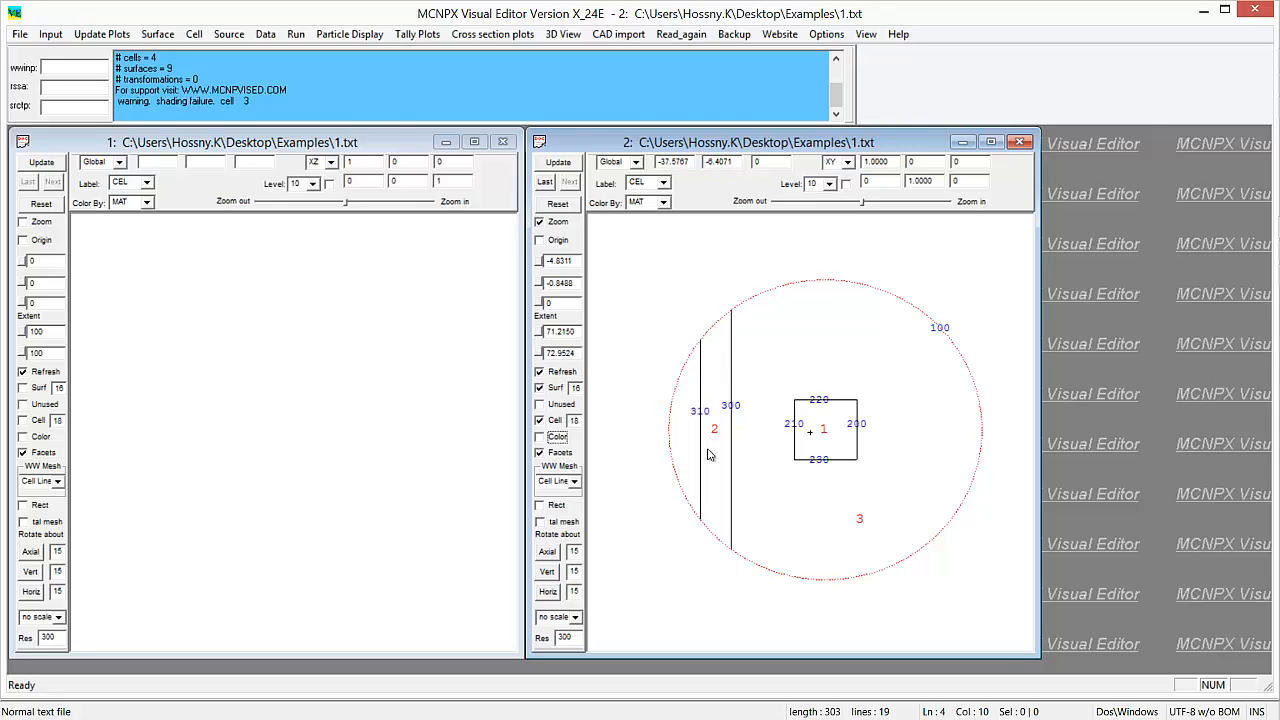
mouse_move(730, 408)
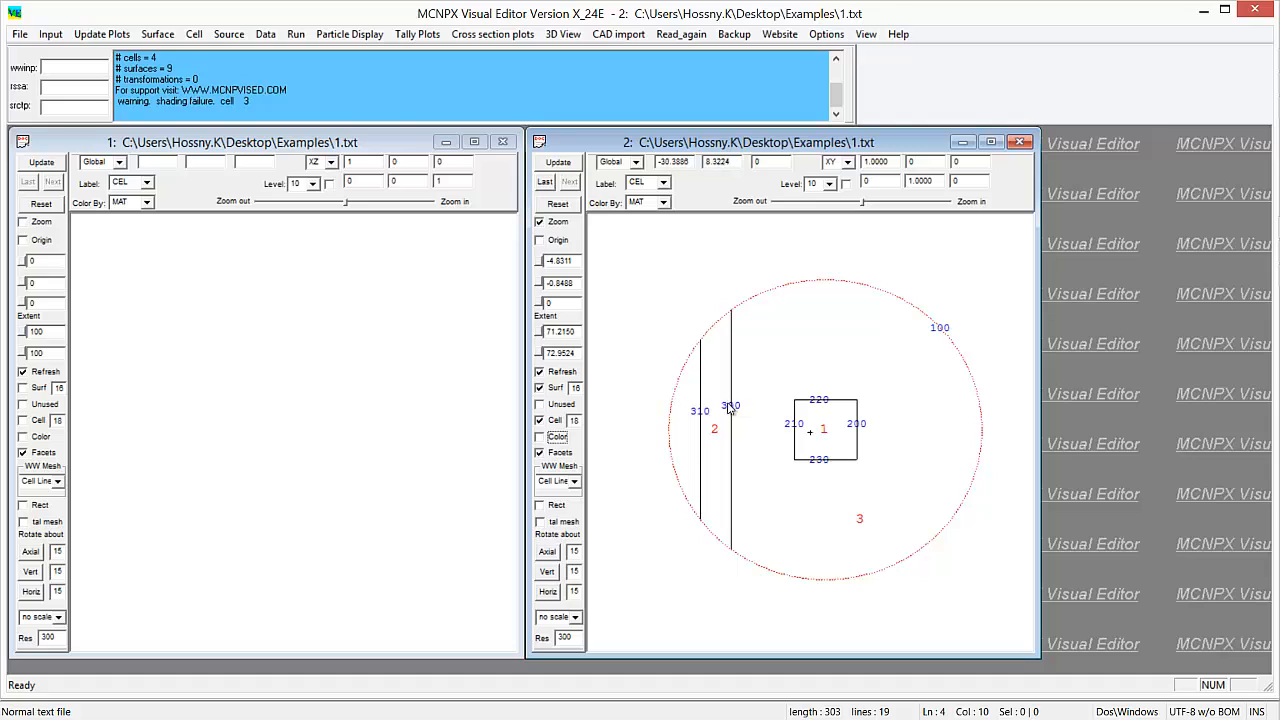
click(50, 33)
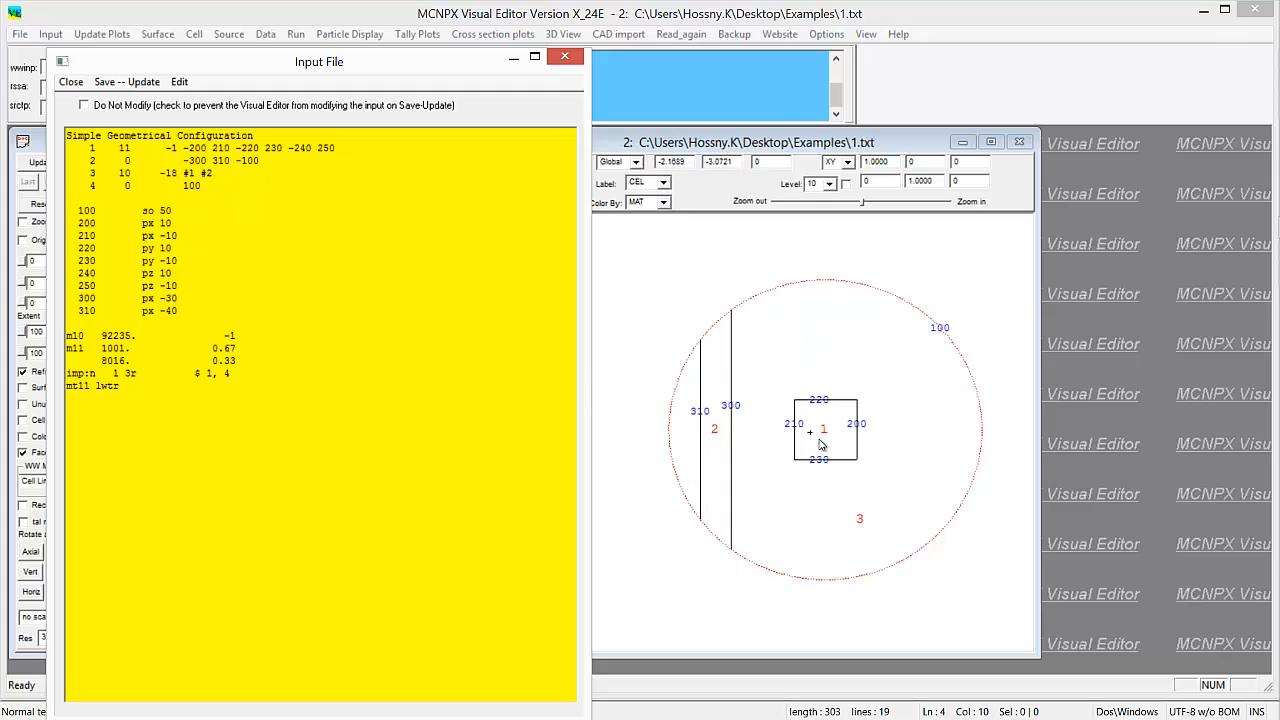
mouse_move(725, 413)
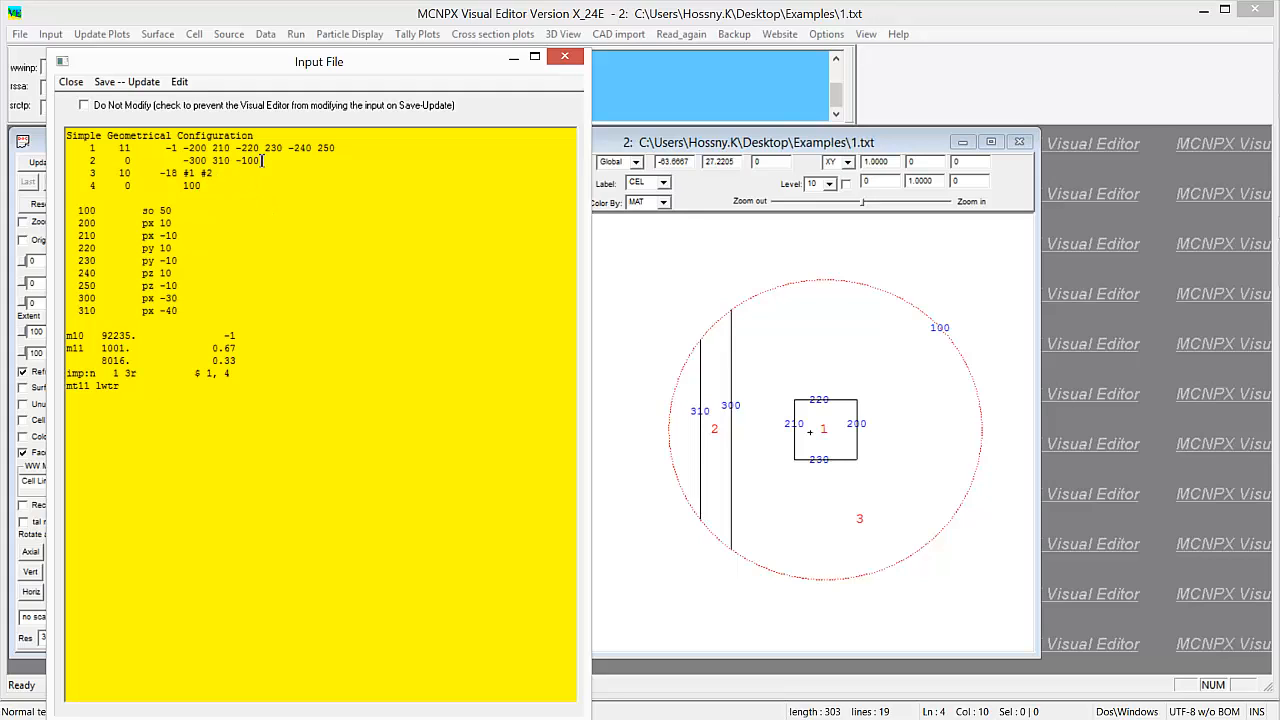
- Select and delete the sphere surface -100 ending cell 2's card, then save and update
double_click(247, 161)
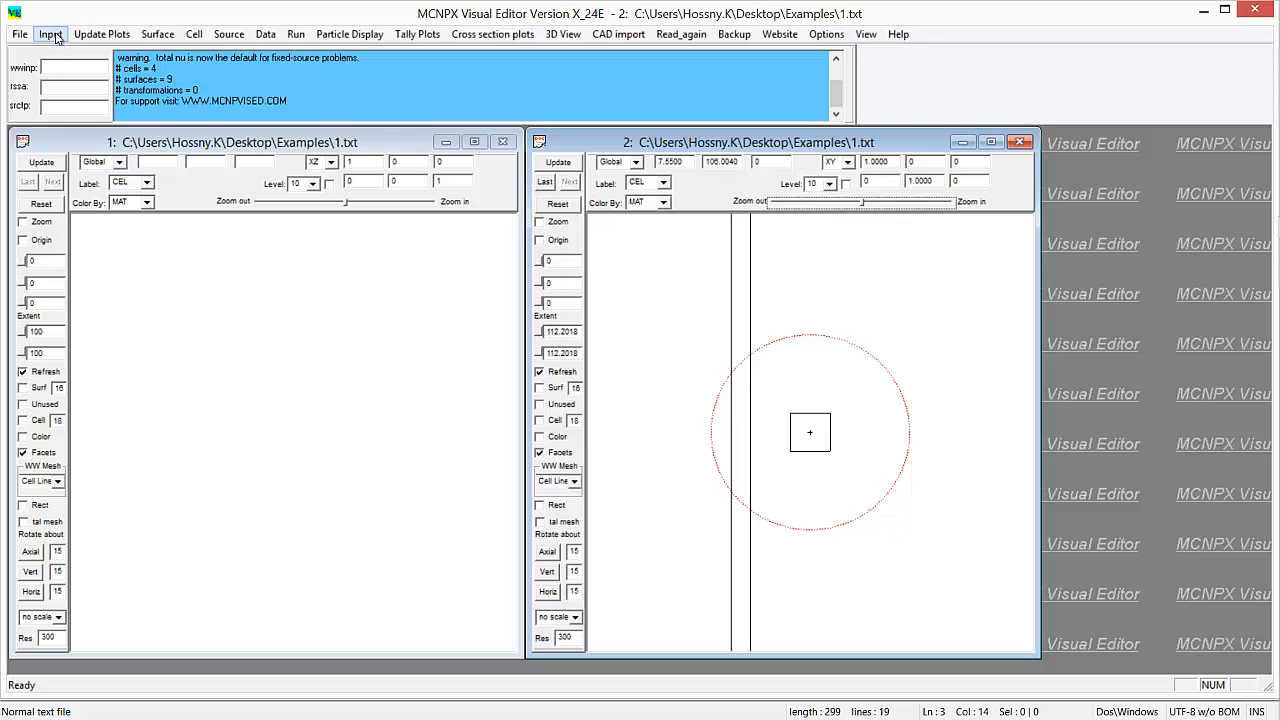
- Redefine cell 4 as '4 0 #1 #2 #3 imp:n=1' in place of surface 100 and save
click(50, 33)
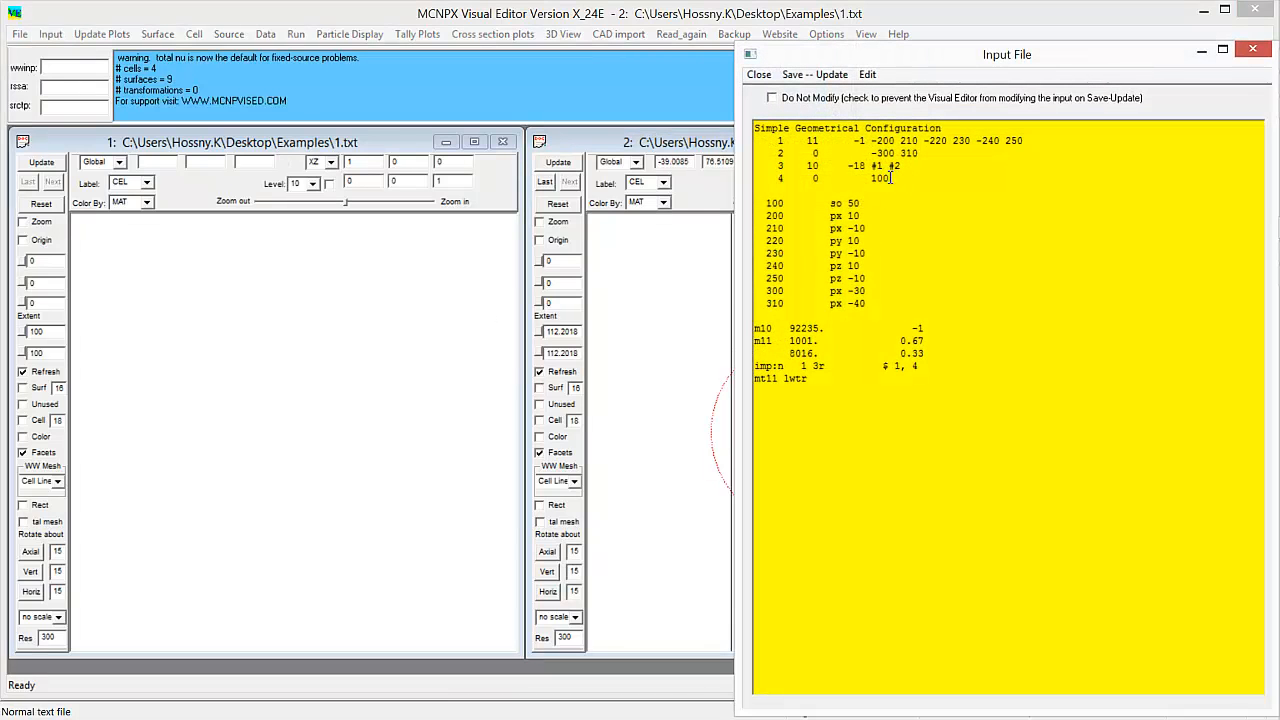
double_click(878, 178)
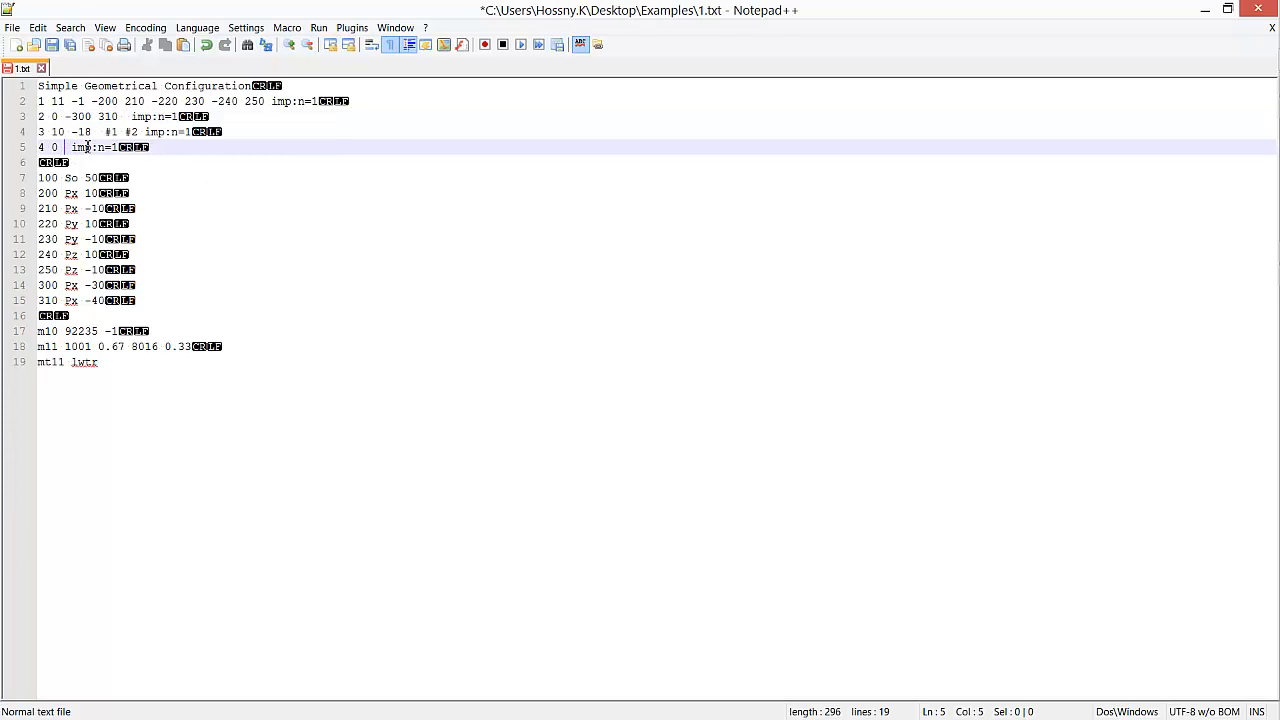
text(#1 #2 #3)
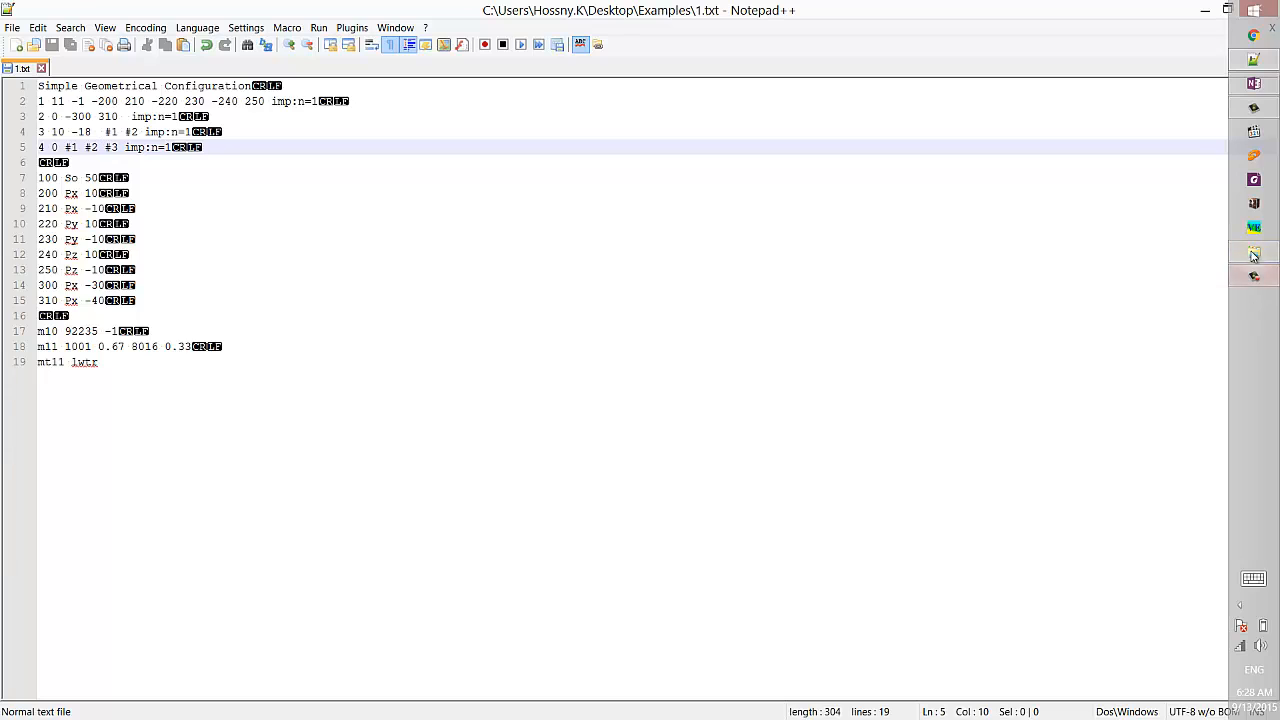
- Reload the edited 1.txt from Examples so the plot shows only the box and slab
click(1253, 228)
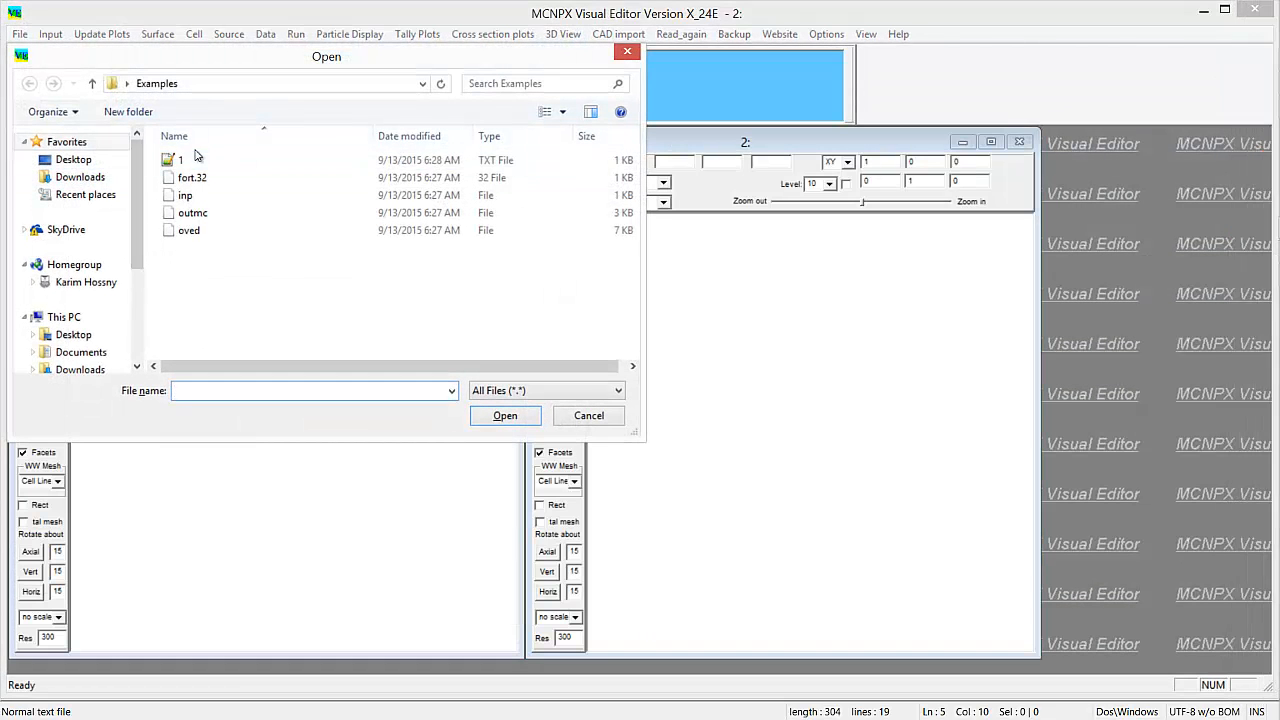
click(181, 159)
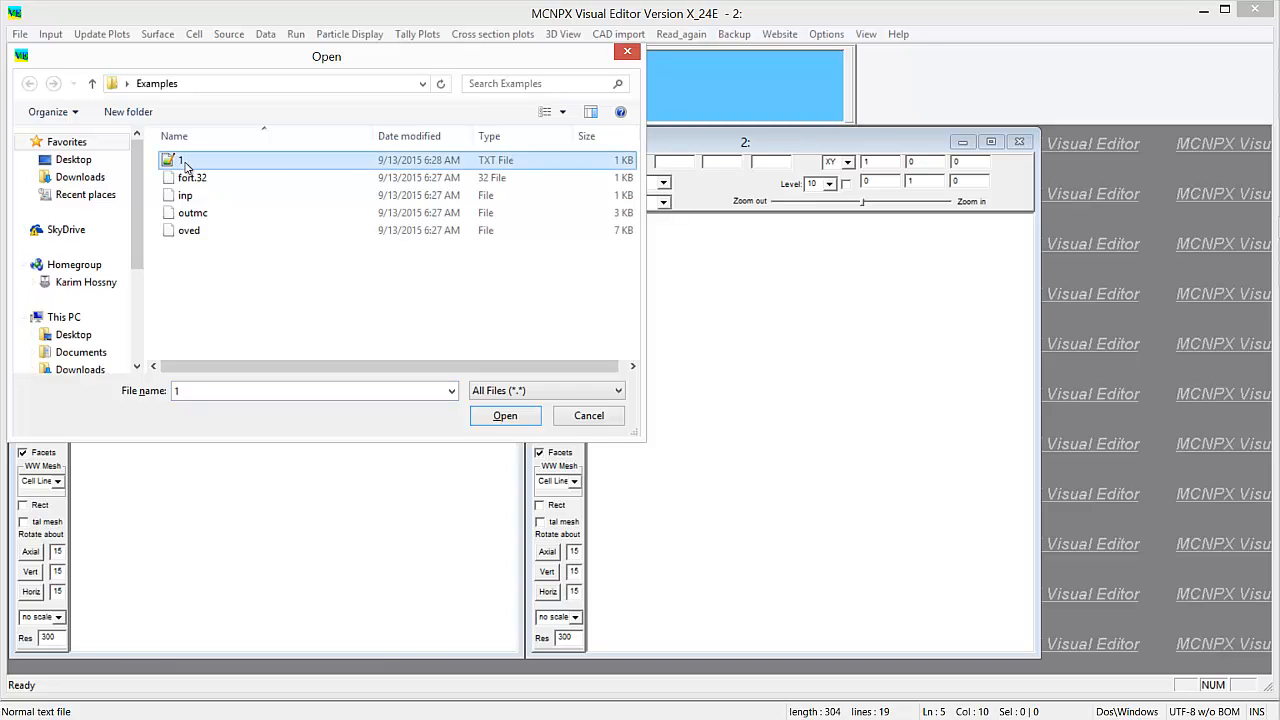
click(505, 415)
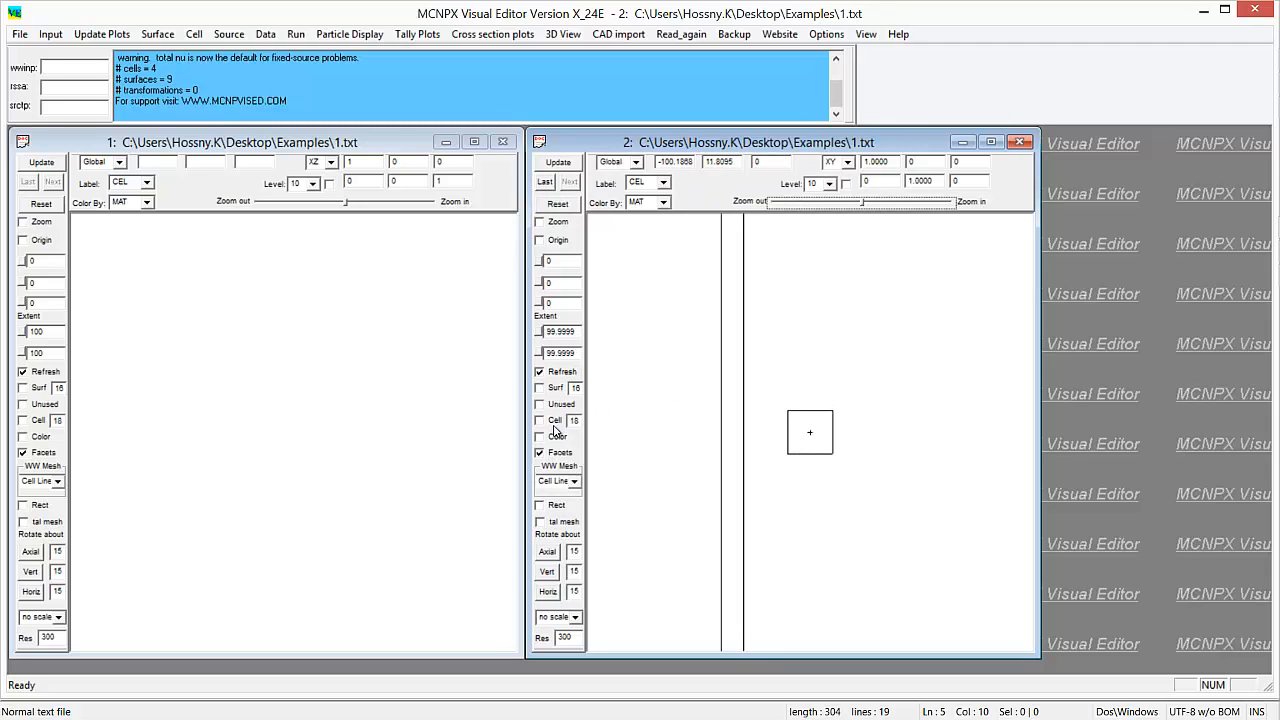
- Colour the plot by material and zoom out over a wider region around the box and slab
click(541, 436)
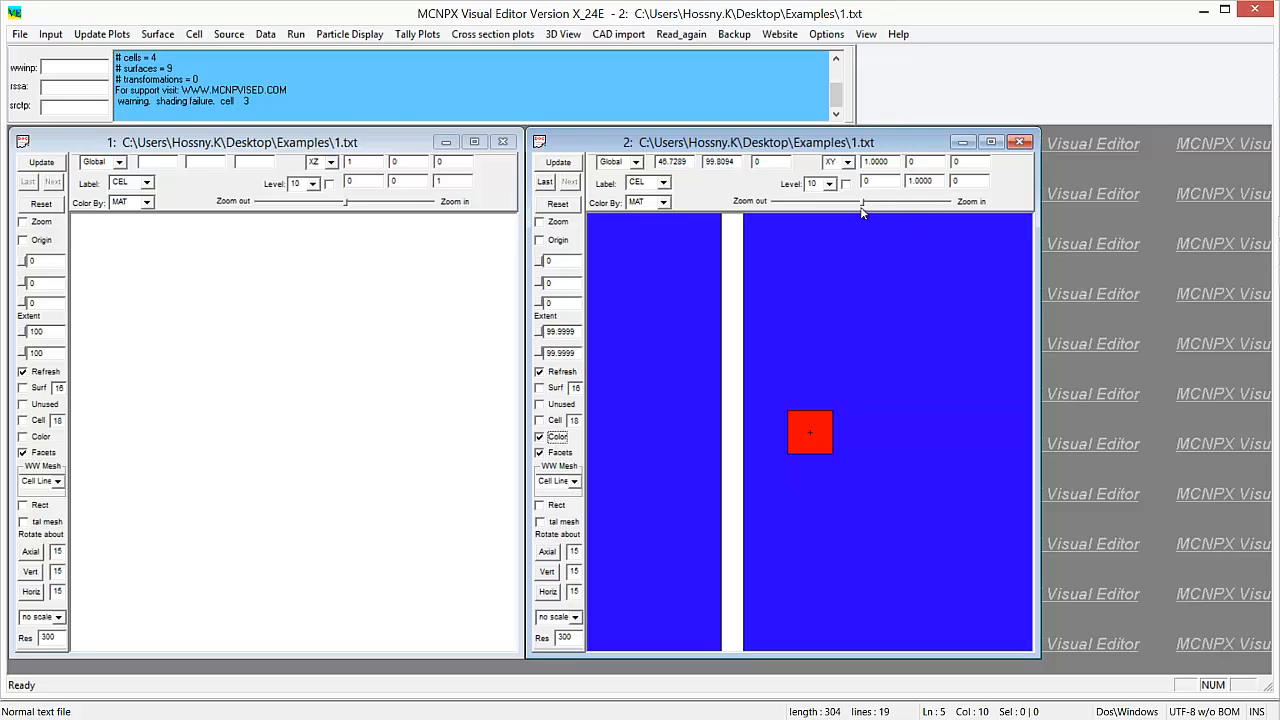
drag(862, 202, 820, 202)
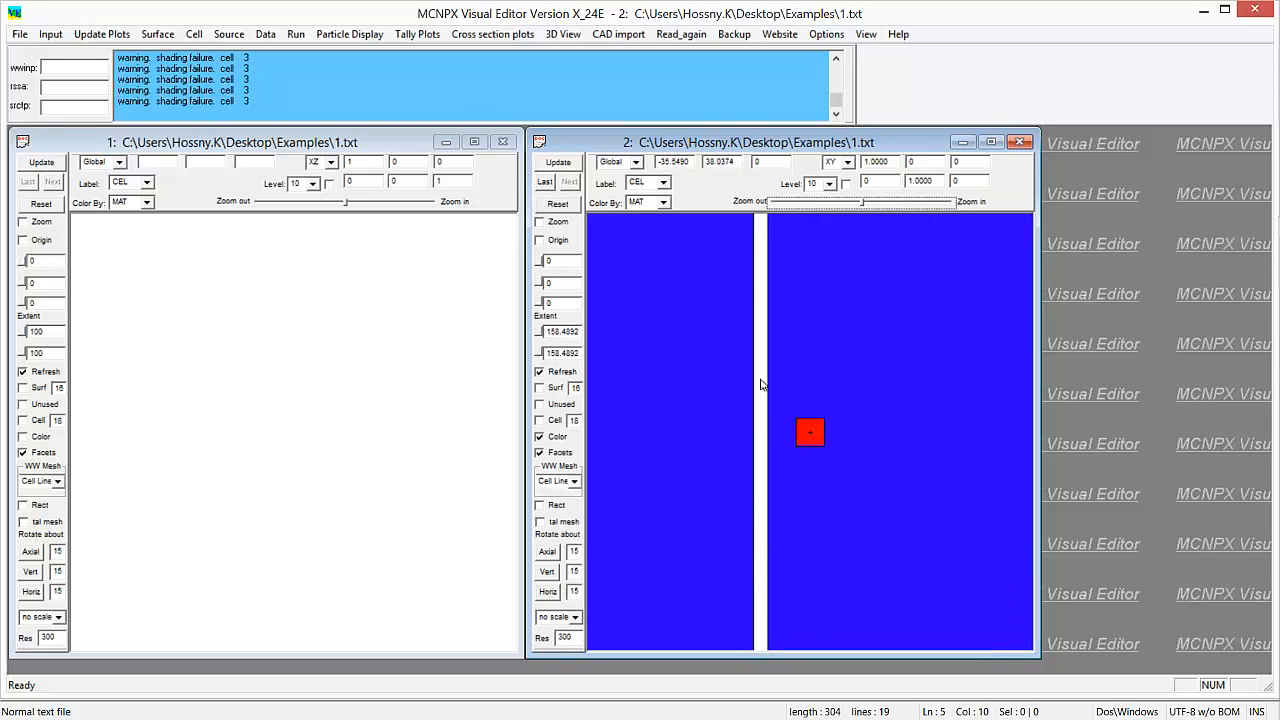
mouse_move(867, 332)
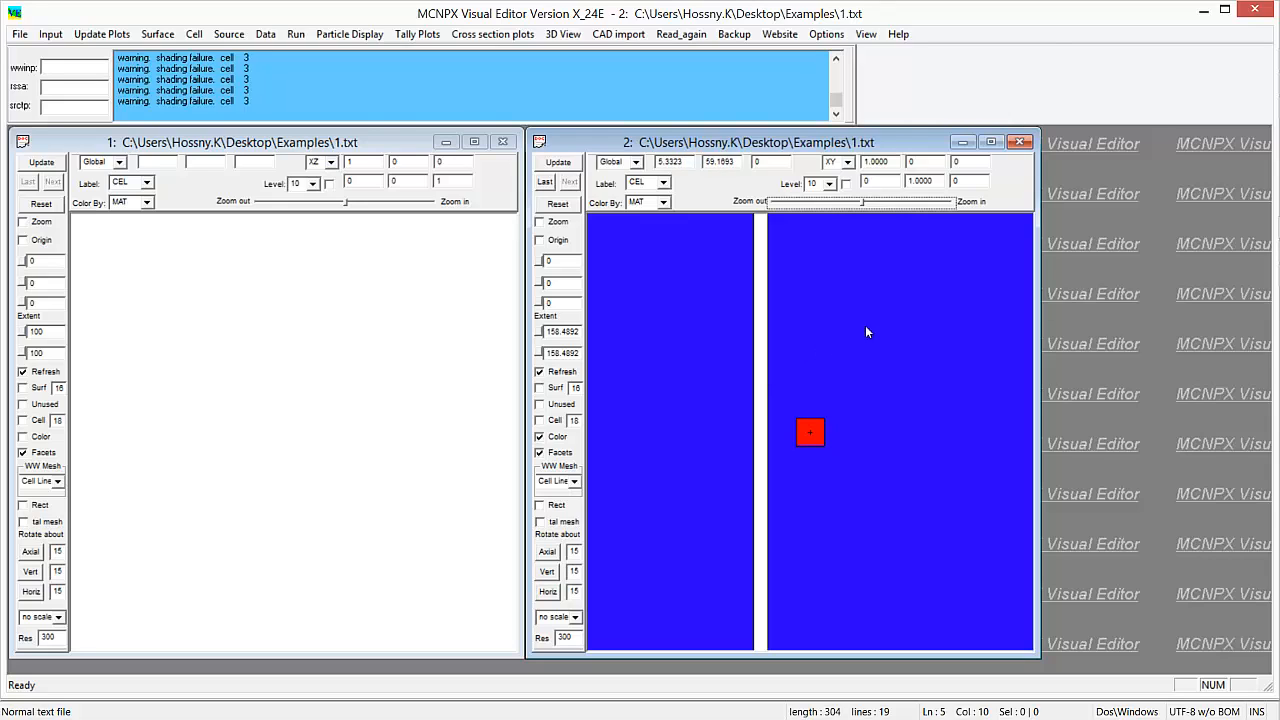